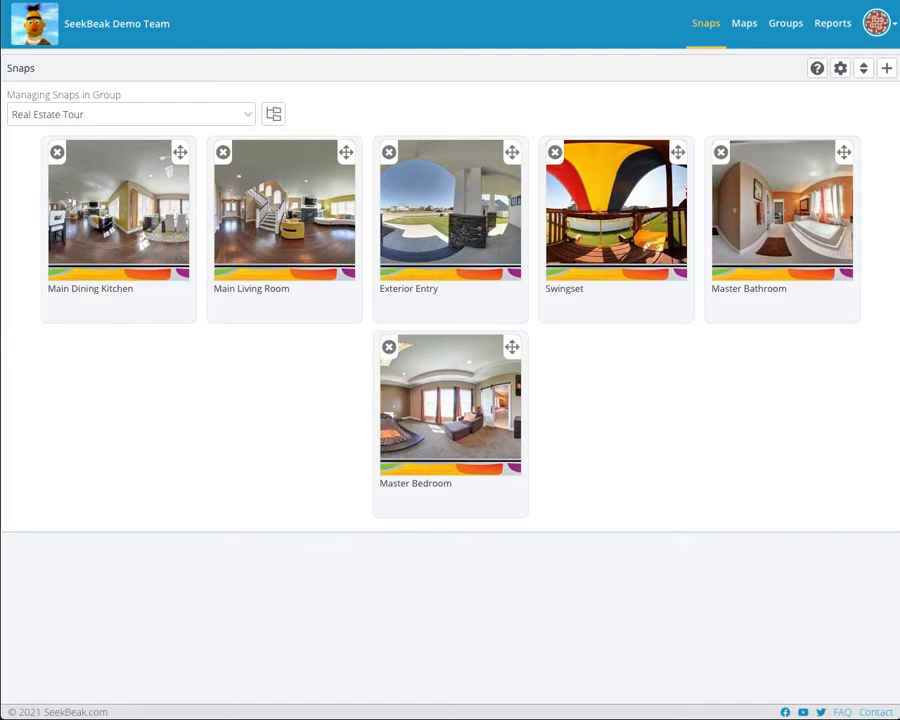
mouse_move(387, 630)
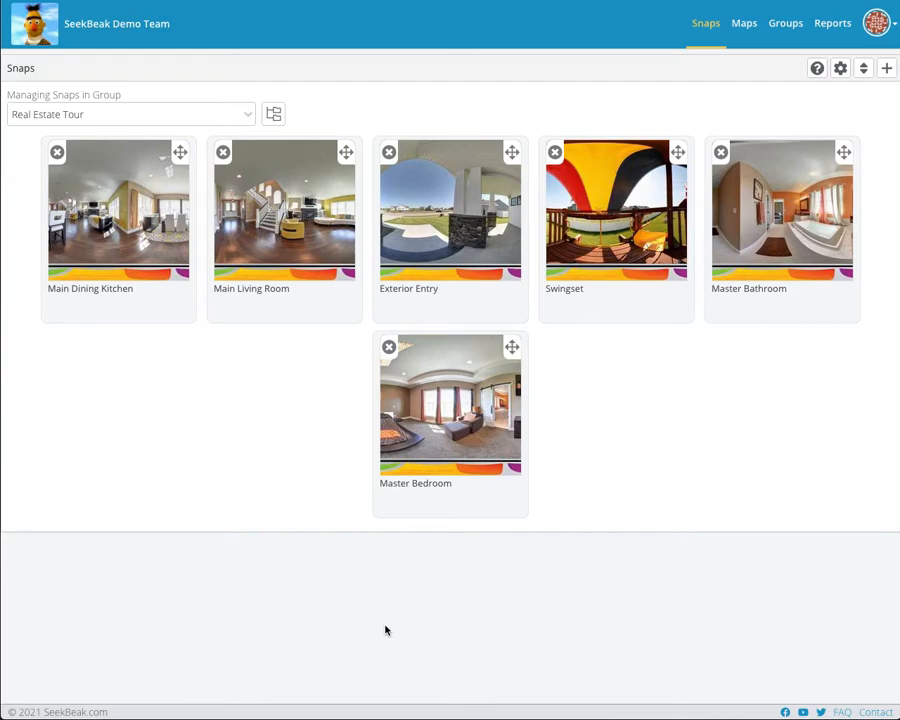
mouse_move(284, 487)
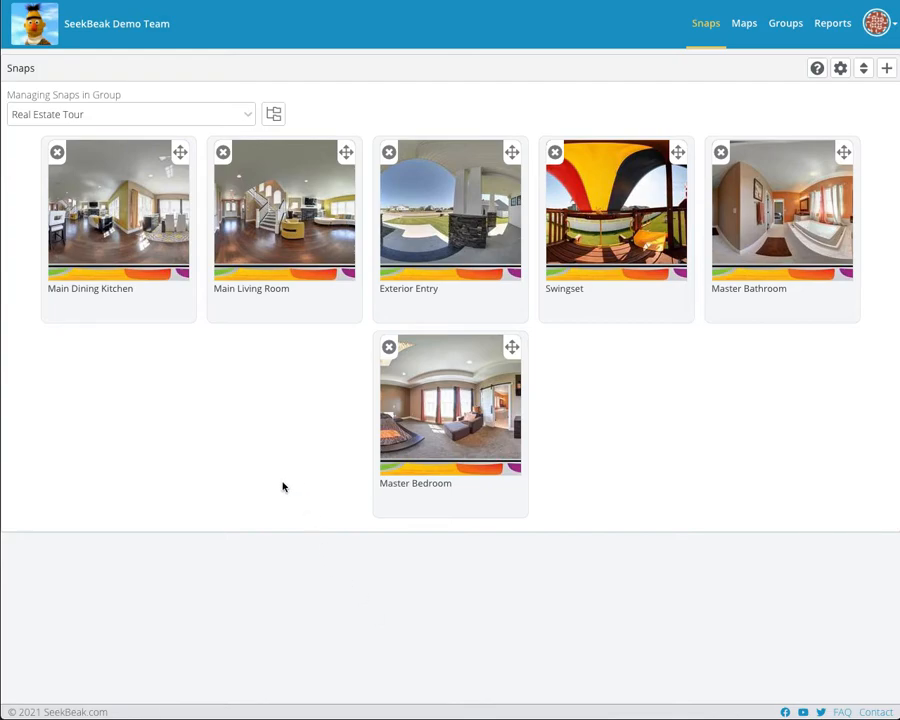
mouse_move(633, 512)
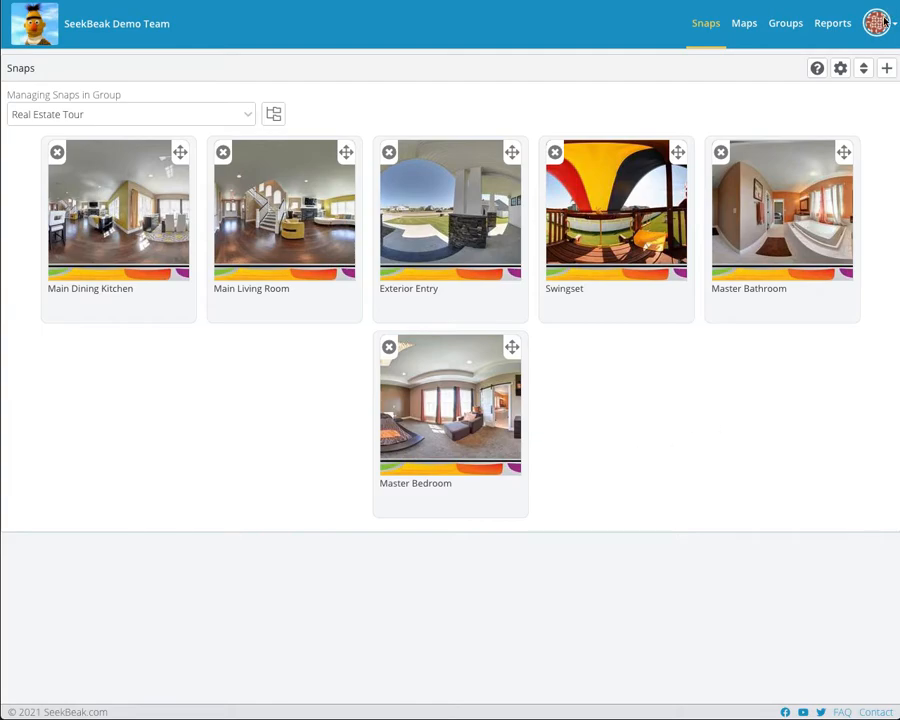
Step: Open the Overlays editor from the team avatar menu in the top-right
click(876, 22)
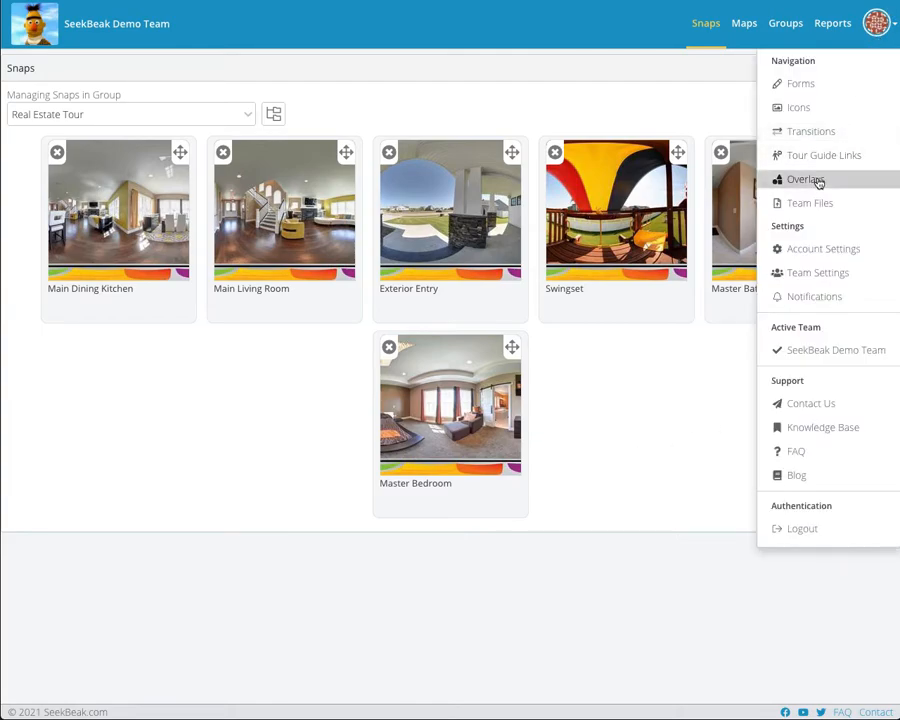
click(805, 179)
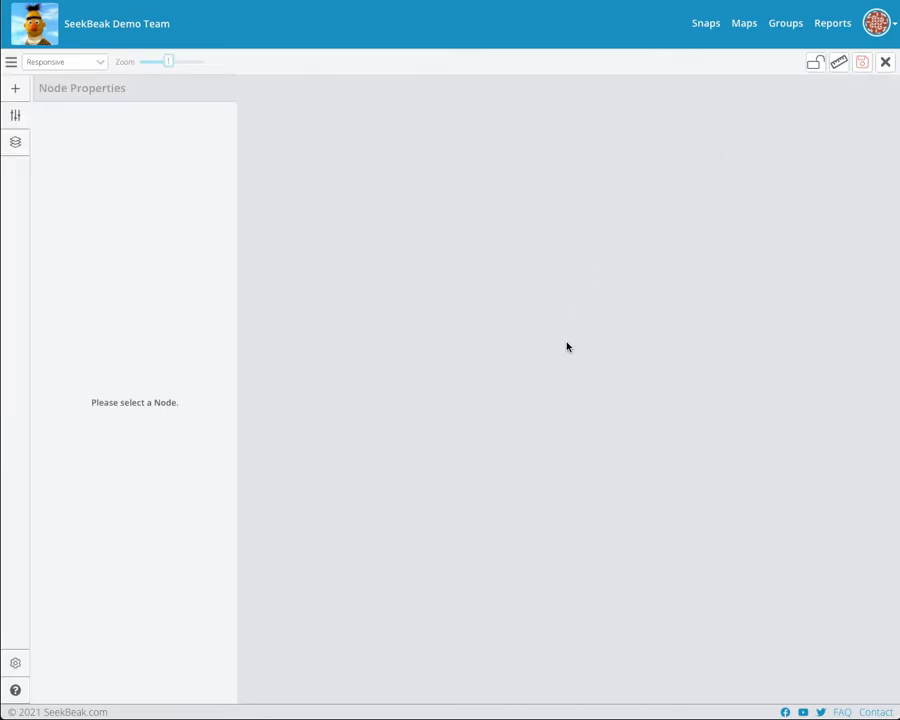
mouse_move(591, 545)
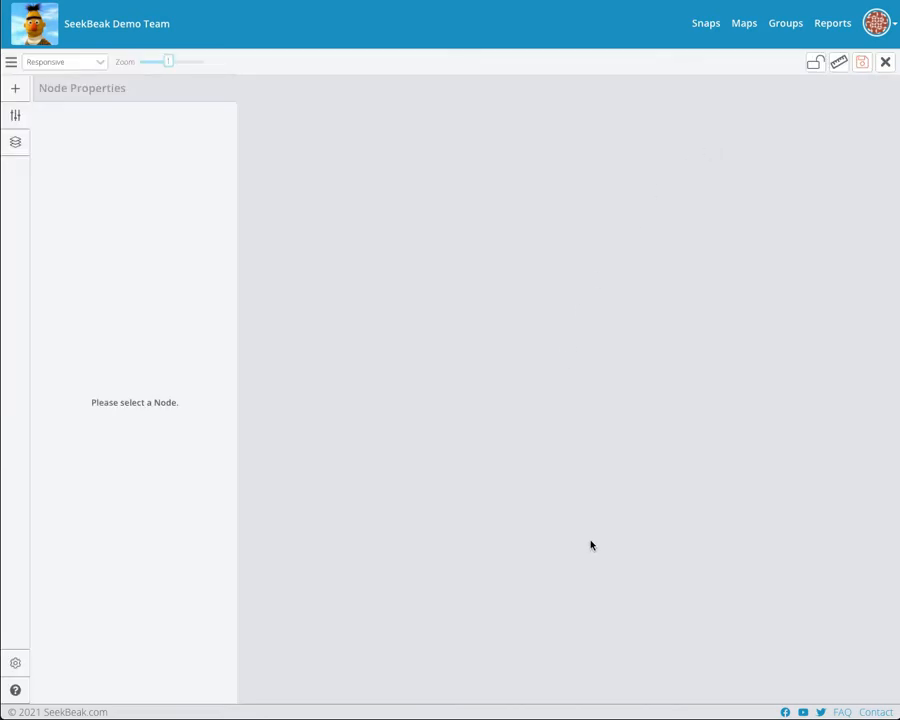
mouse_move(808, 638)
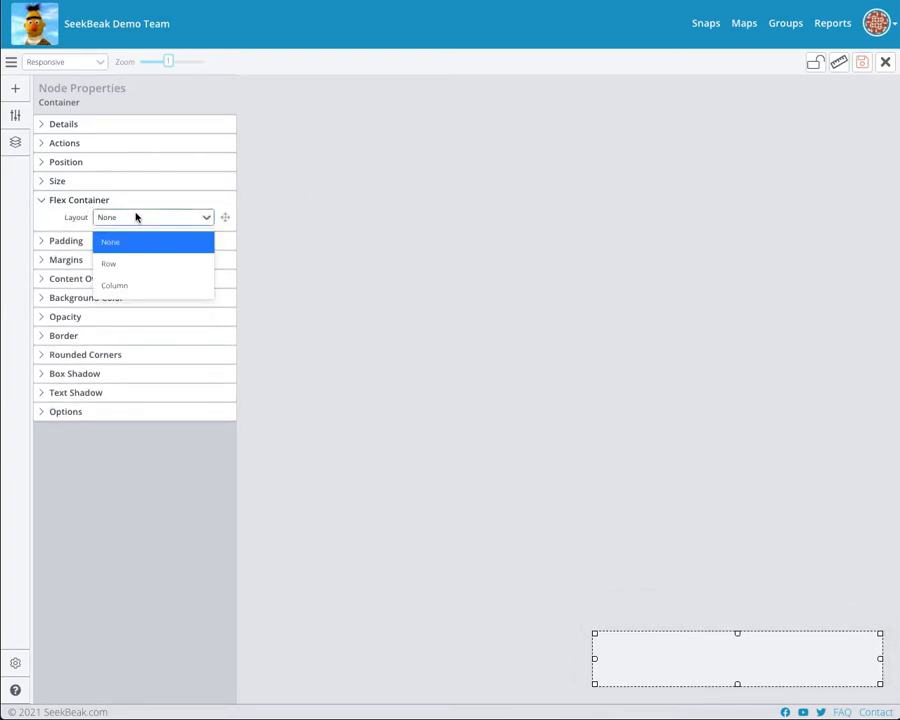
Step: Set the bottom-right container's Flex Container Layout option
click(108, 264)
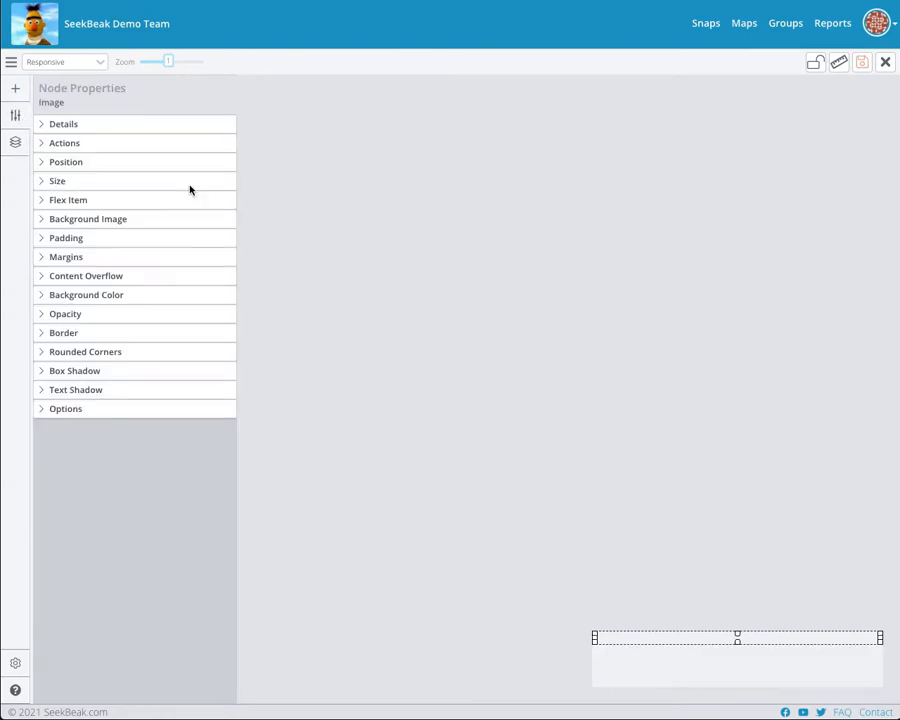
mouse_move(584, 543)
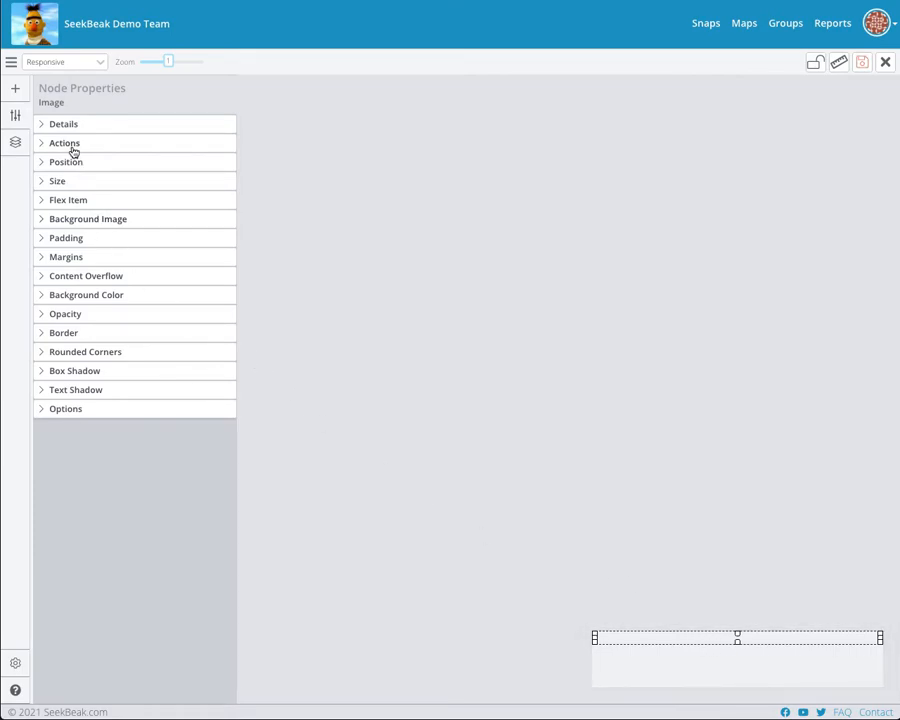
Step: Set the image's Size height to 100%
click(58, 181)
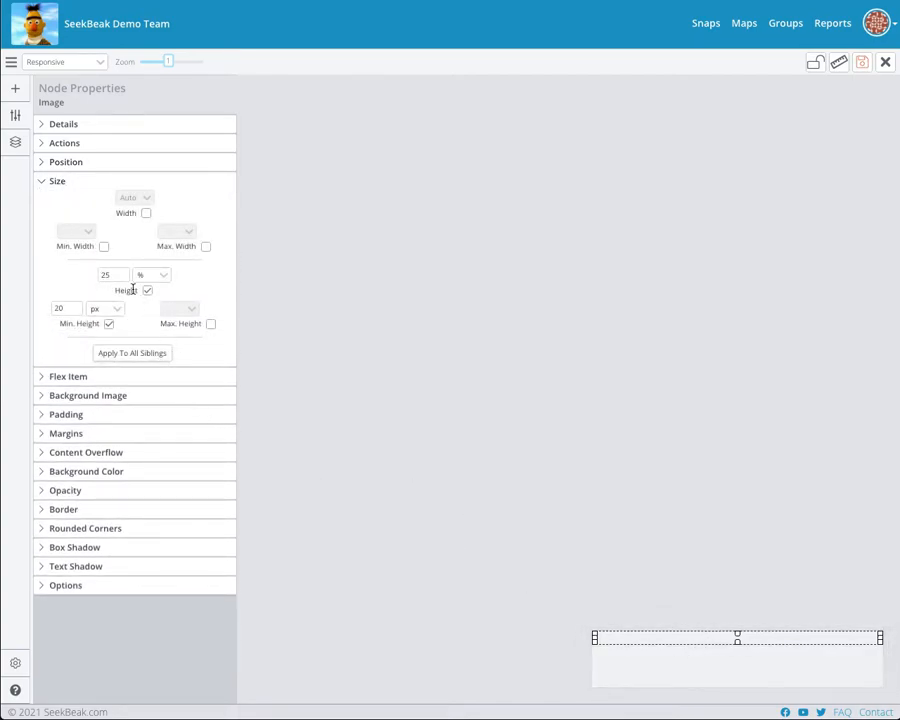
text(10)
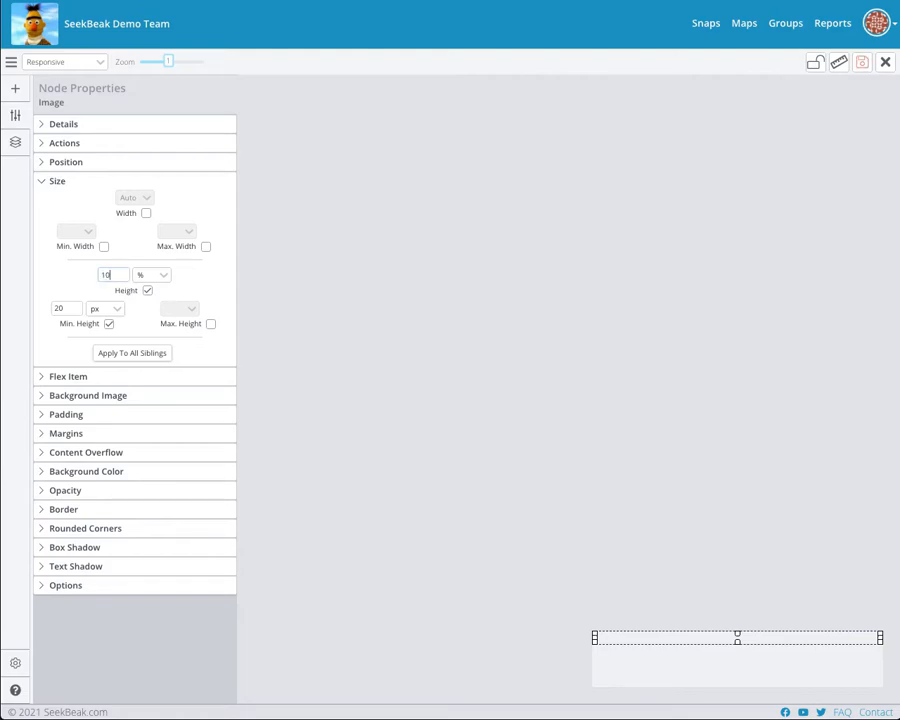
text(100)
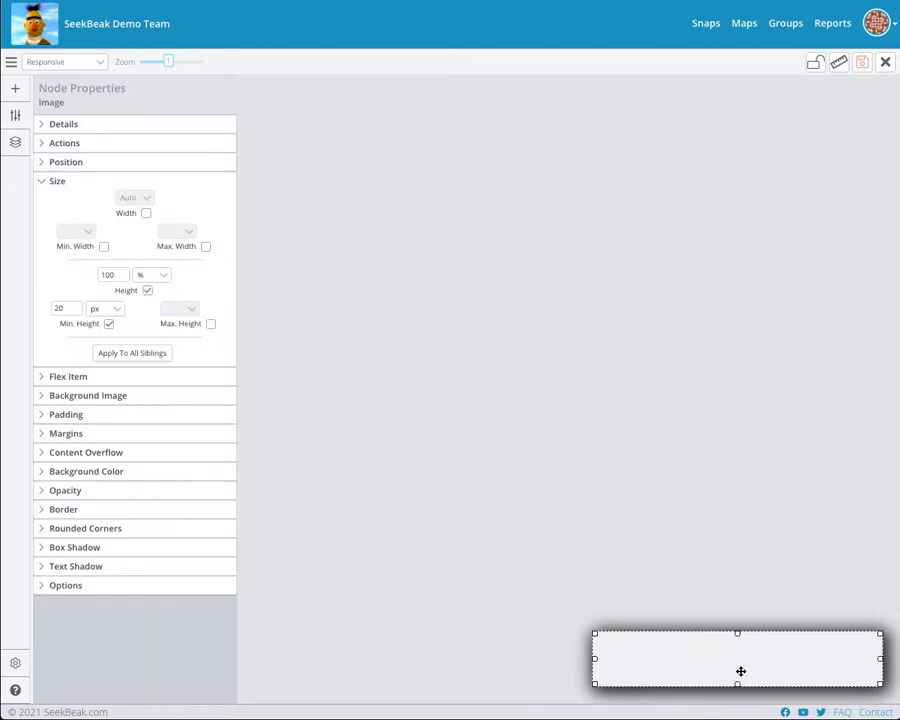
mouse_move(725, 667)
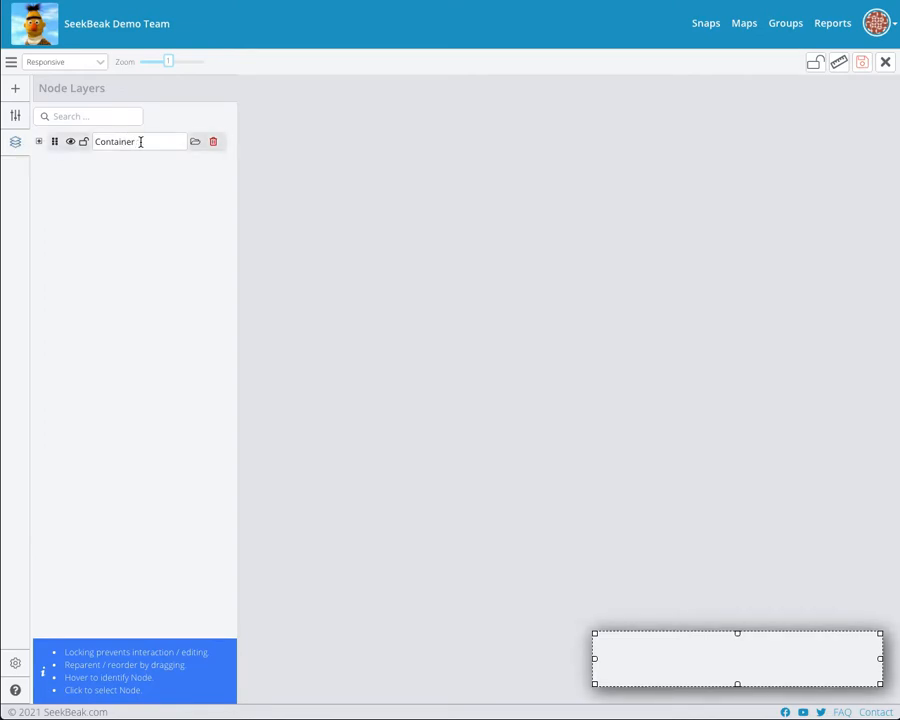
Step: Rename the Container node to MenuContainer
text(M)
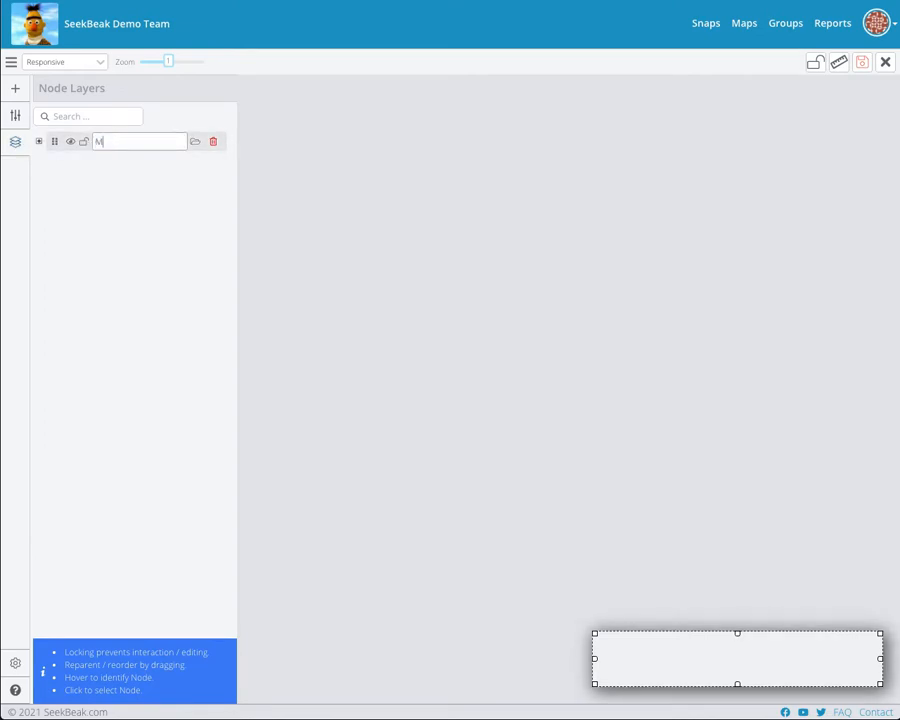
text(enuContainer)
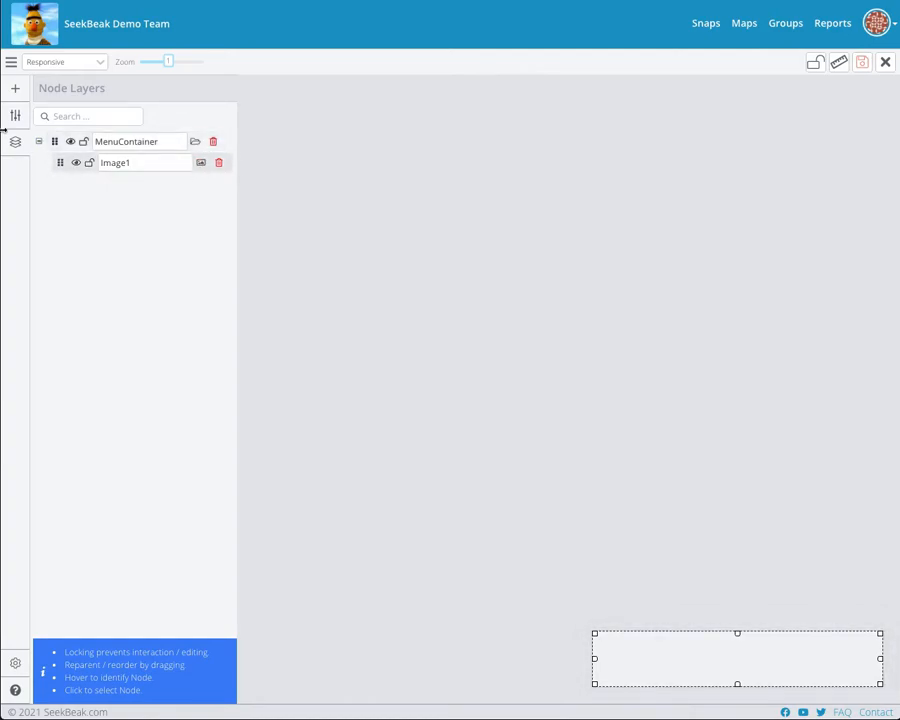
Step: Set Image1's background image to the House team file
click(114, 162)
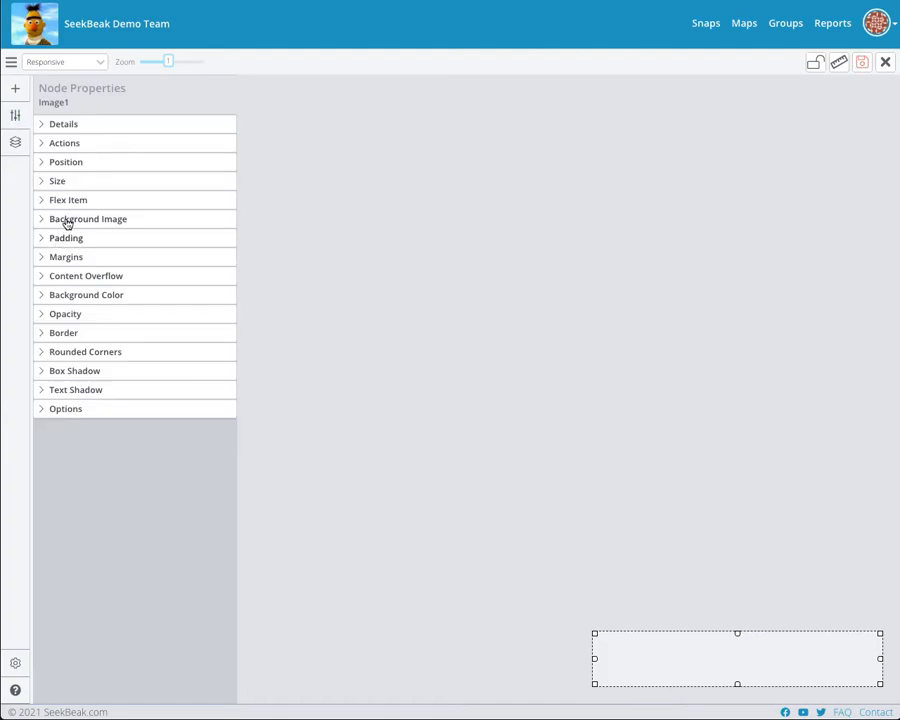
click(88, 218)
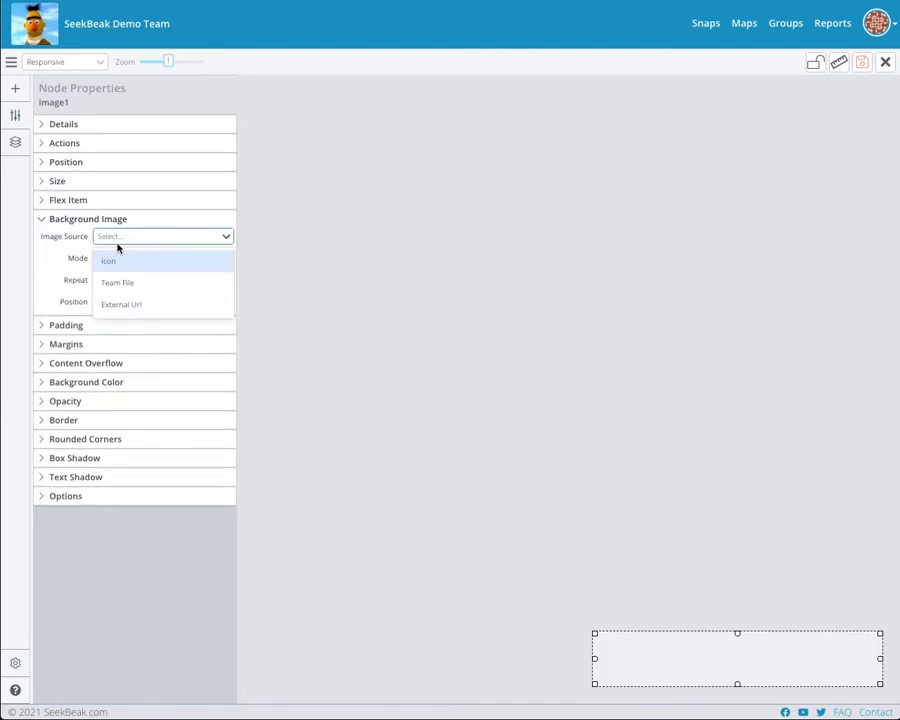
mouse_move(118, 283)
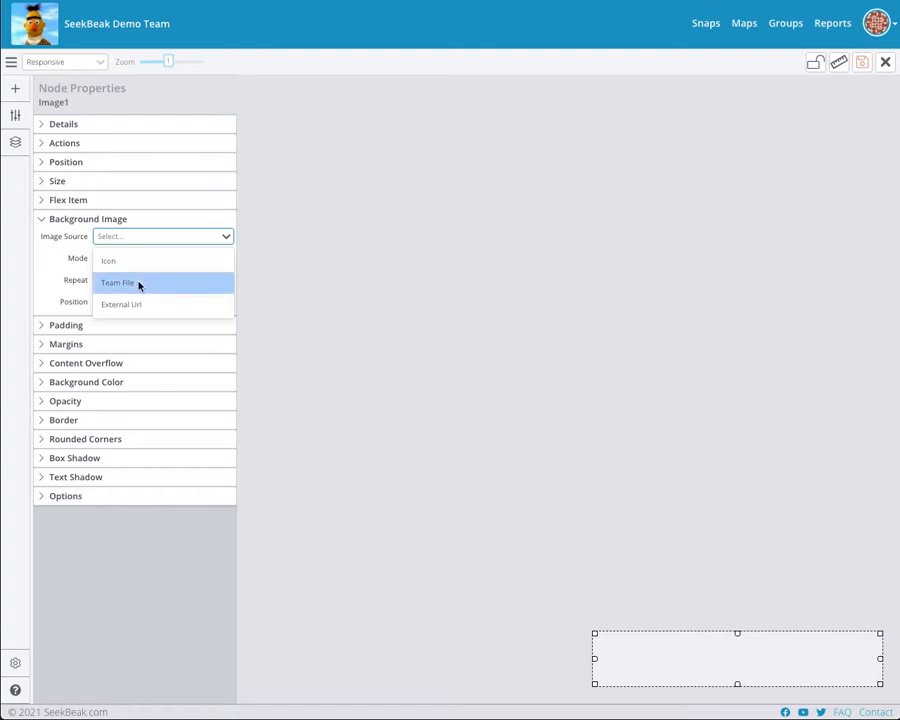
click(118, 283)
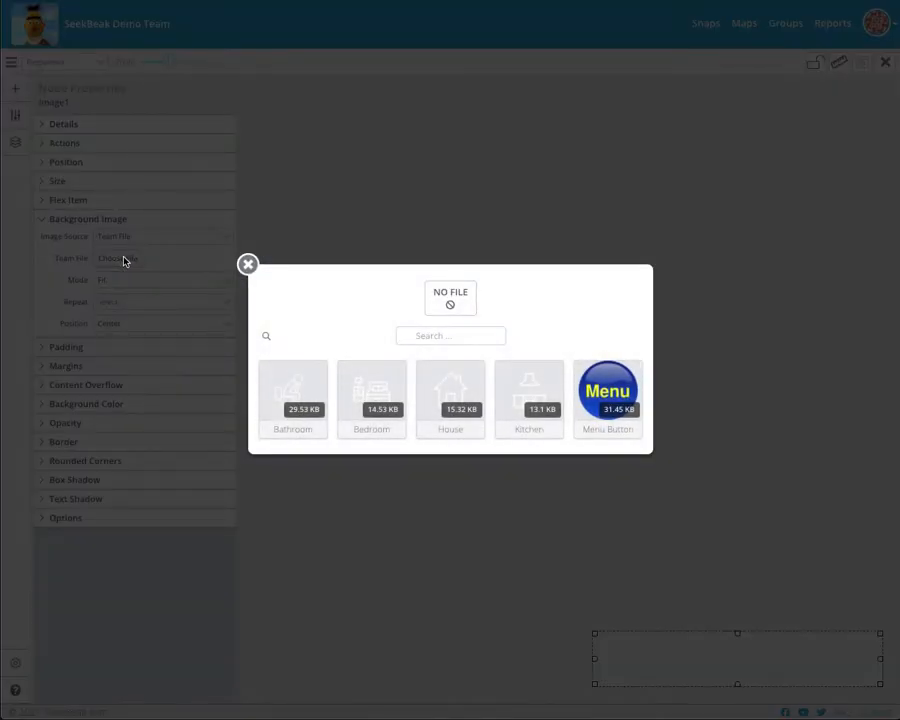
mouse_move(450, 393)
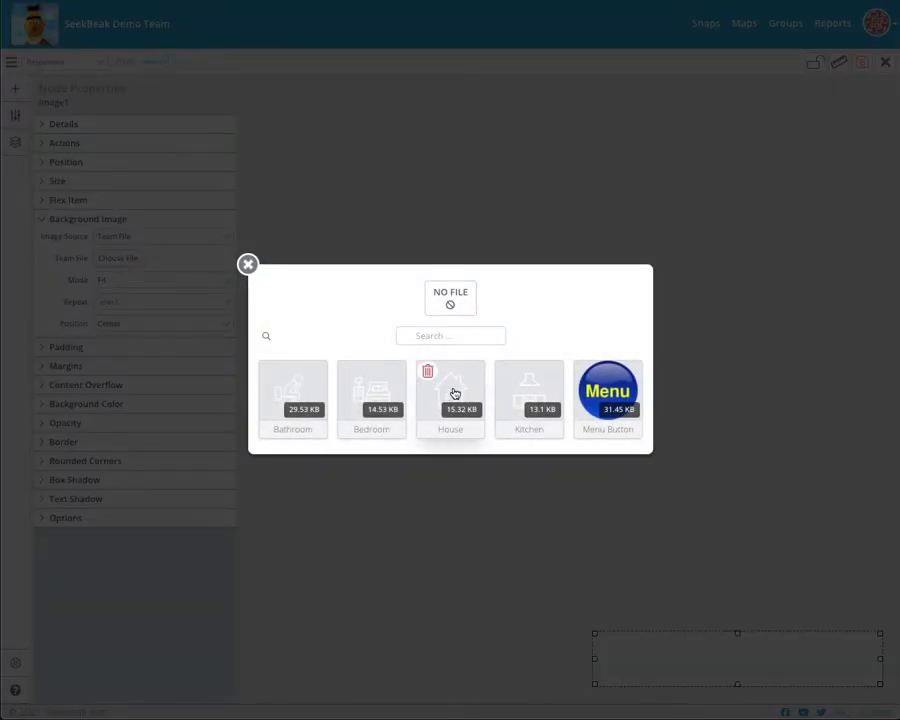
click(247, 264)
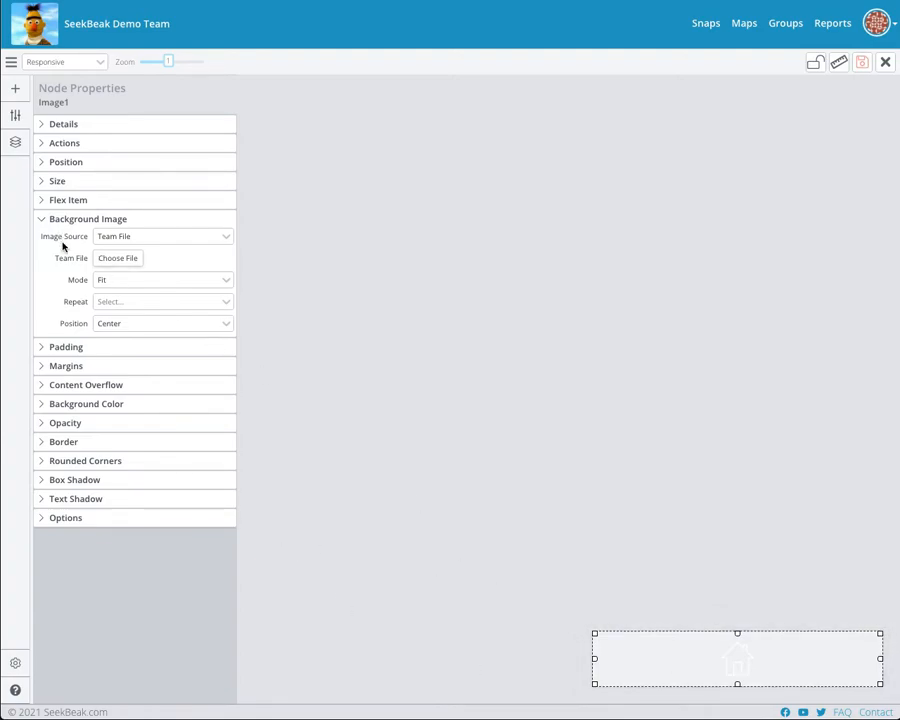
click(15, 142)
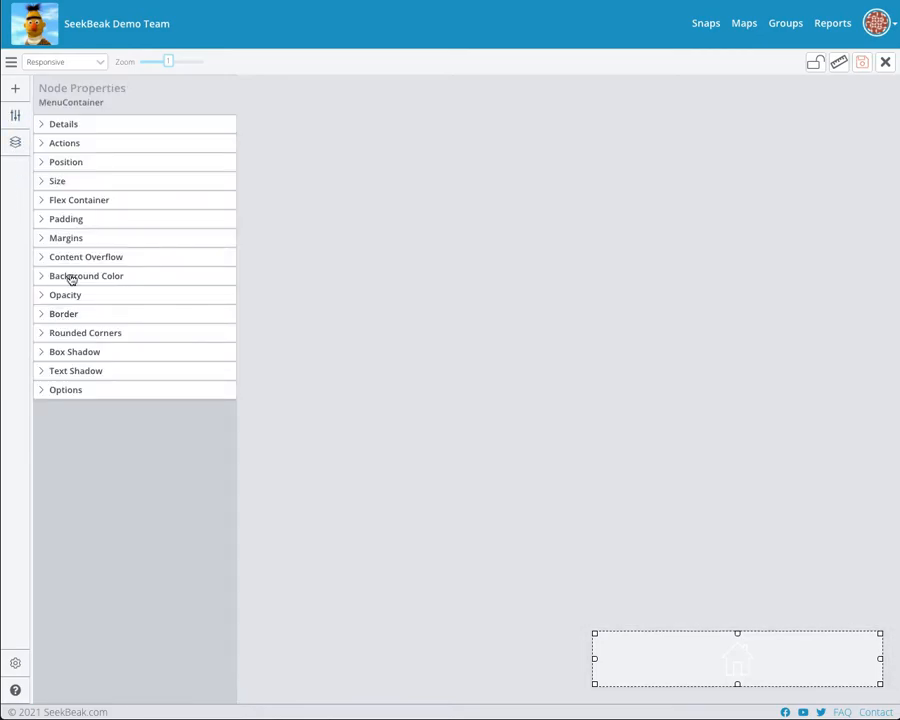
Step: Give MenuContainer a translucent dark red background, 8B3939 at 0.5 alpha
click(86, 276)
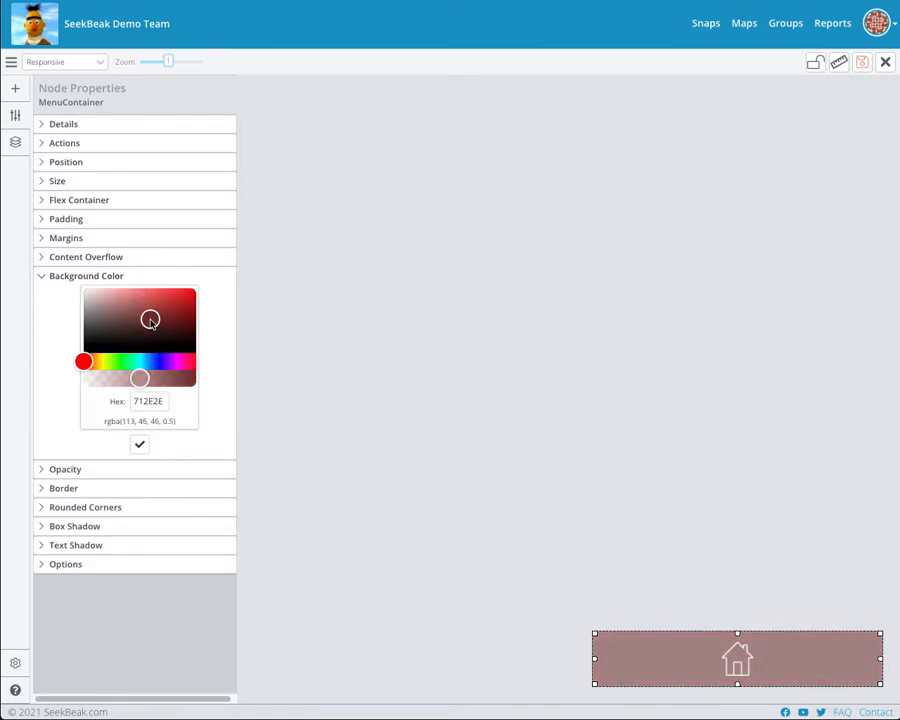
click(147, 314)
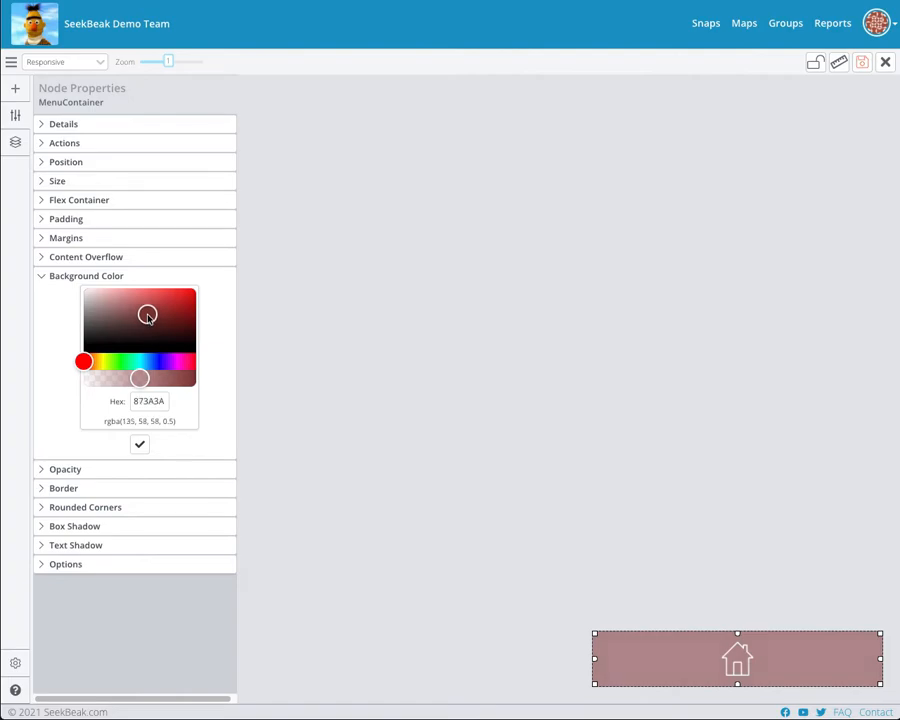
click(147, 314)
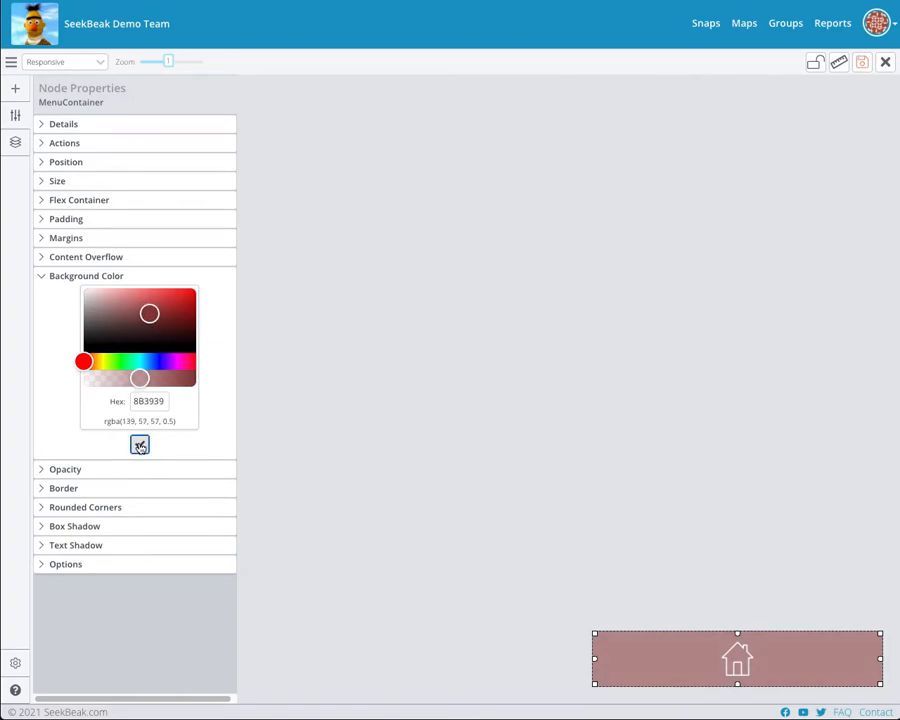
click(139, 445)
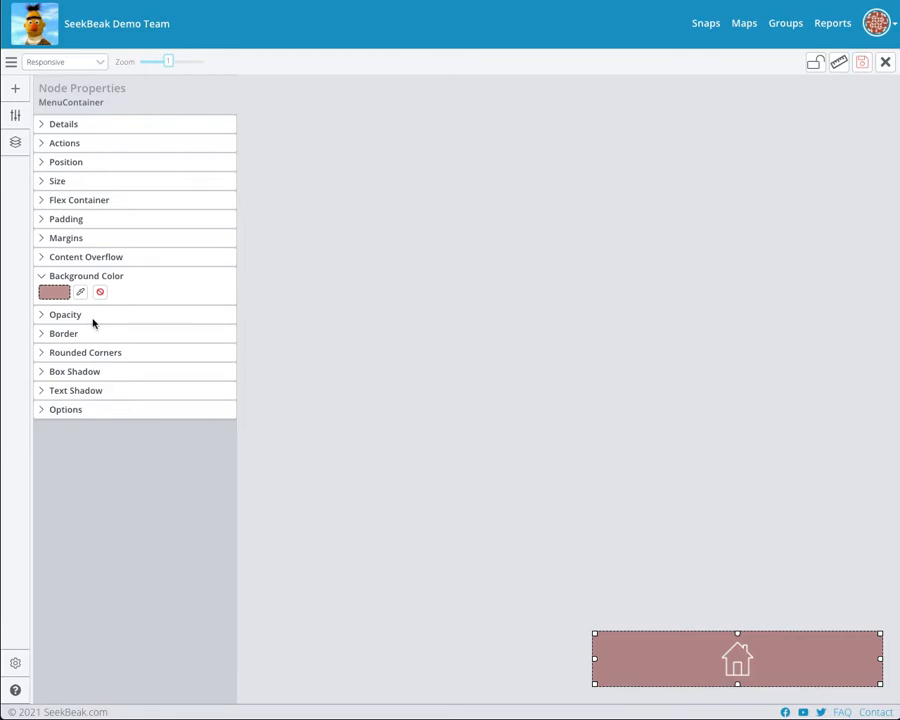
mouse_move(12, 290)
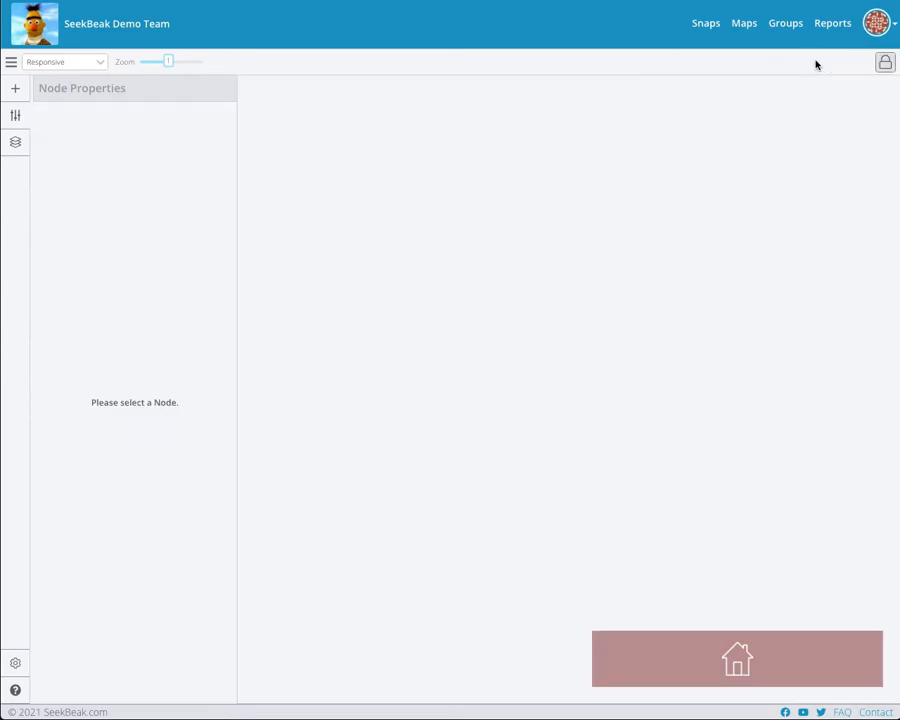
mouse_move(737, 677)
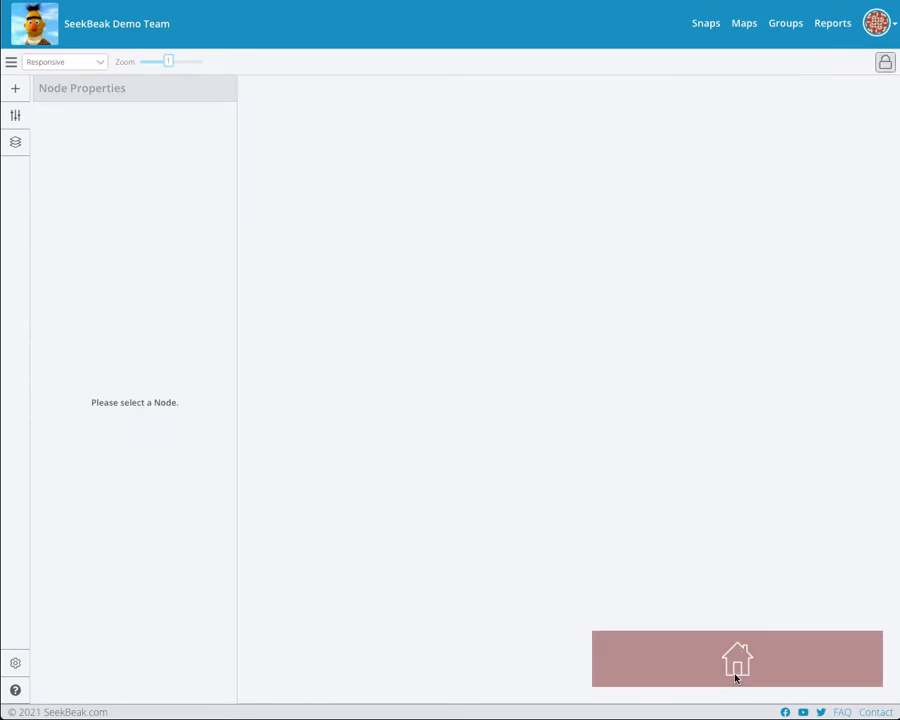
mouse_move(741, 584)
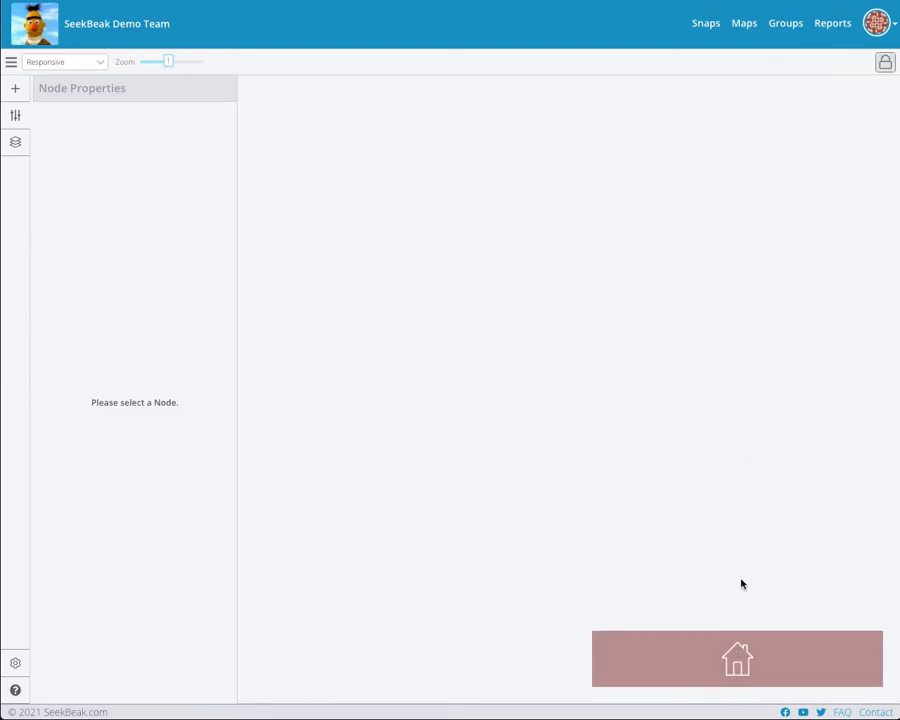
mouse_move(738, 645)
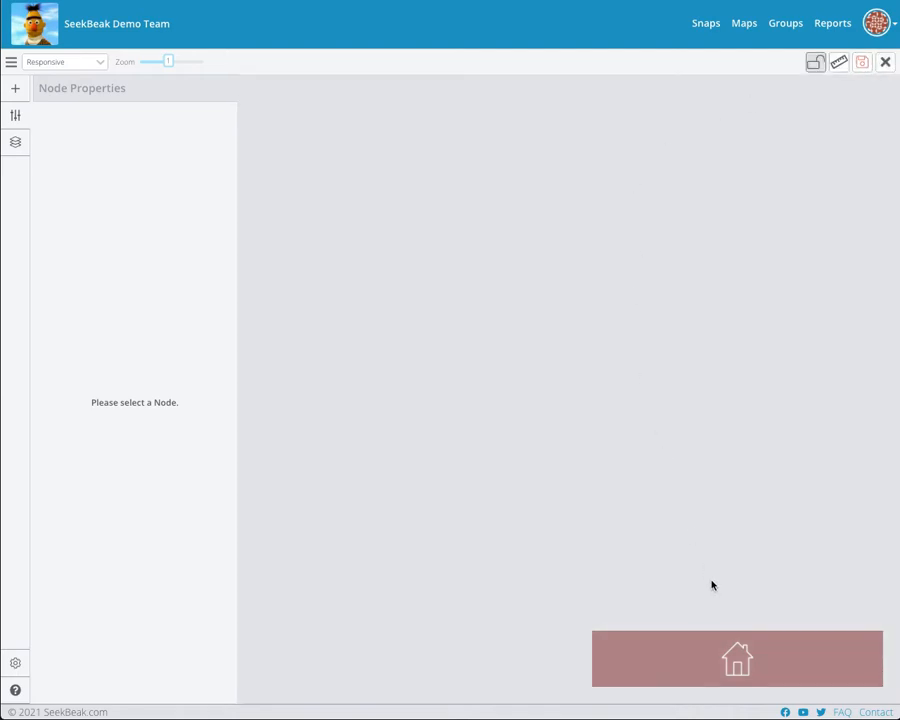
Step: Add a new action to Image1 with its trigger set to Hover On
click(737, 658)
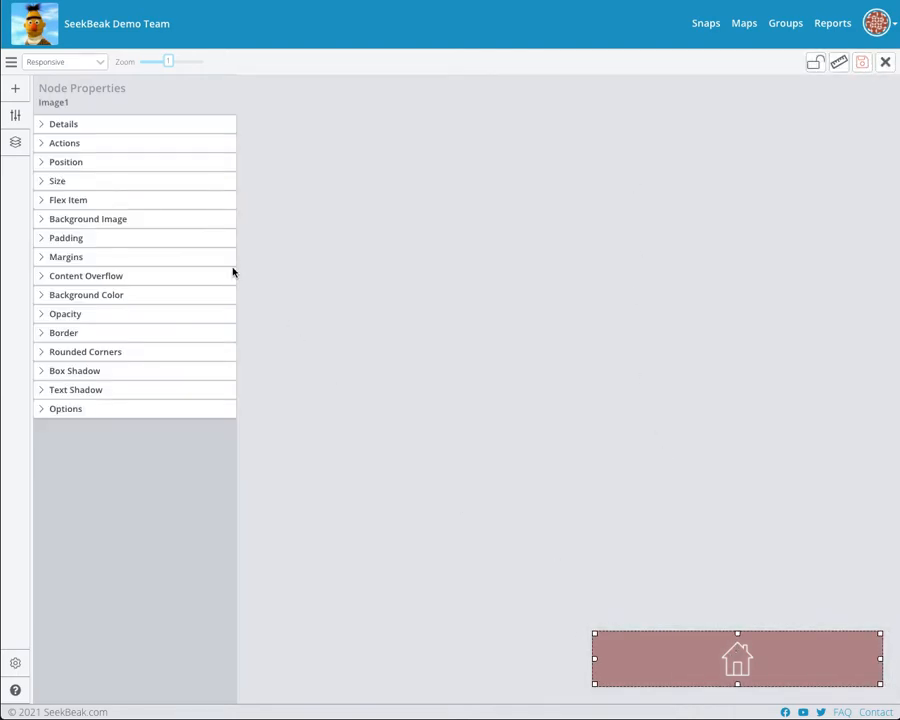
click(64, 142)
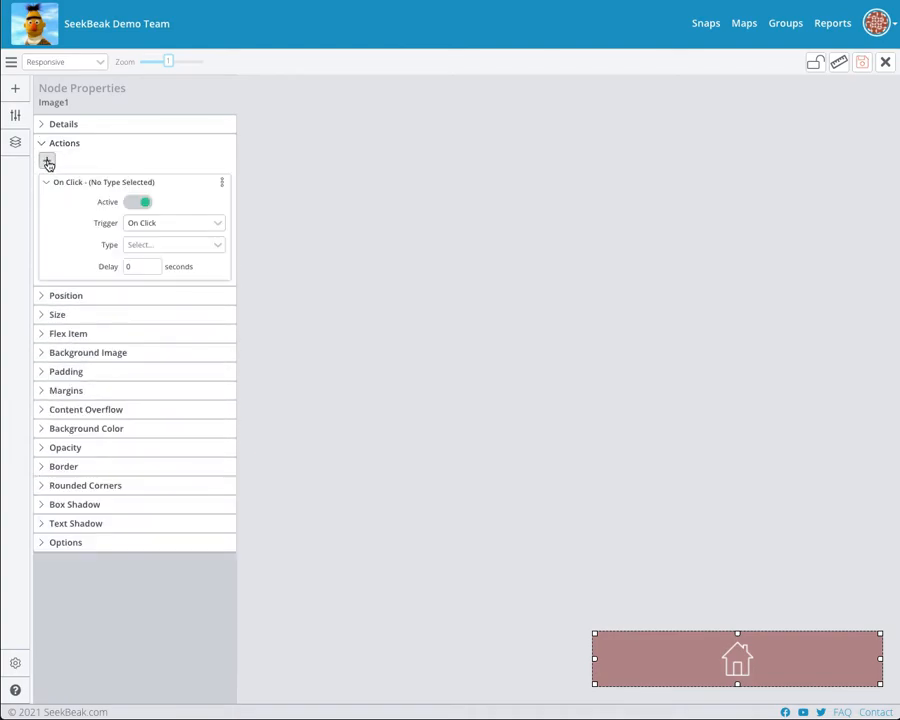
click(173, 244)
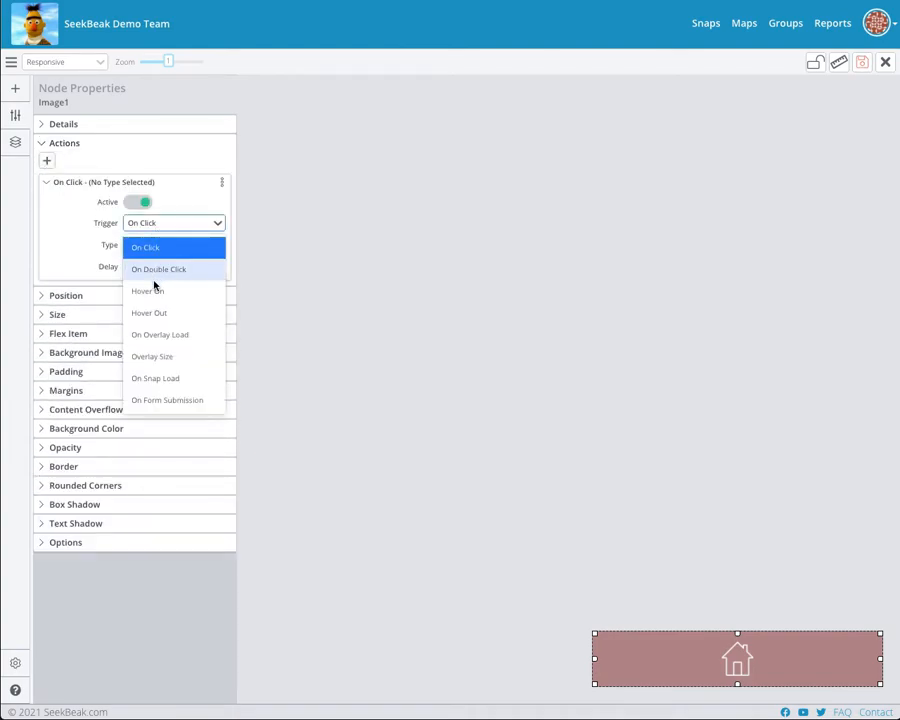
click(147, 291)
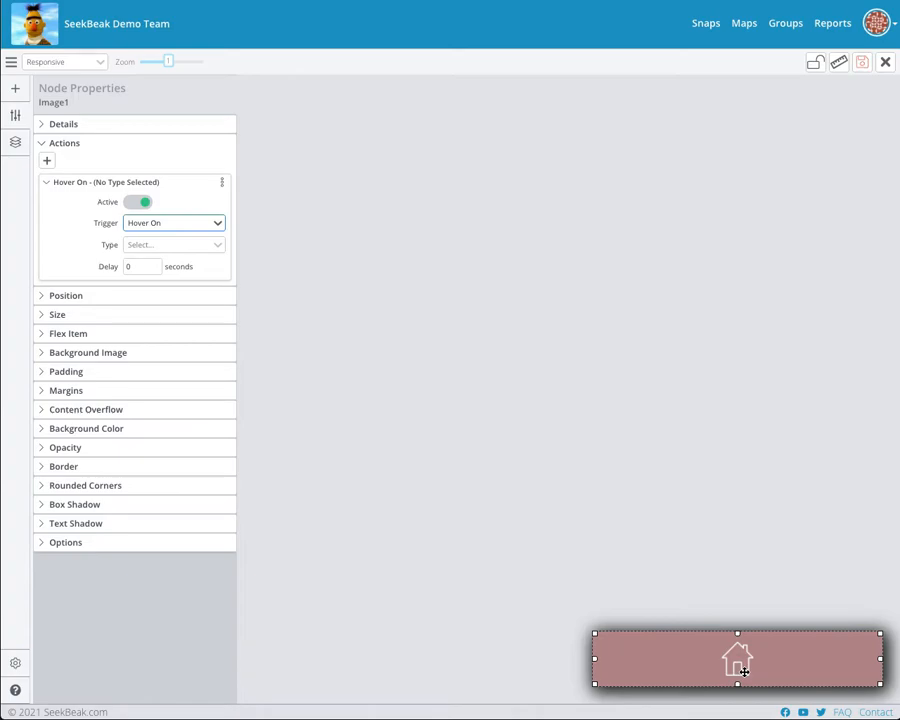
mouse_move(737, 671)
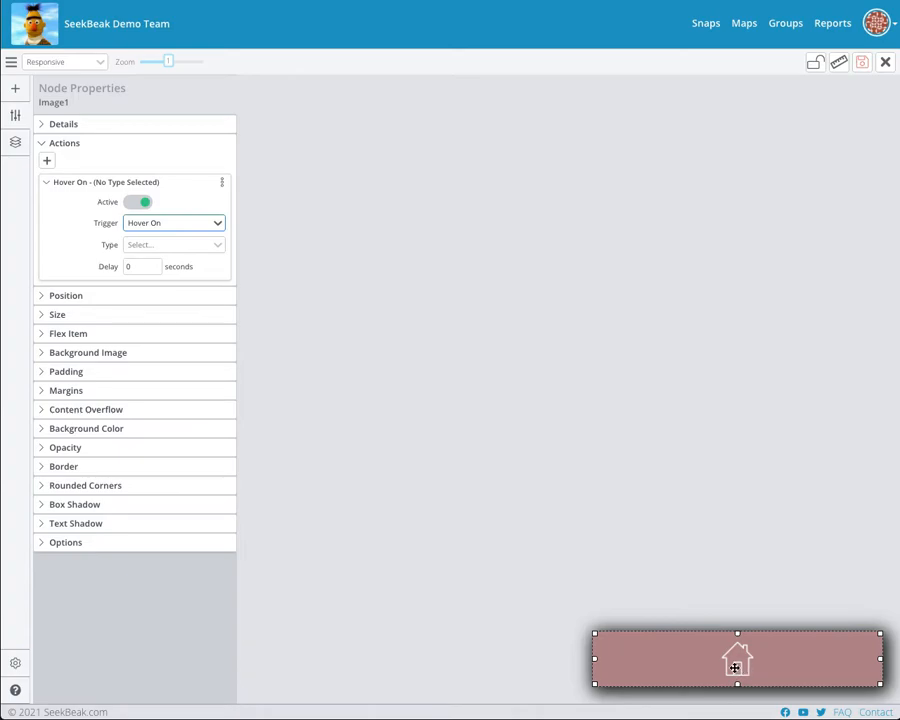
mouse_move(445, 456)
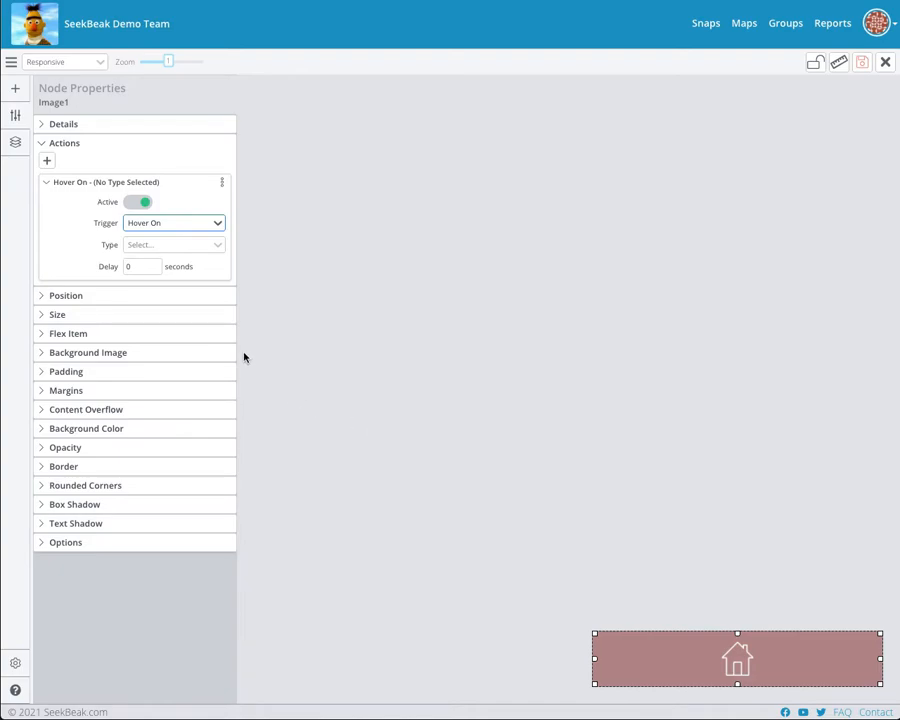
mouse_move(76, 458)
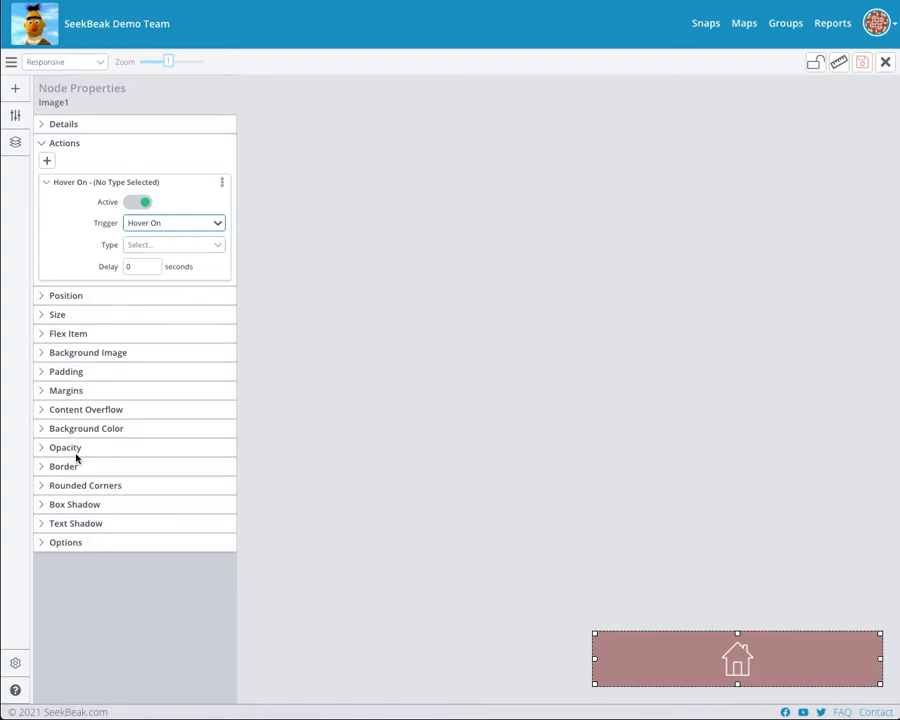
Step: Activate Image1's 2 px border and adjust its border colour
click(64, 466)
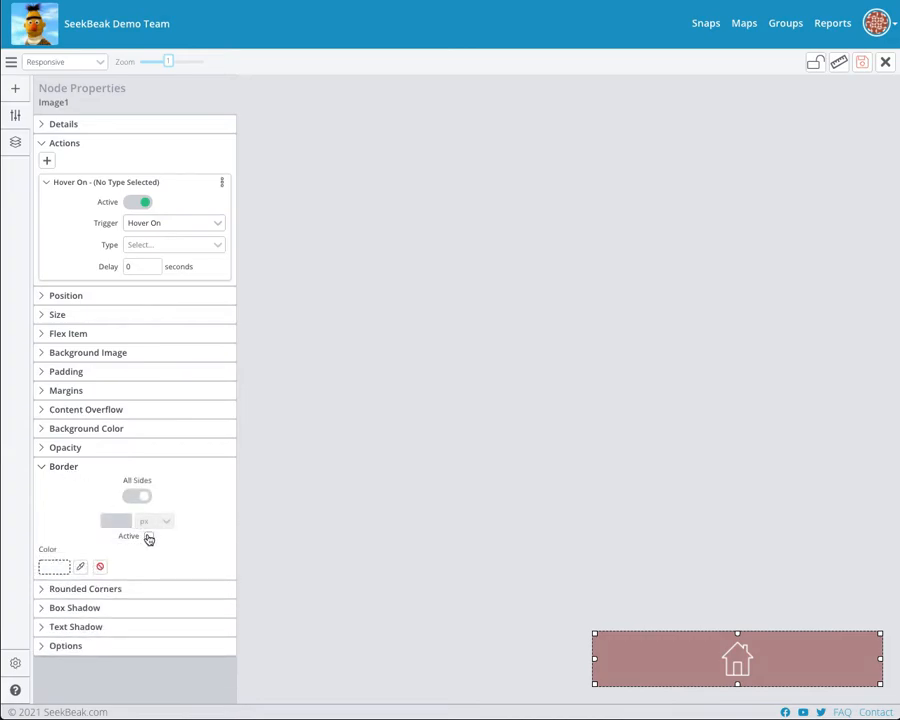
click(148, 536)
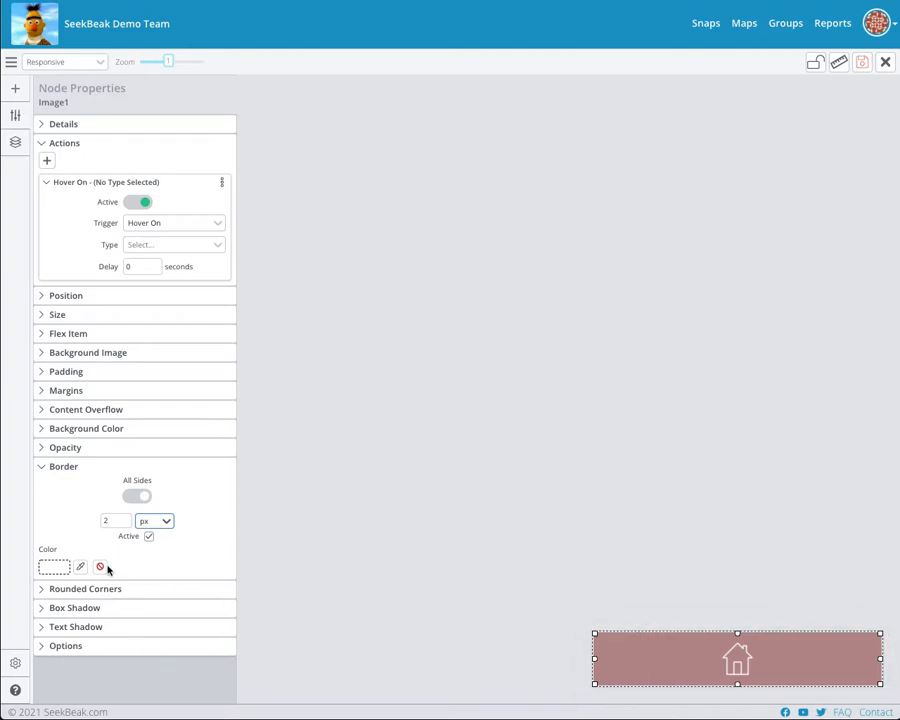
click(80, 567)
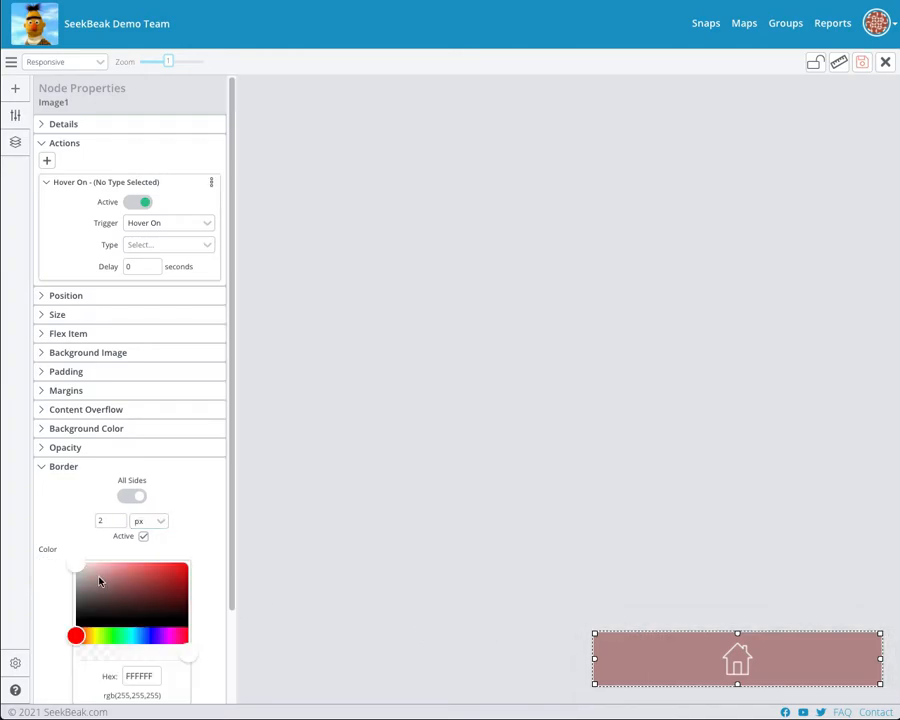
drag(100, 583, 76, 571)
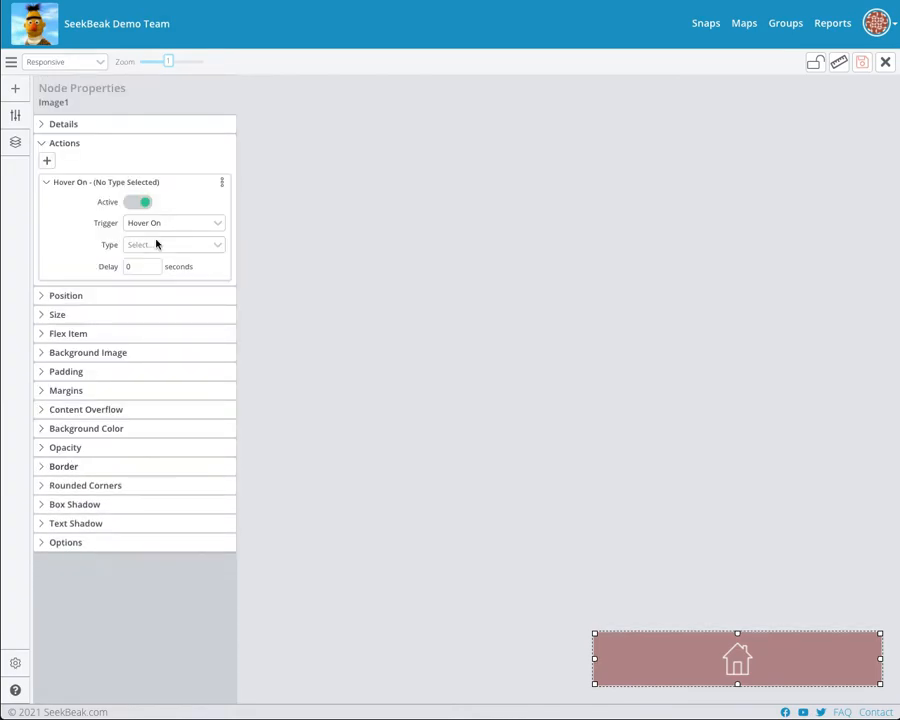
Step: Make the Hover On action an Animation targeting Image1
click(170, 245)
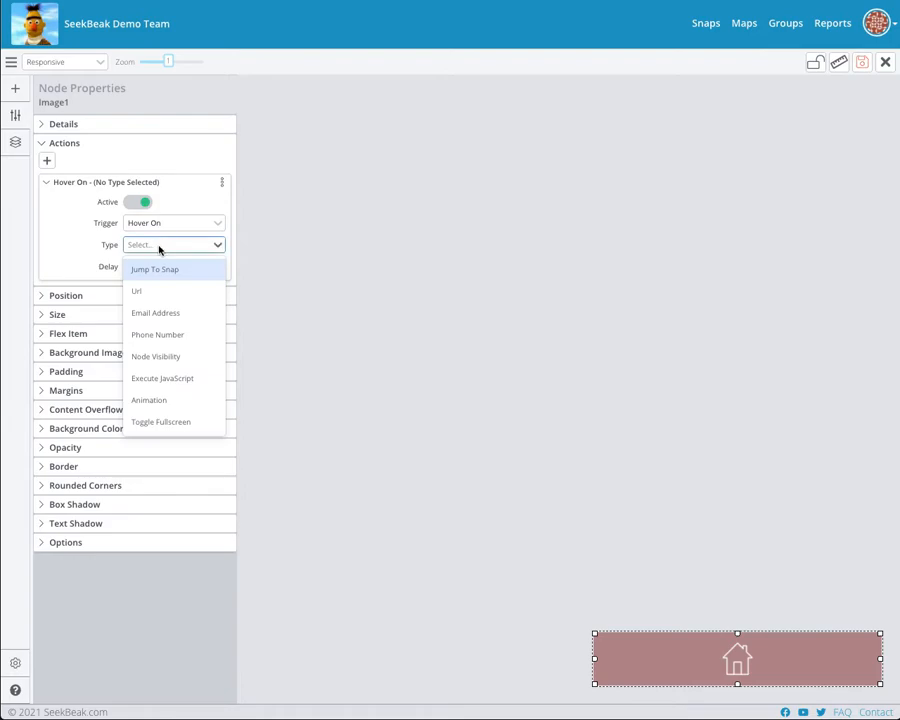
click(148, 400)
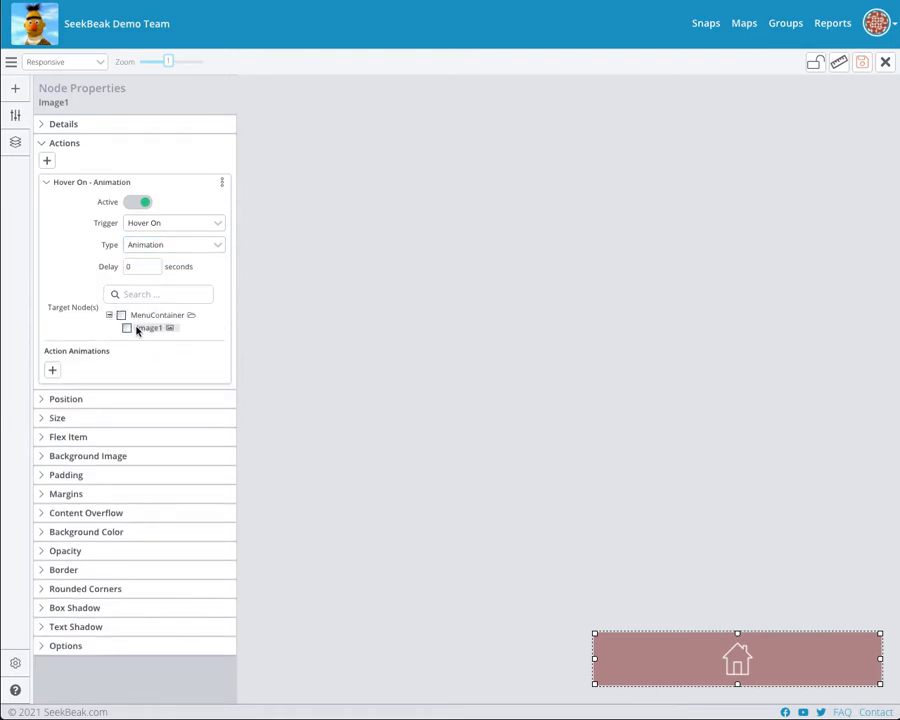
click(127, 328)
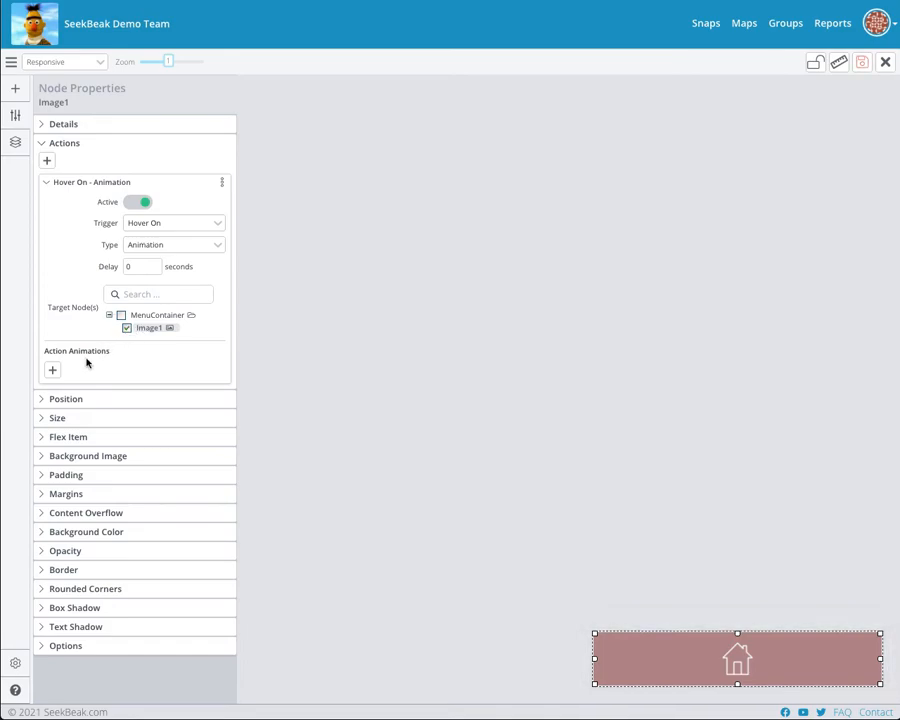
Step: Add a Border animation to yellow with a 0.2-second duration
click(52, 369)
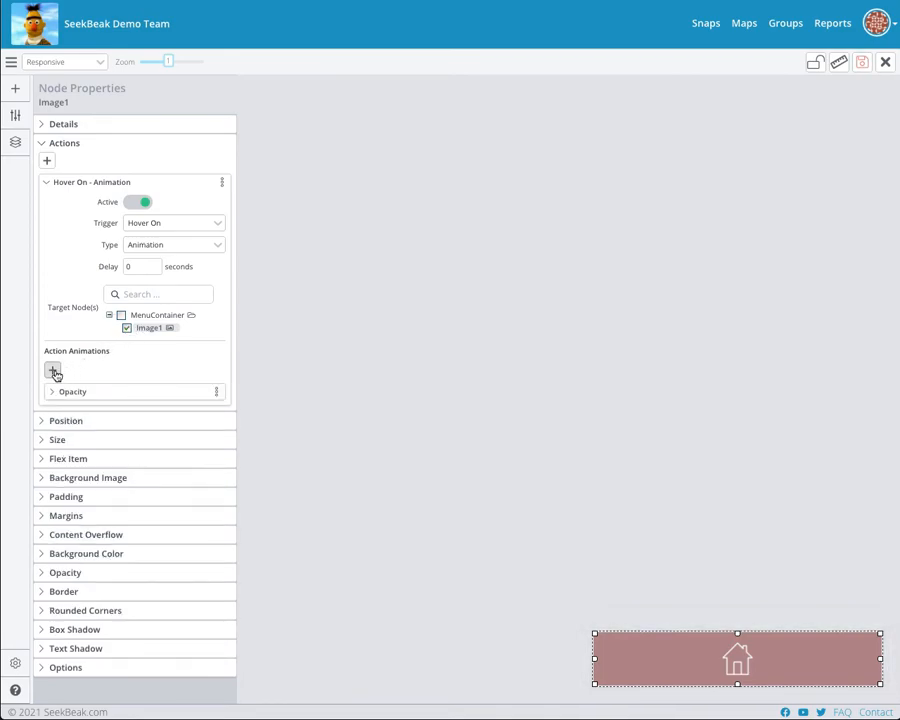
click(52, 369)
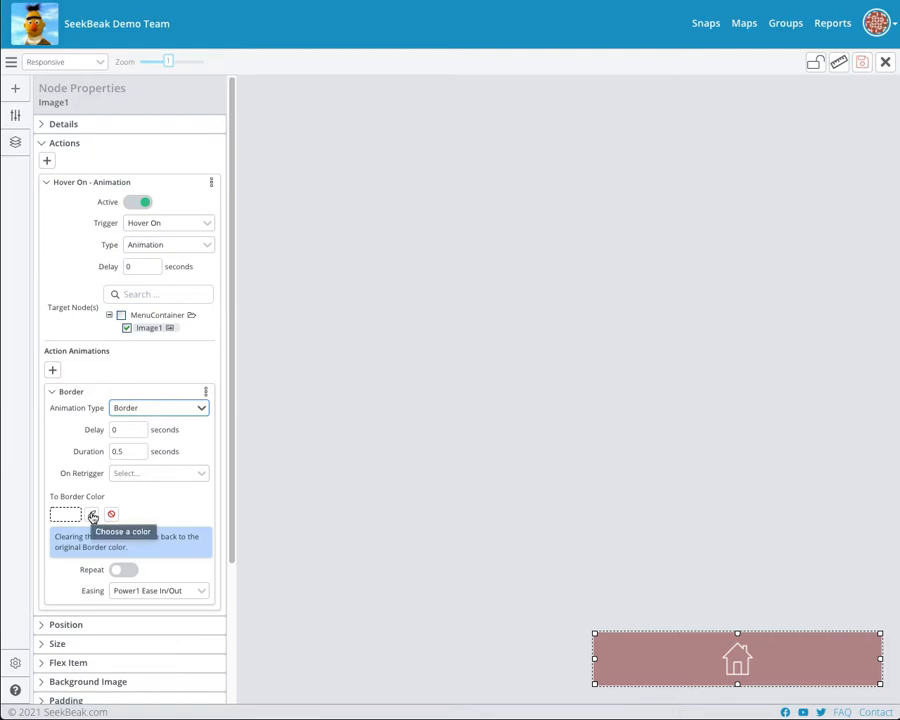
click(65, 514)
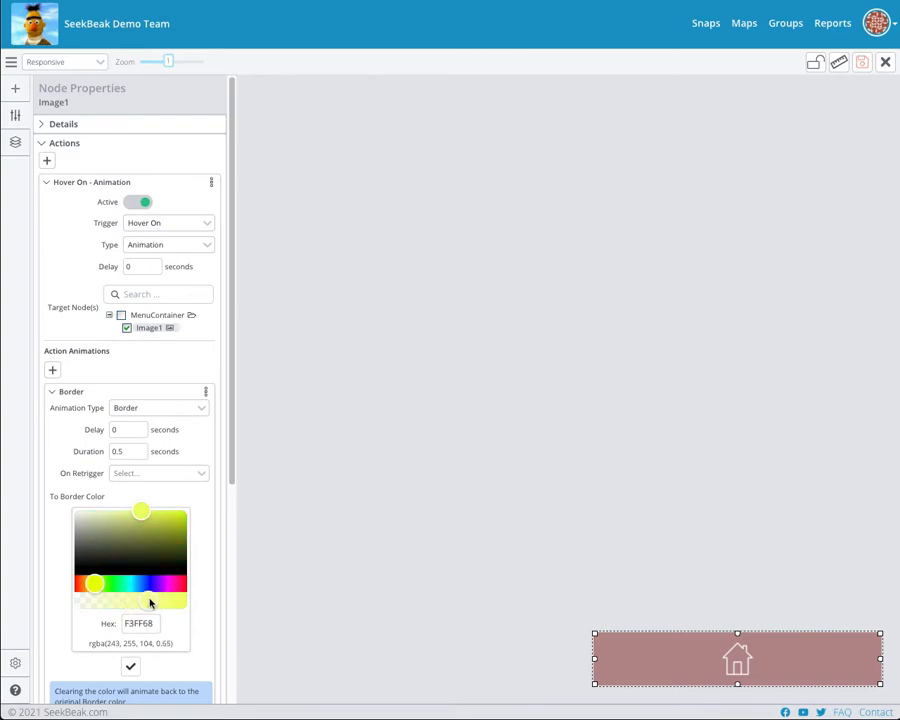
drag(140, 510, 163, 514)
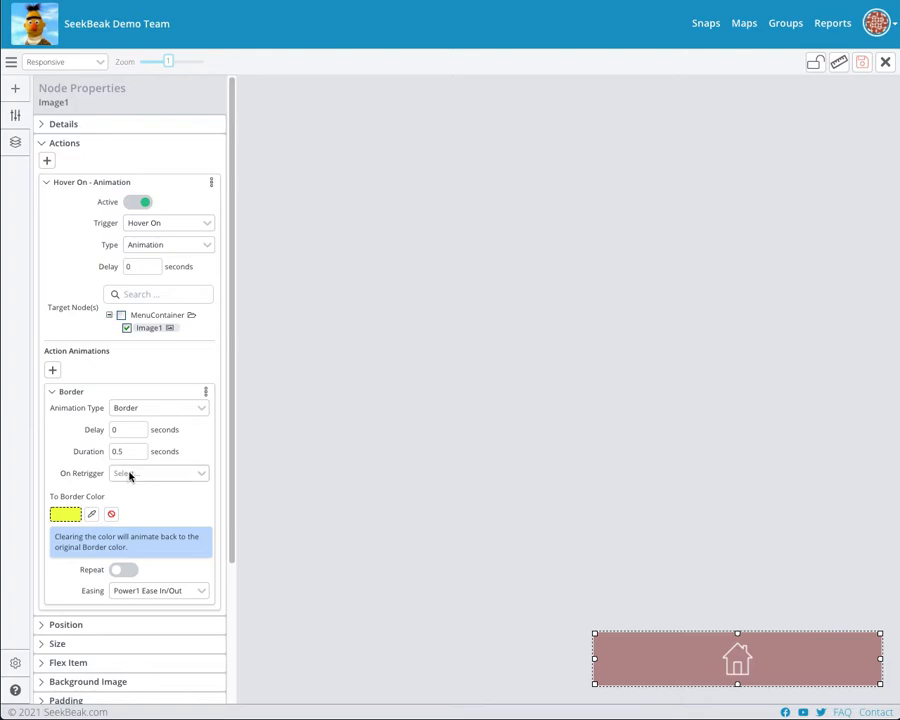
click(123, 451)
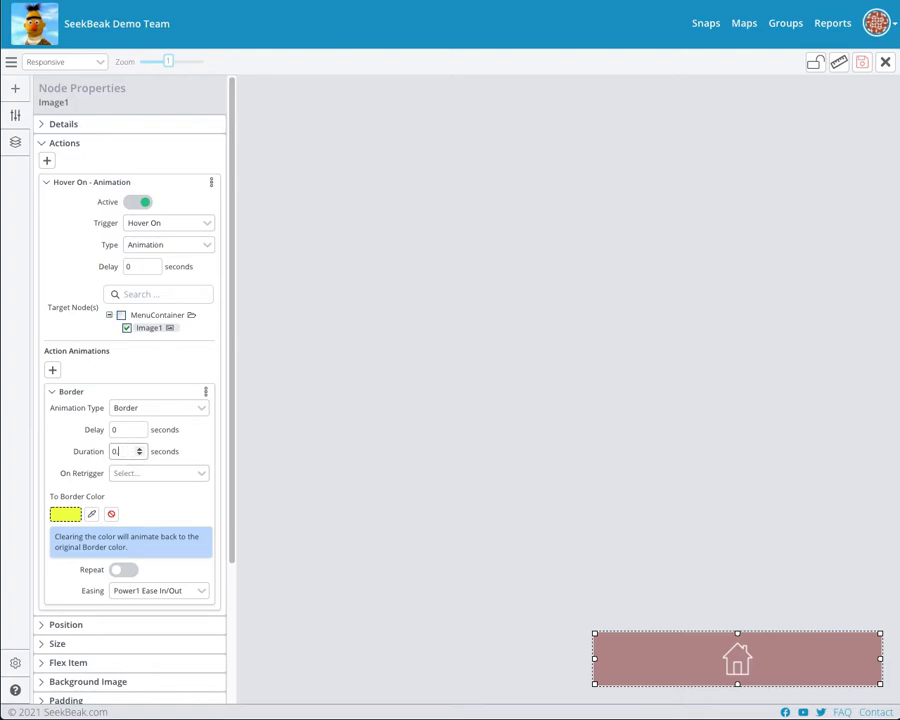
text(0.2)
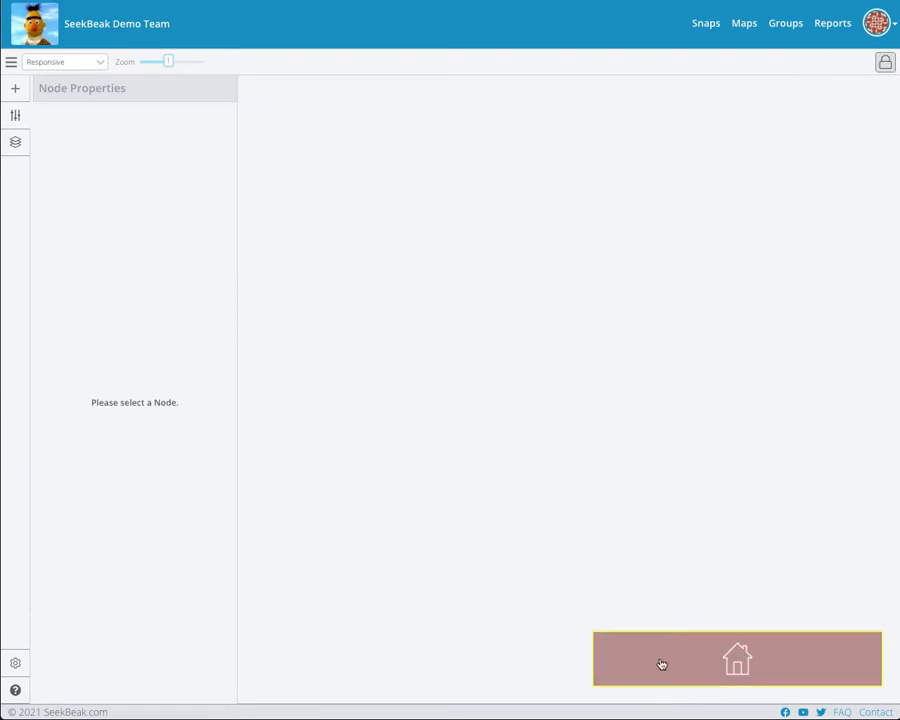
mouse_move(657, 689)
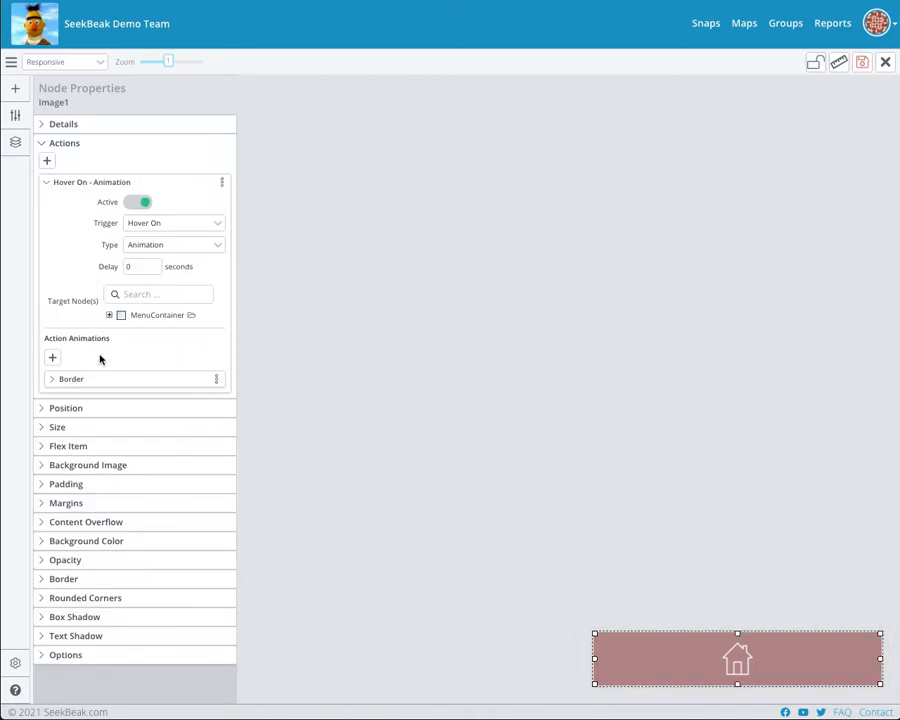
click(71, 378)
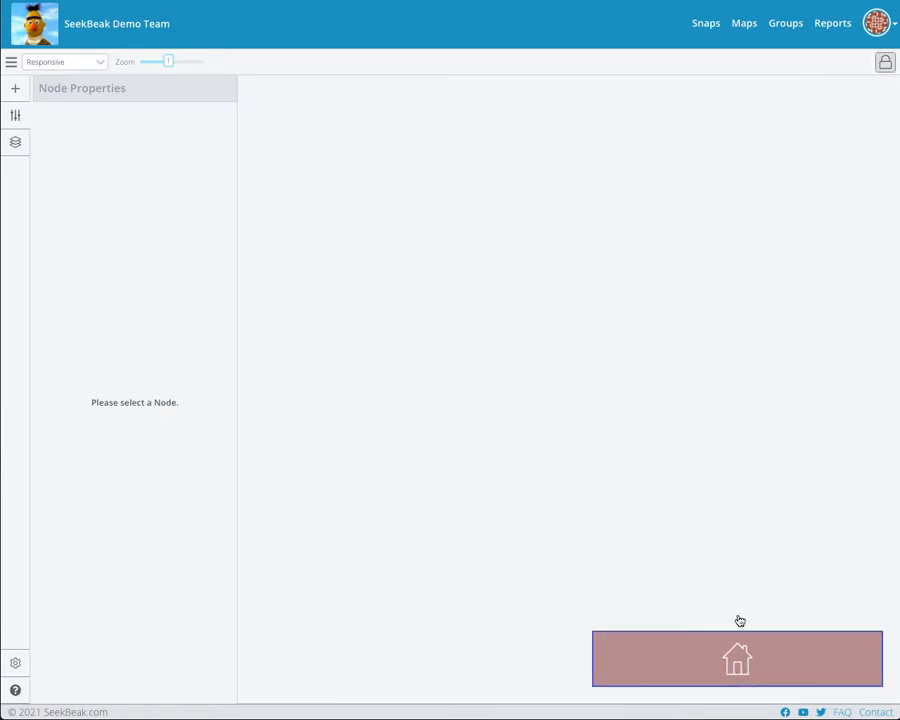
mouse_move(738, 538)
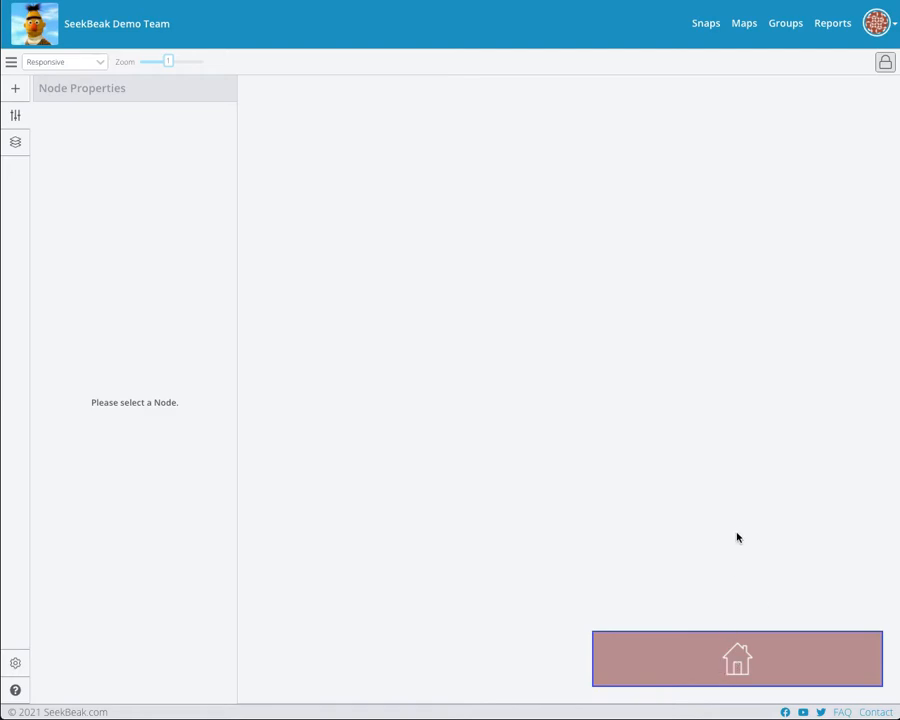
mouse_move(745, 602)
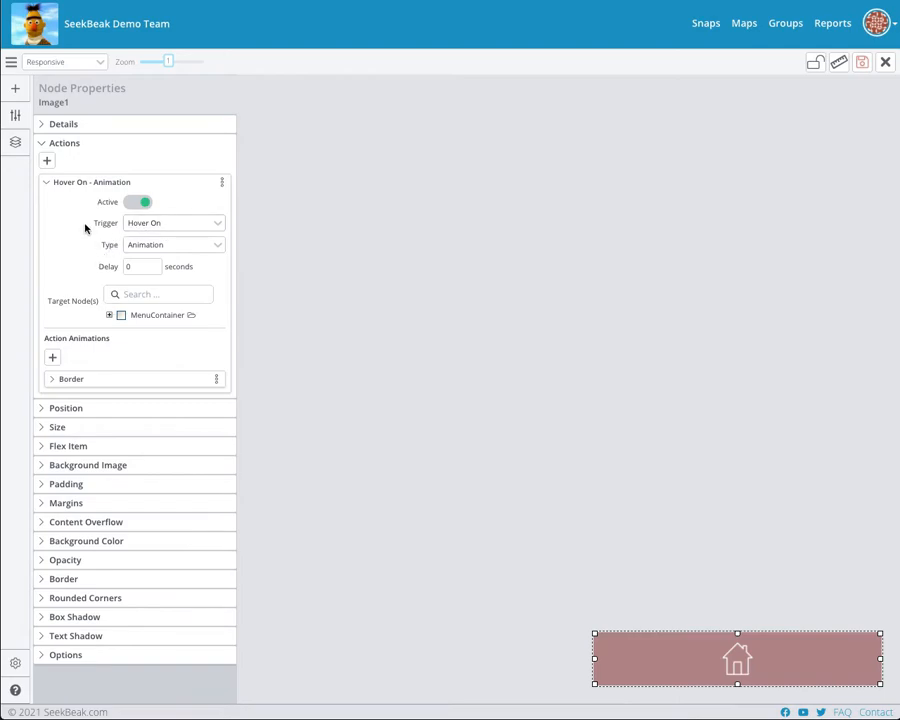
Step: Duplicate the Hover On action
click(46, 182)
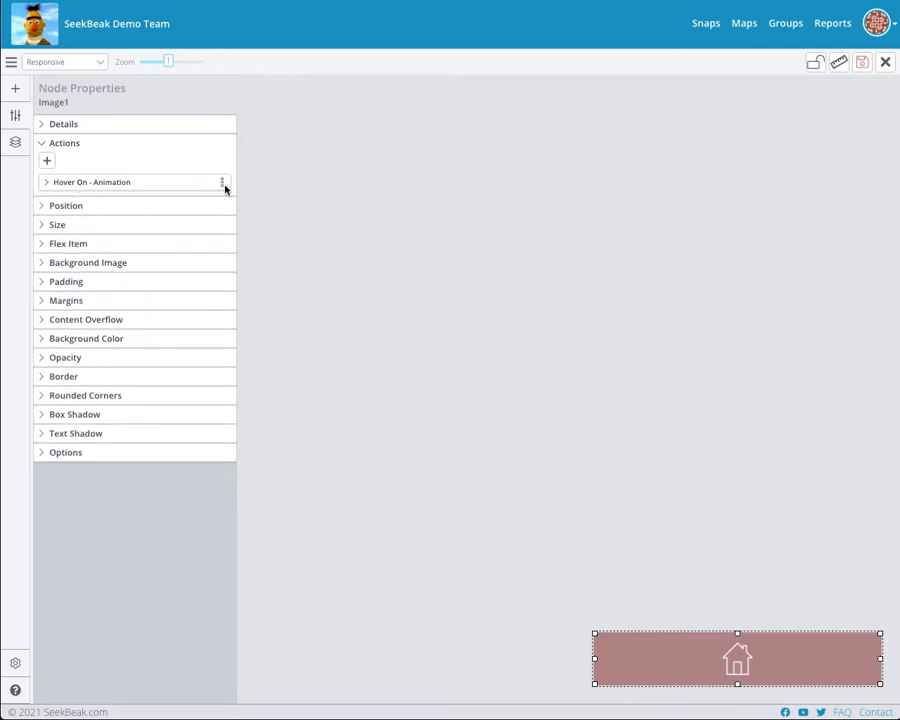
click(222, 182)
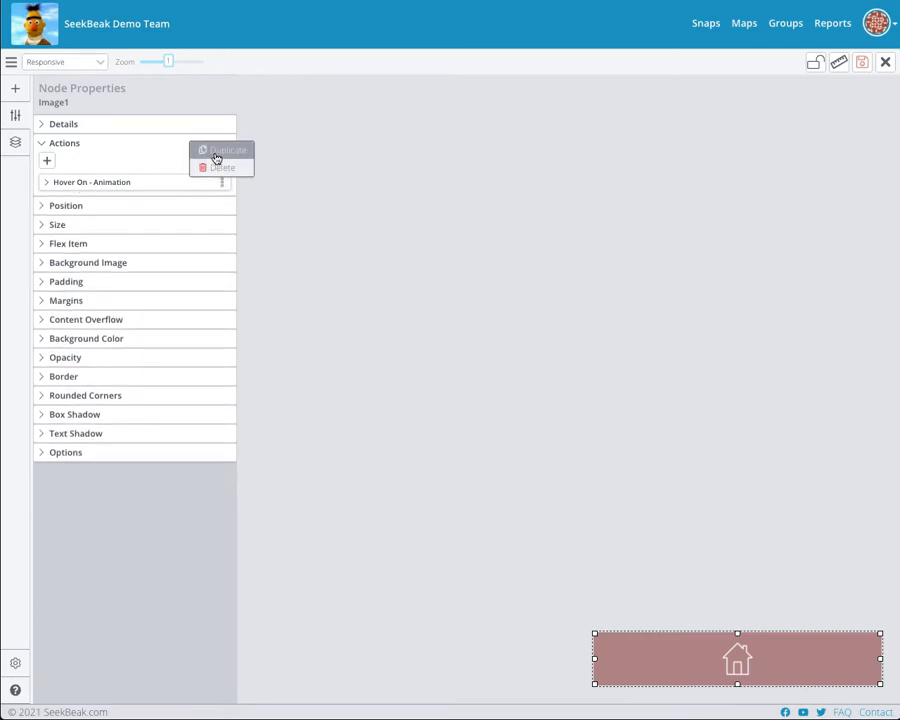
click(92, 182)
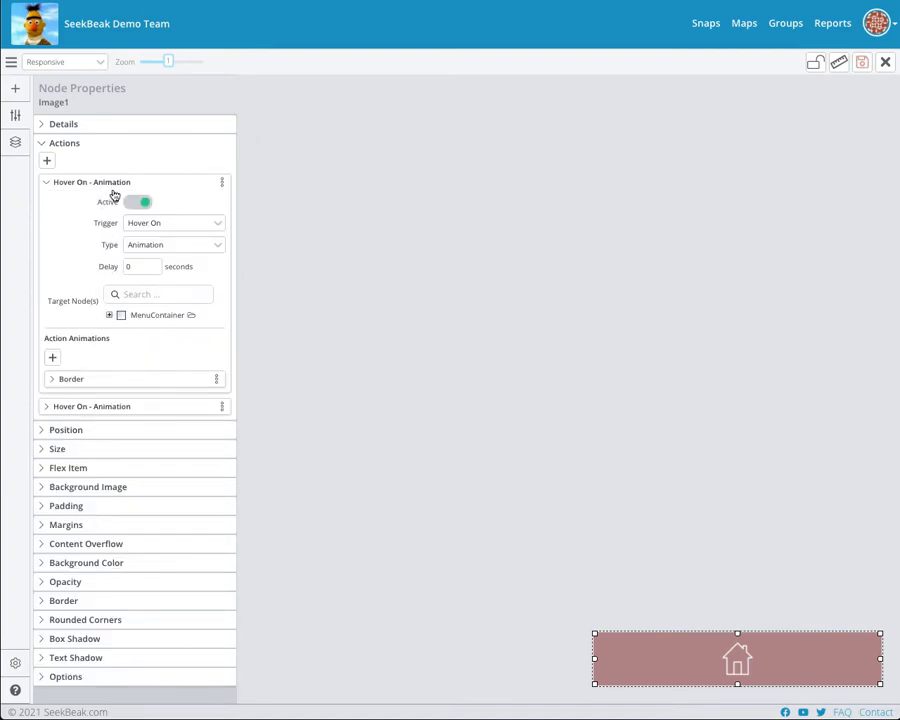
Step: Set the duplicate's trigger to Hover Out and clear its target border colour
click(173, 222)
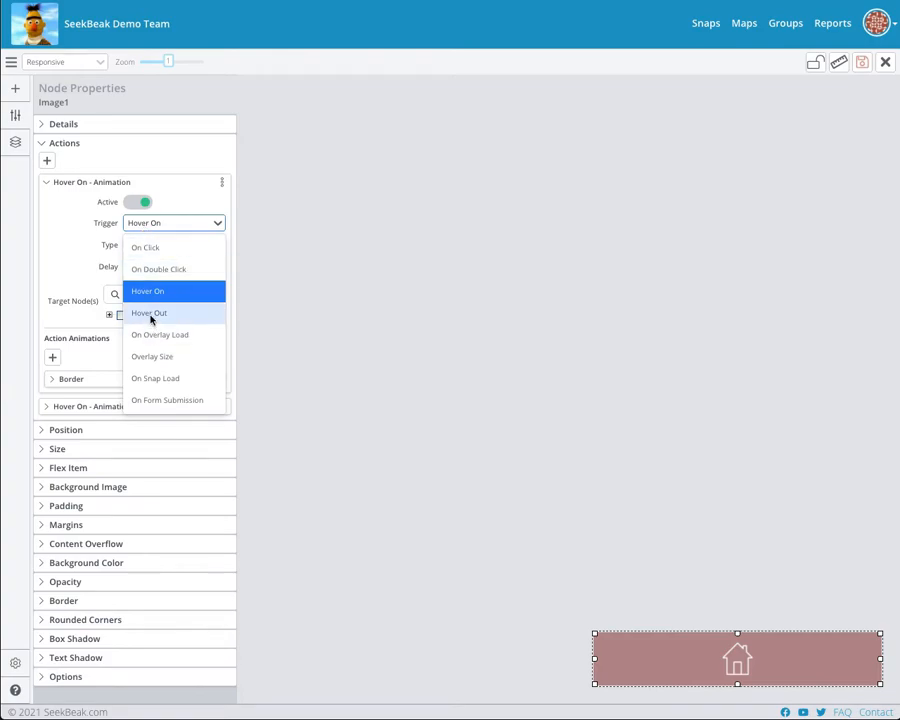
click(149, 313)
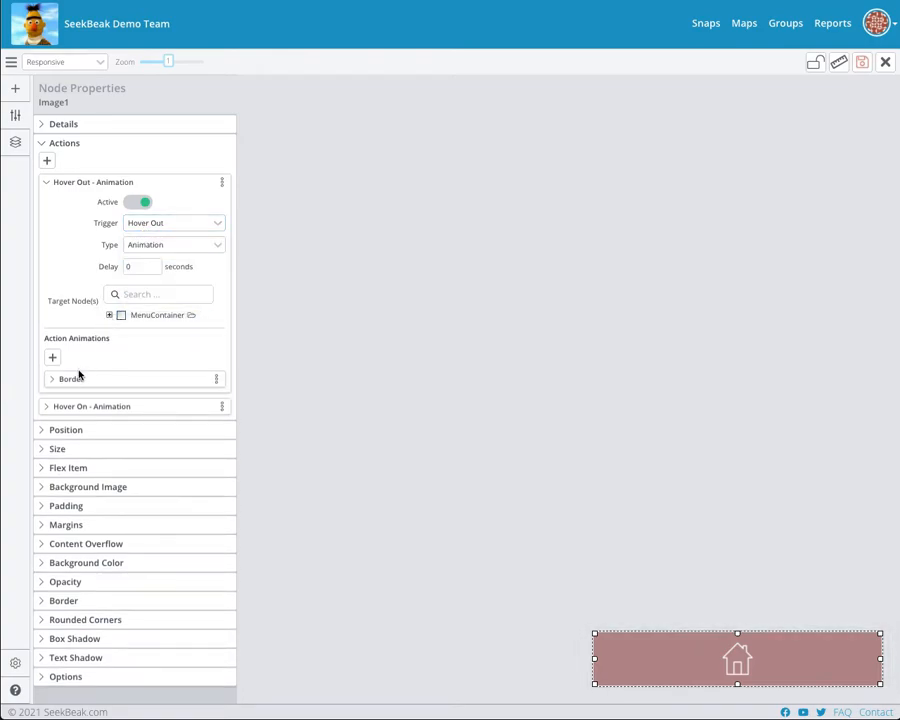
click(70, 378)
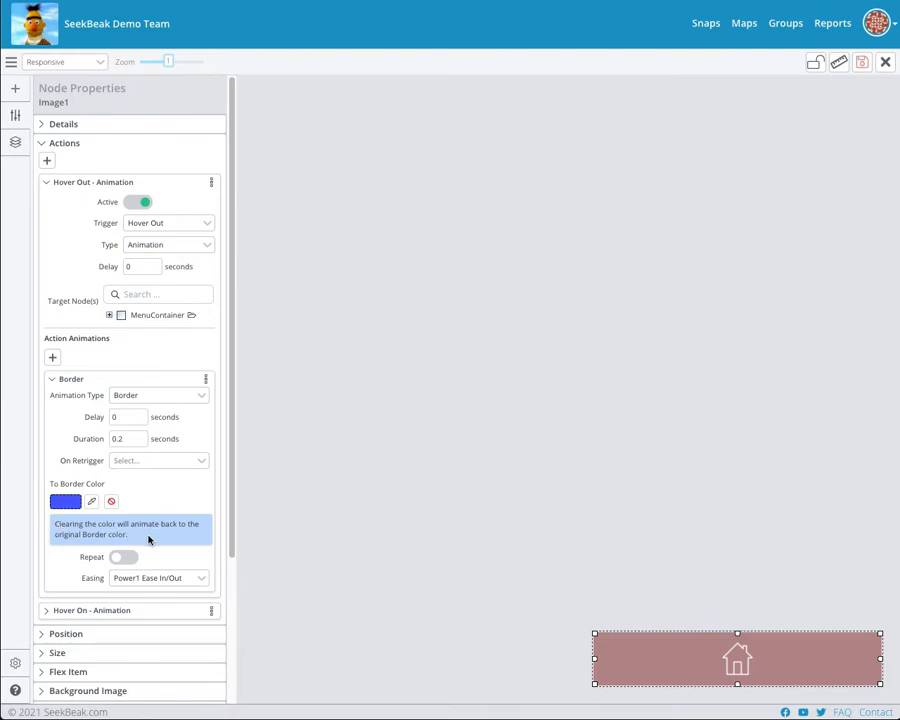
click(111, 501)
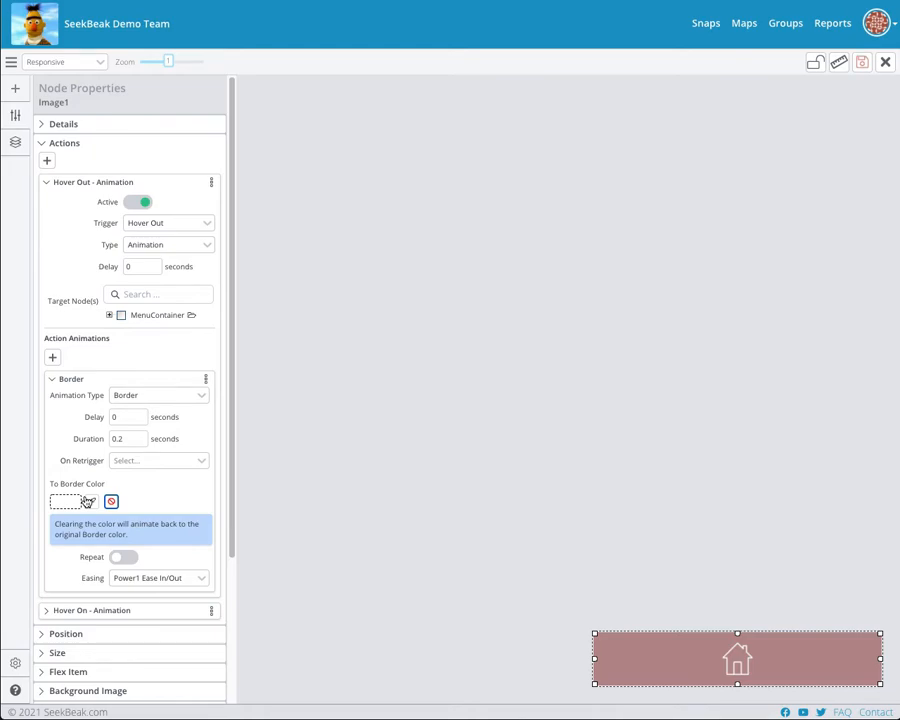
mouse_move(111, 501)
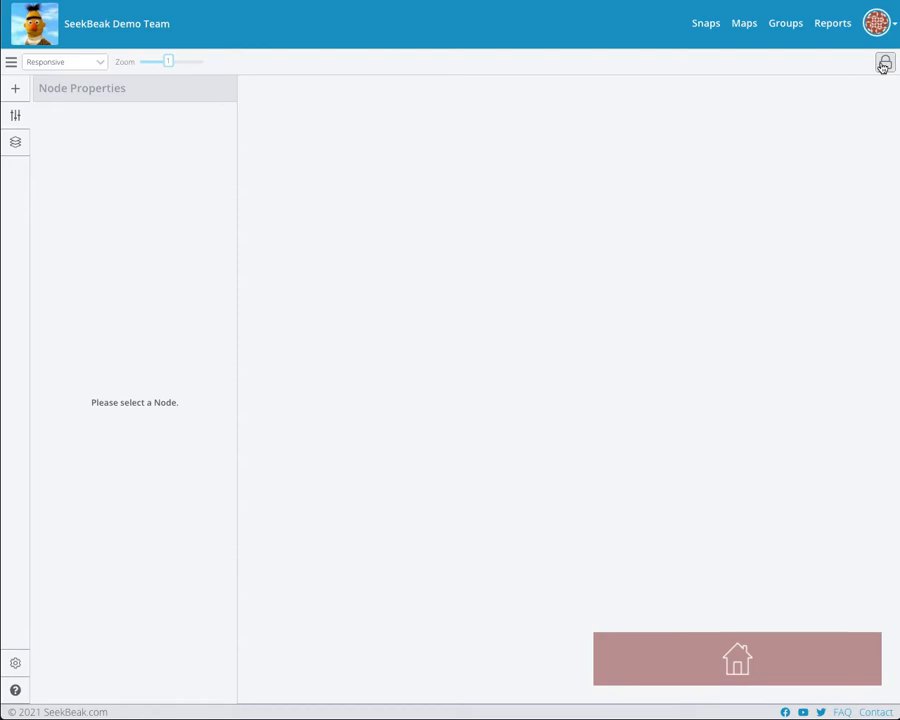
Step: Unlock the overlay and select the home button to view its hover animation actions
click(884, 62)
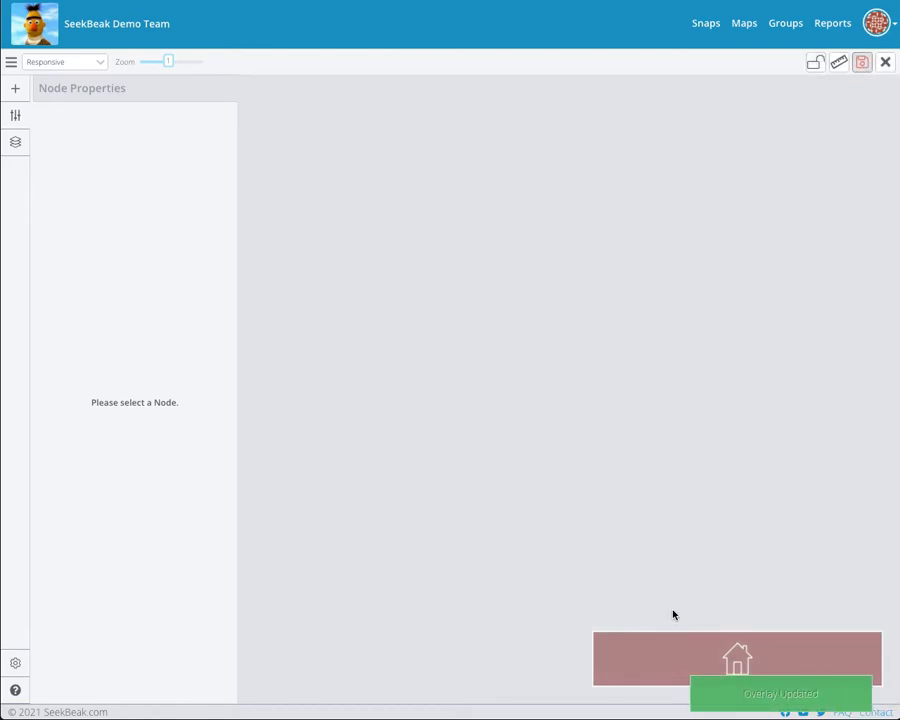
click(737, 658)
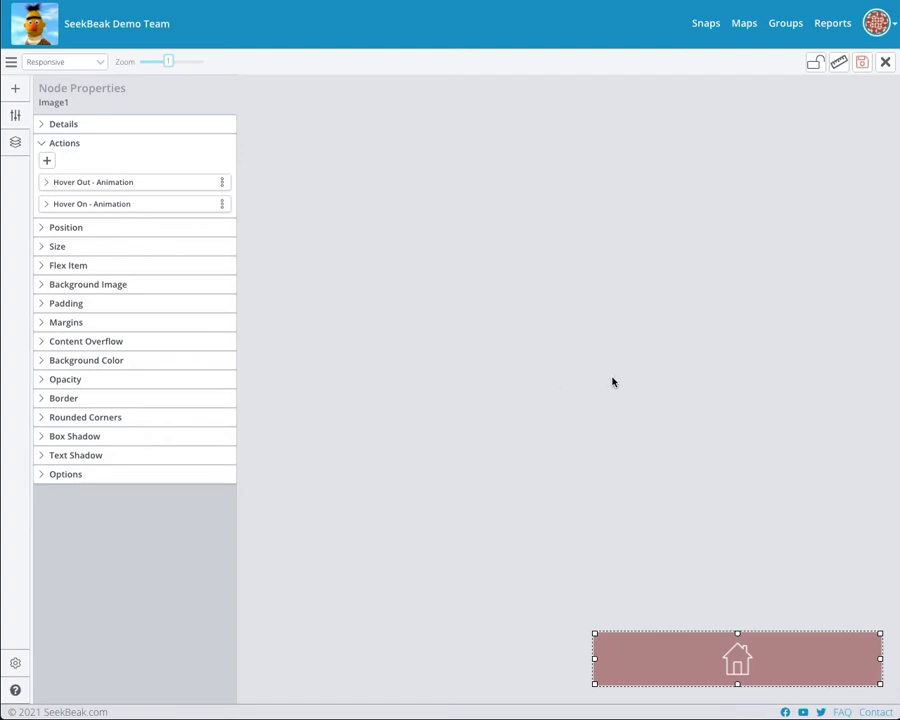
mouse_move(533, 497)
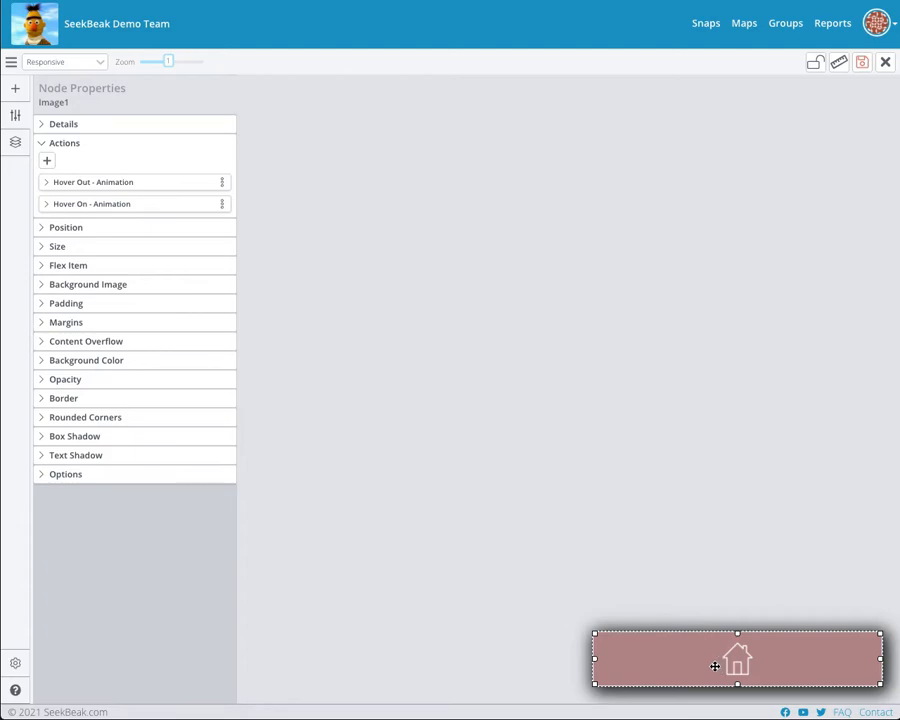
Step: Add a Jump To Snap click action to a Real Estate Tour snap and save the overlay
click(47, 160)
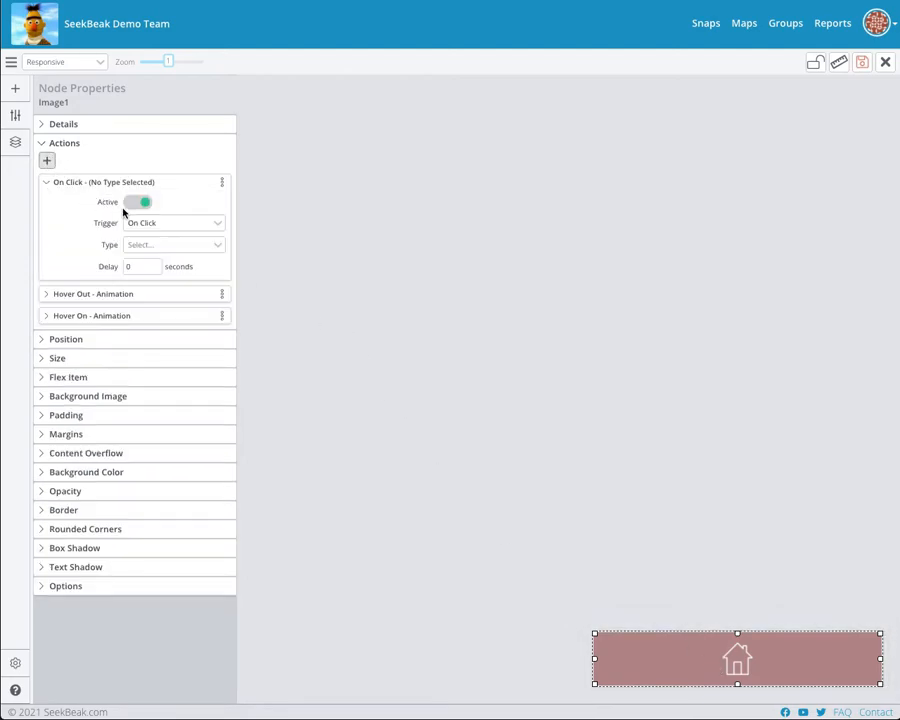
click(170, 244)
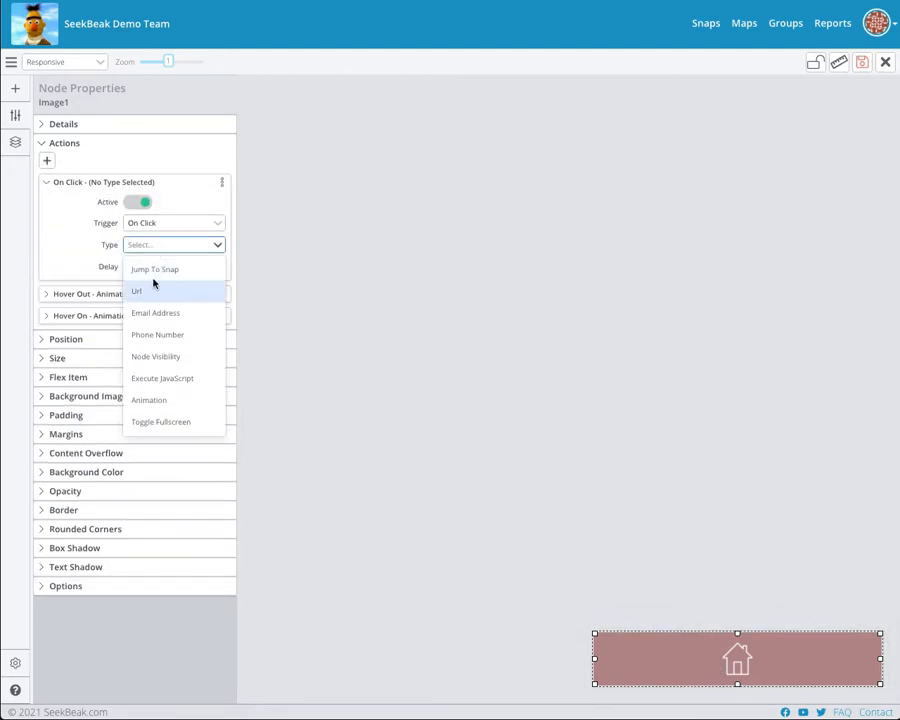
click(155, 269)
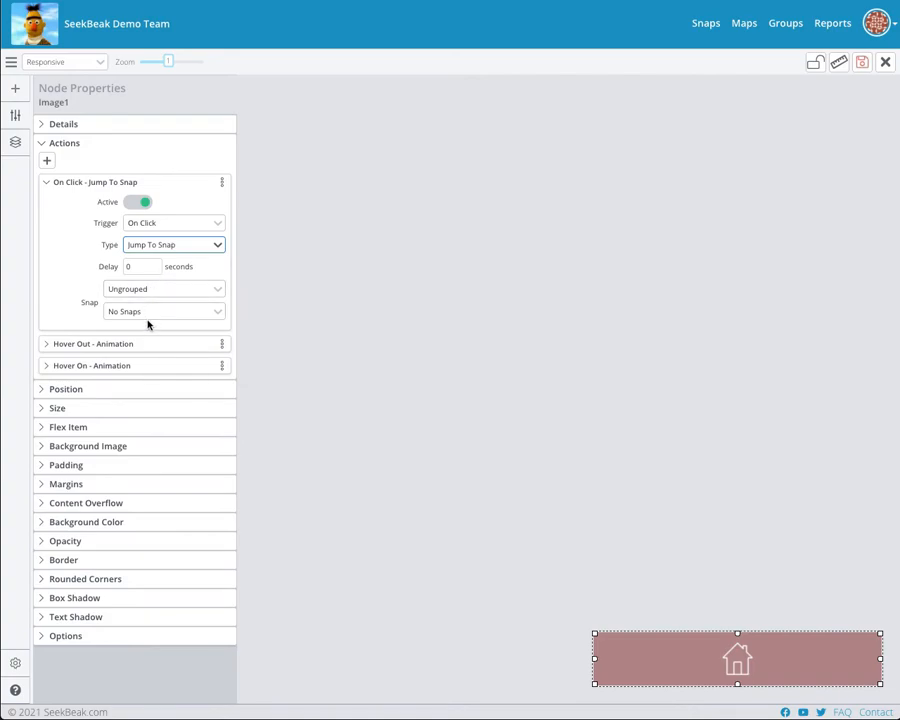
click(163, 289)
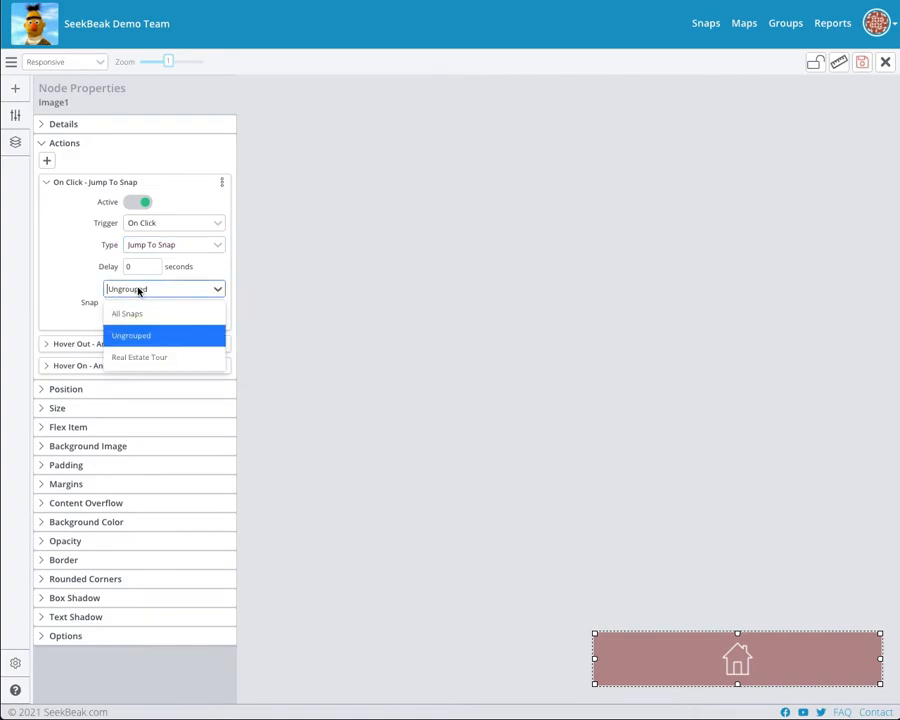
click(131, 335)
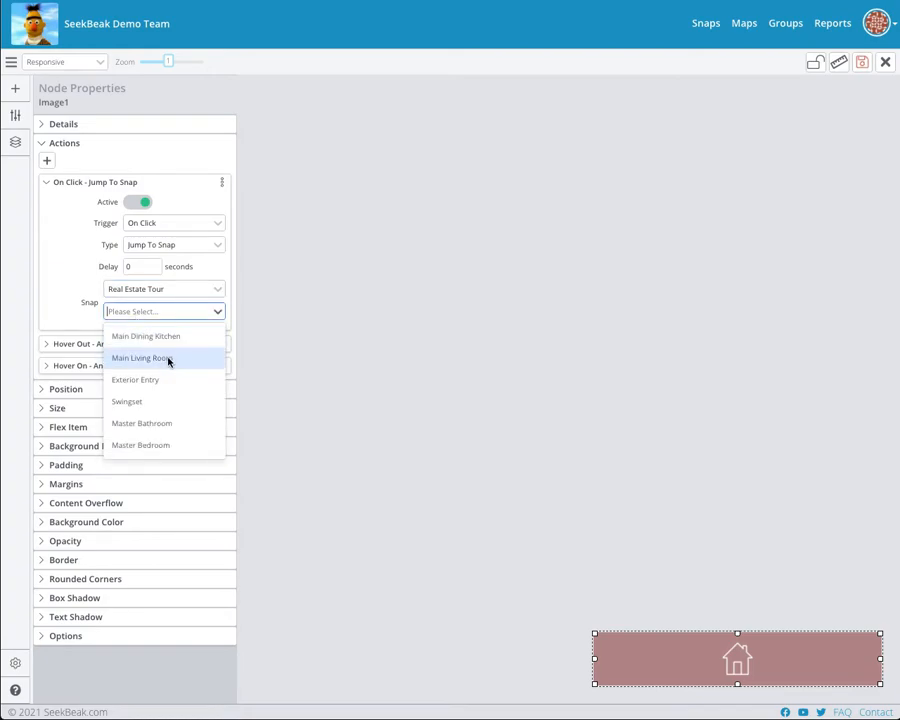
mouse_move(127, 401)
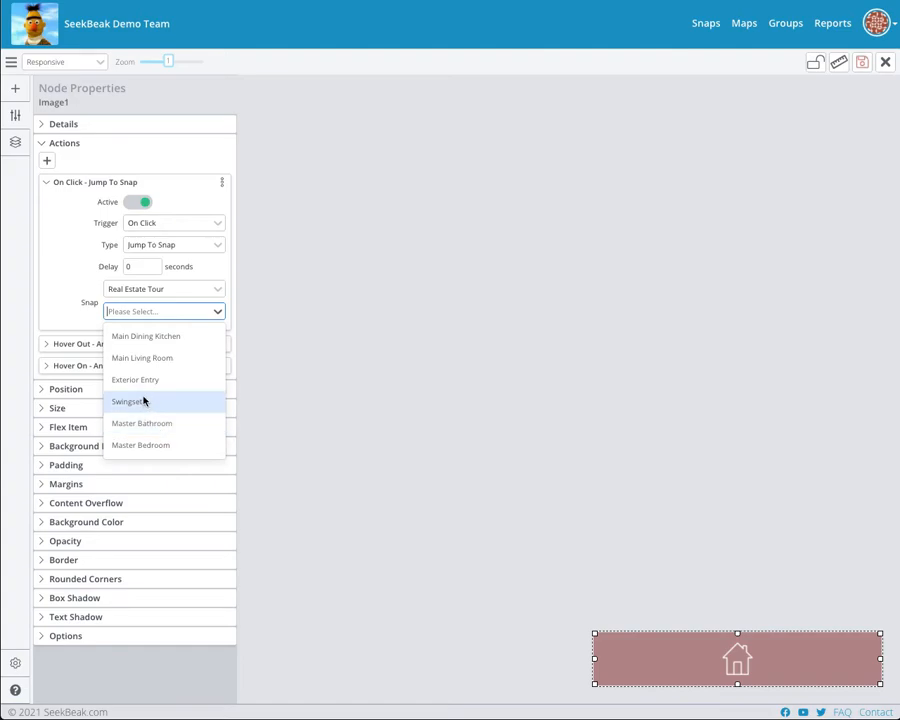
click(135, 380)
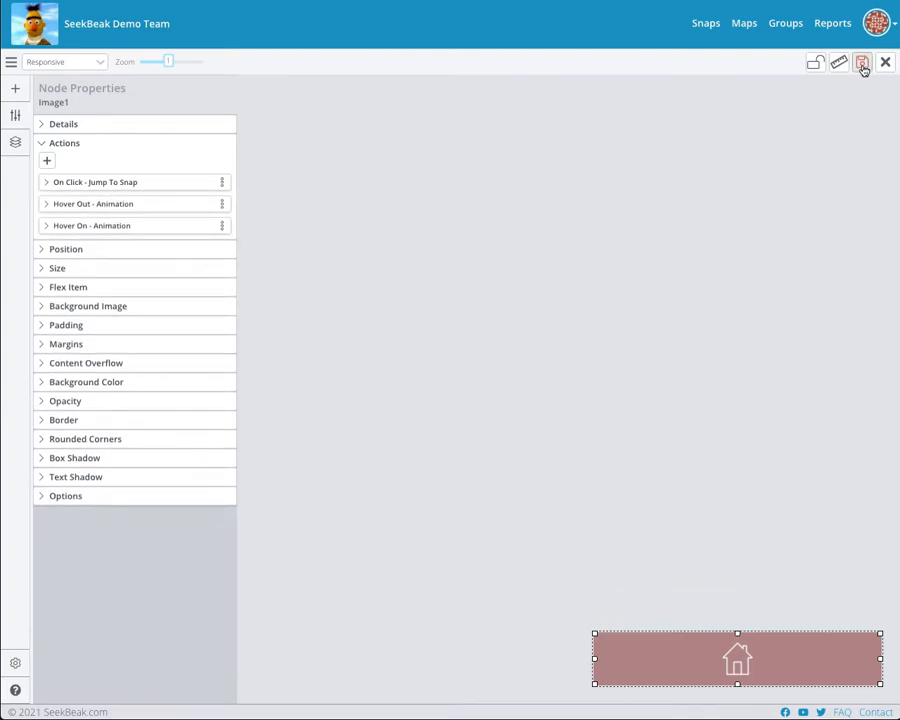
click(862, 62)
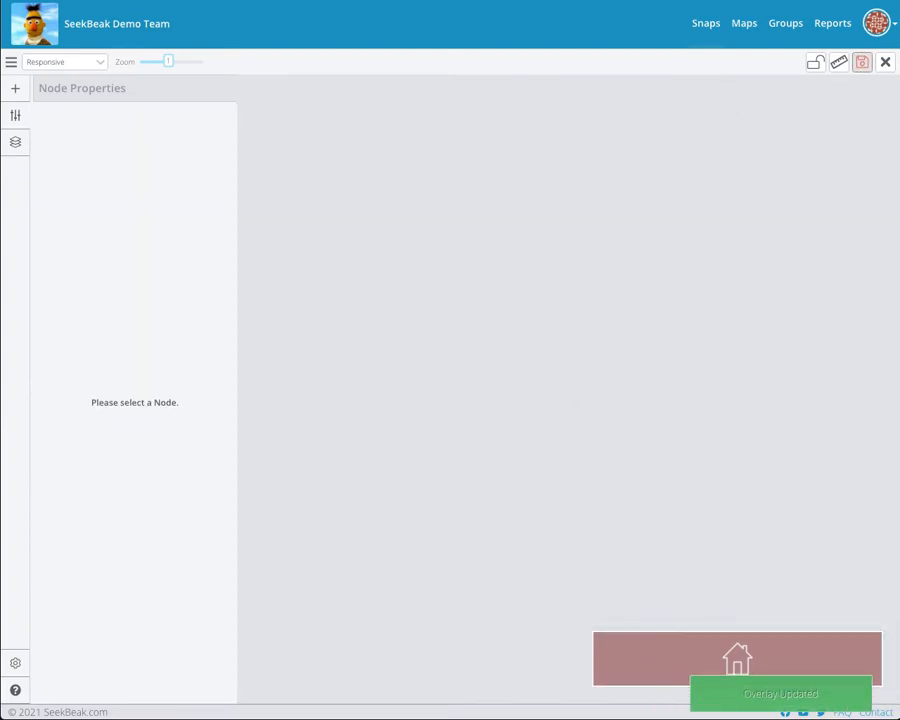
click(705, 23)
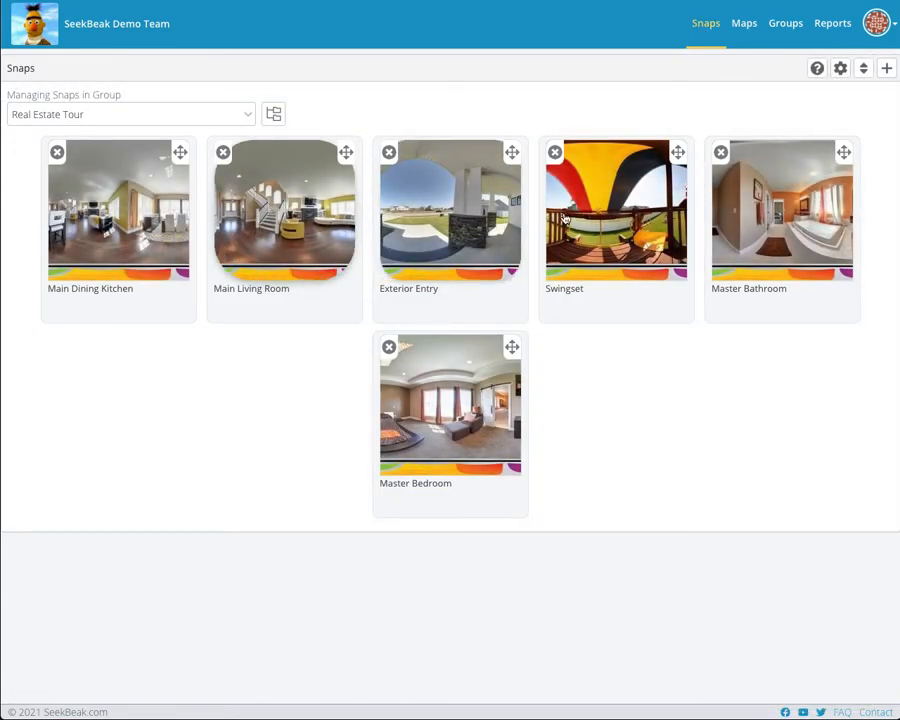
Step: View a Real Estate Tour snap, then reopen Custom Button Overlay for editing
click(781, 210)
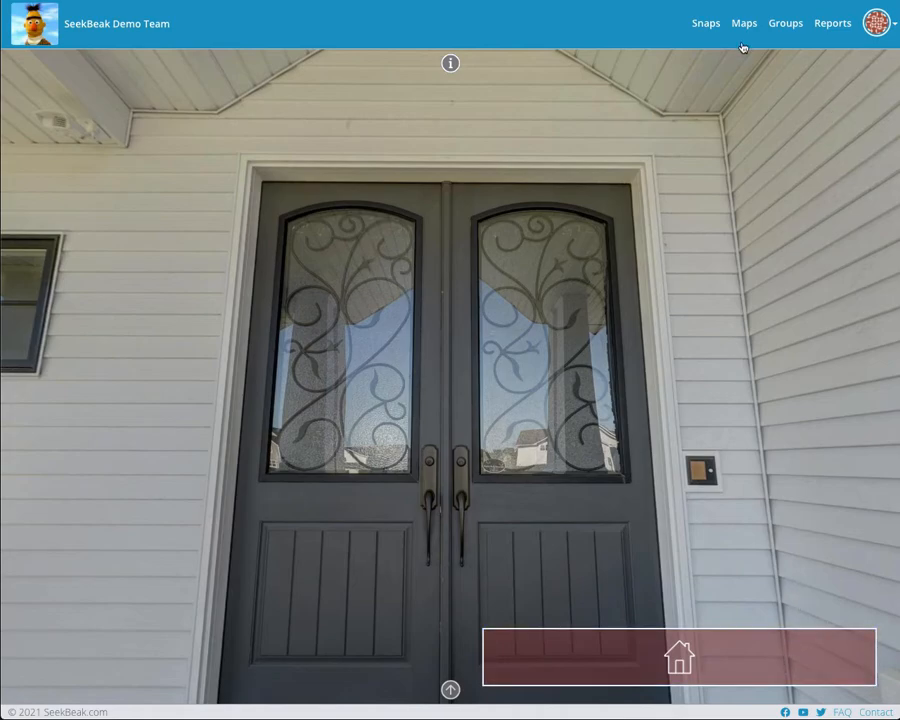
click(876, 23)
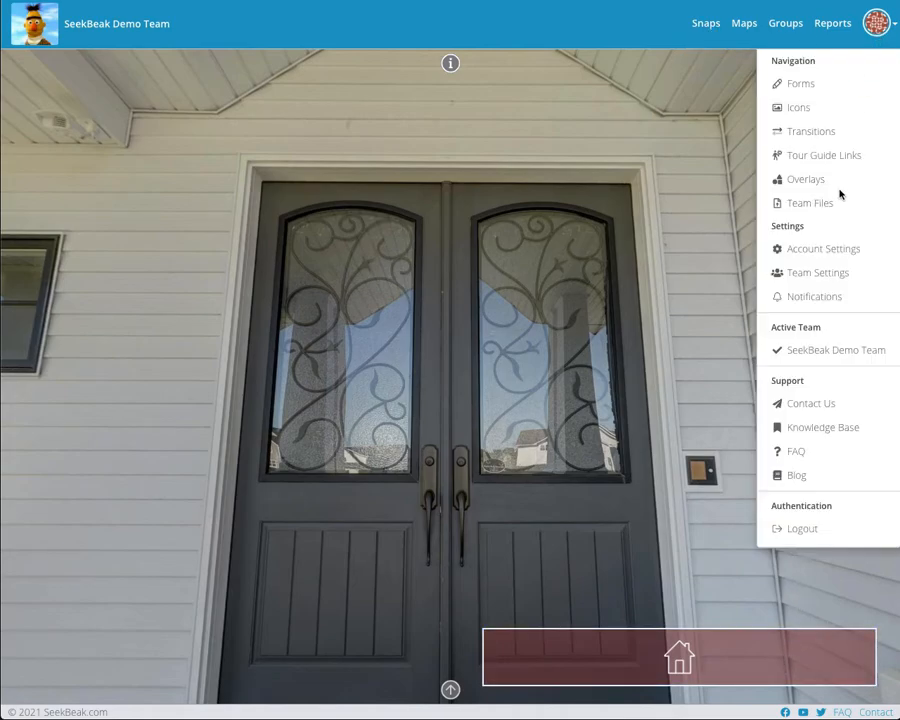
click(805, 179)
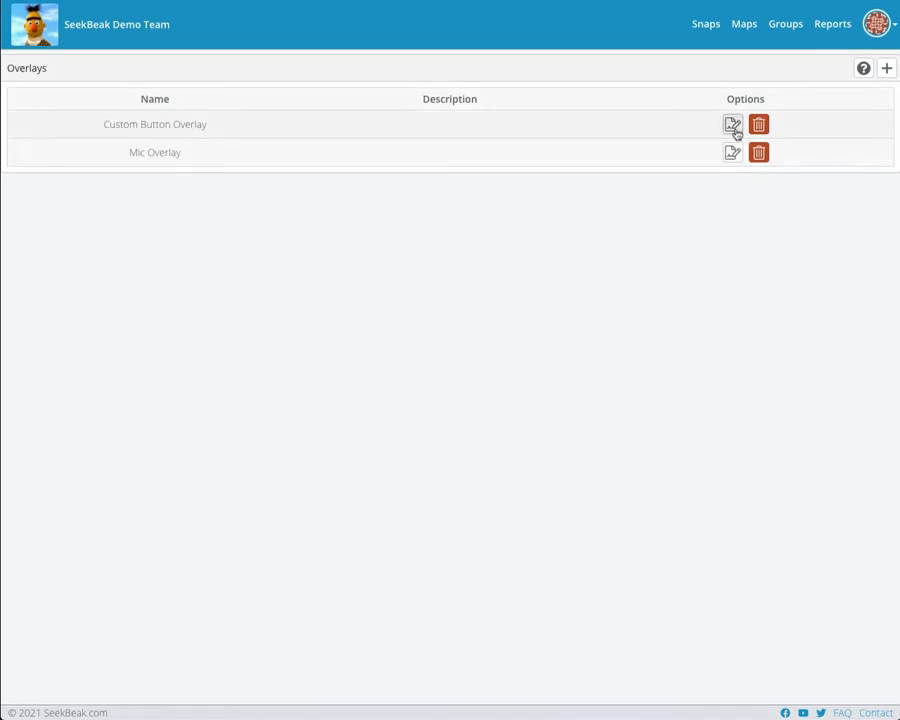
click(732, 124)
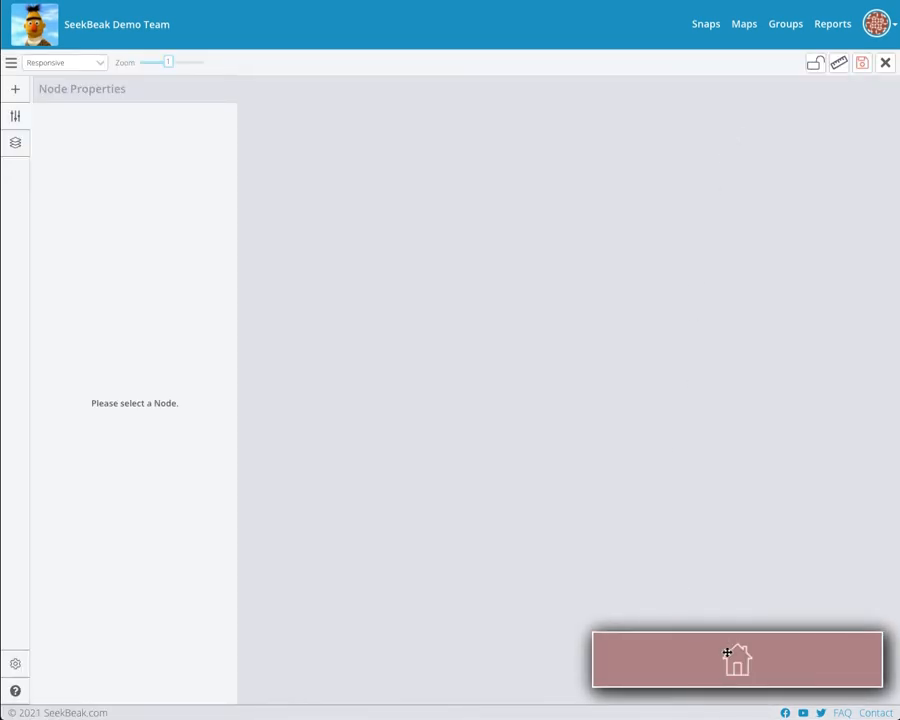
Step: Duplicate the home button from its Options until four house buttons sit in a row
click(737, 659)
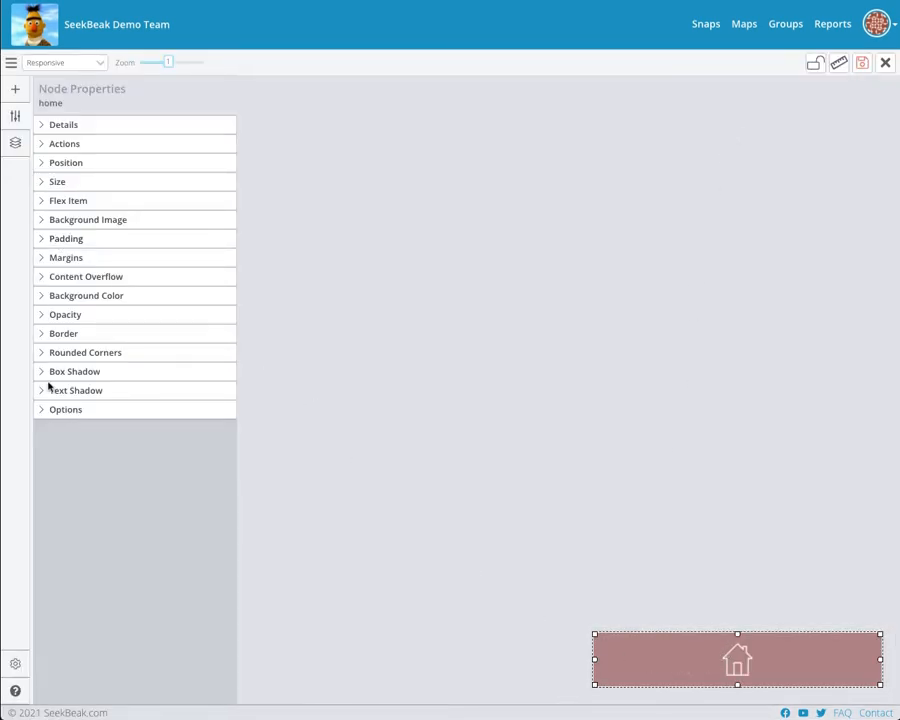
click(65, 409)
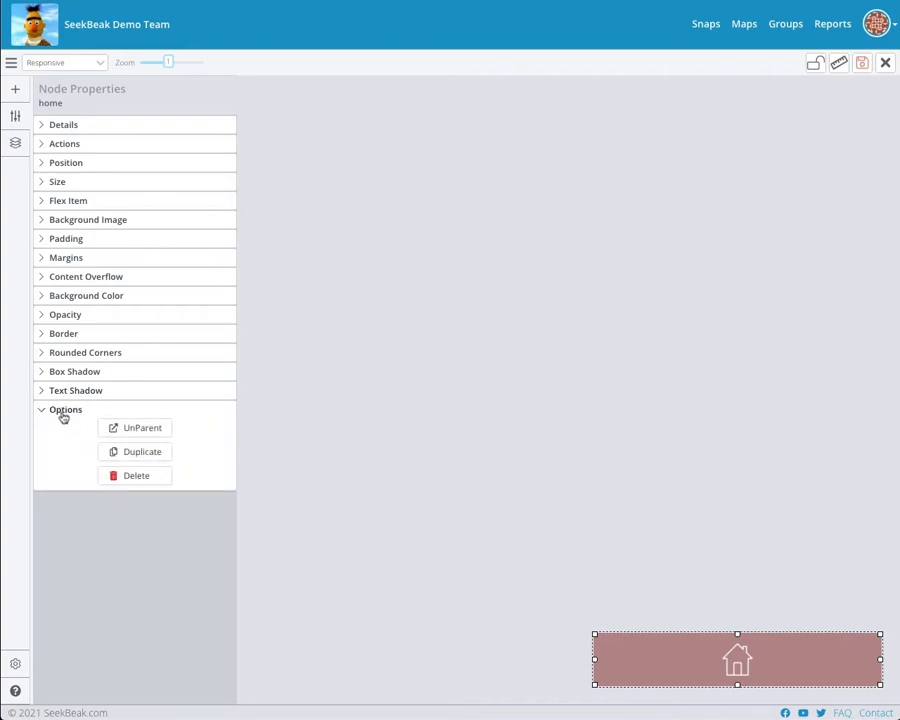
click(142, 451)
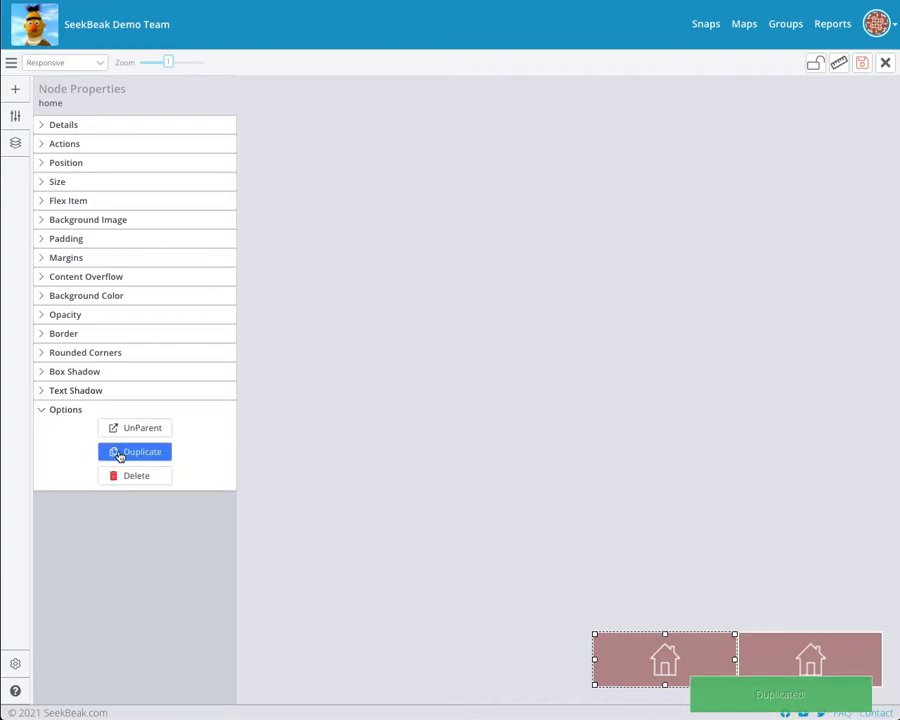
click(134, 451)
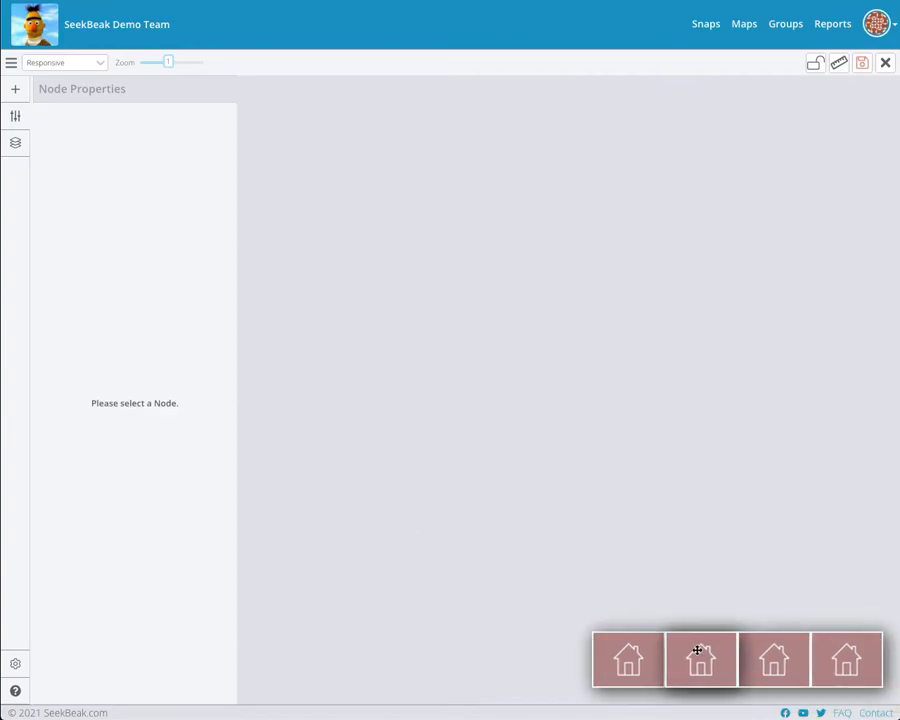
Step: Give the second button the Bedroom icon and start choosing the third button's image
click(700, 660)
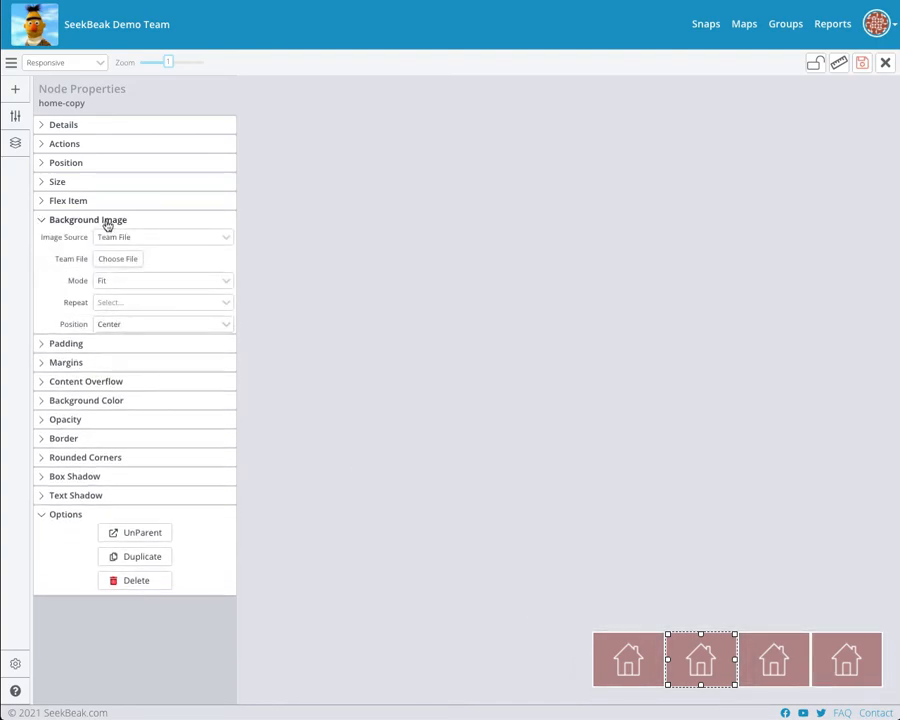
click(118, 258)
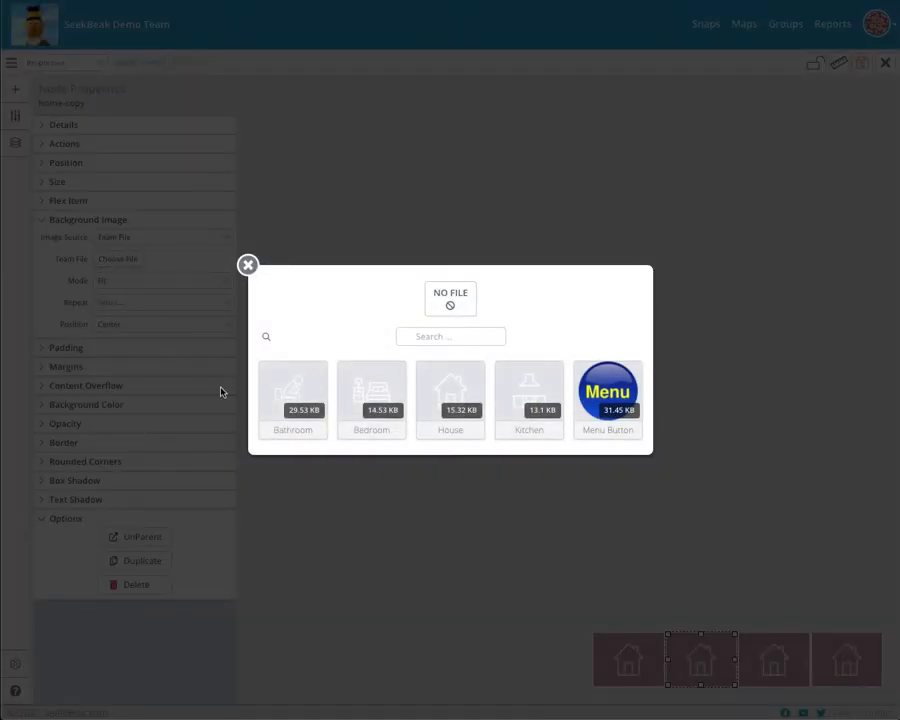
click(371, 390)
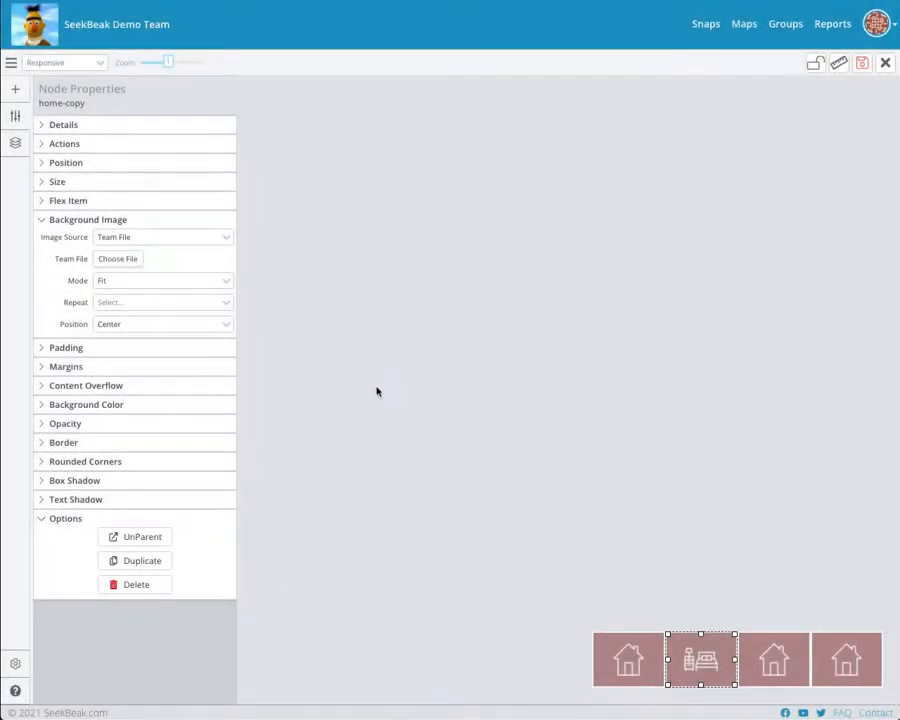
click(774, 659)
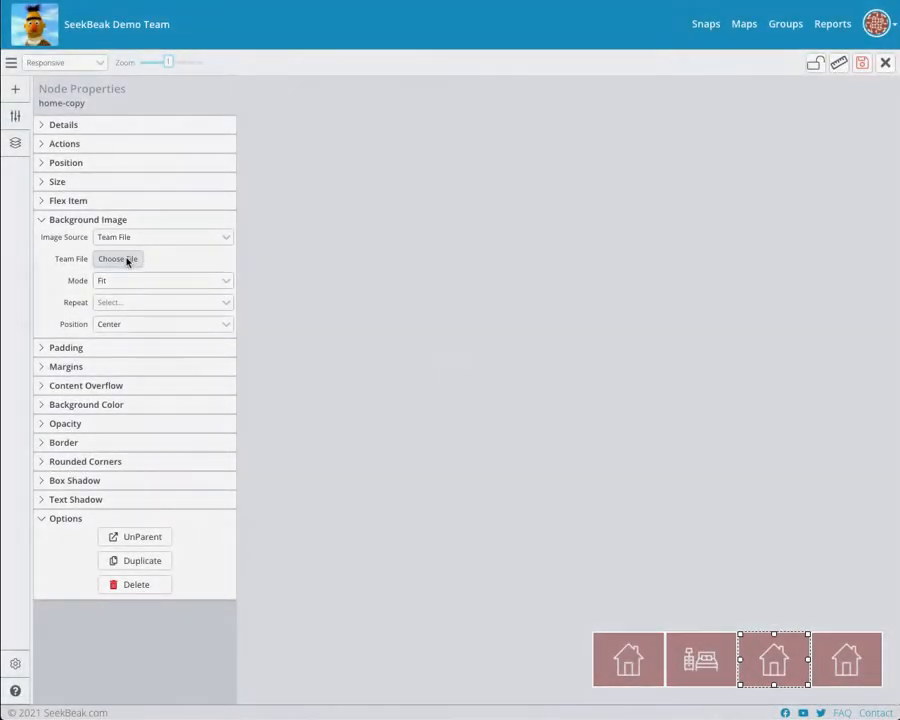
click(118, 258)
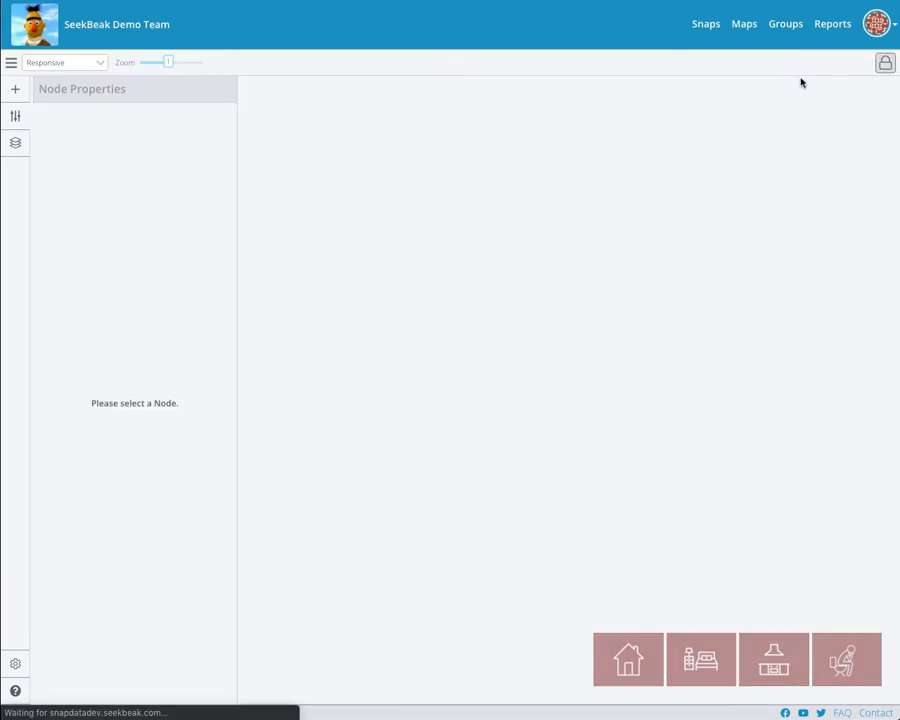
Step: Try the bedroom button, unlock, and expand the house button's Hover On animation action
click(700, 659)
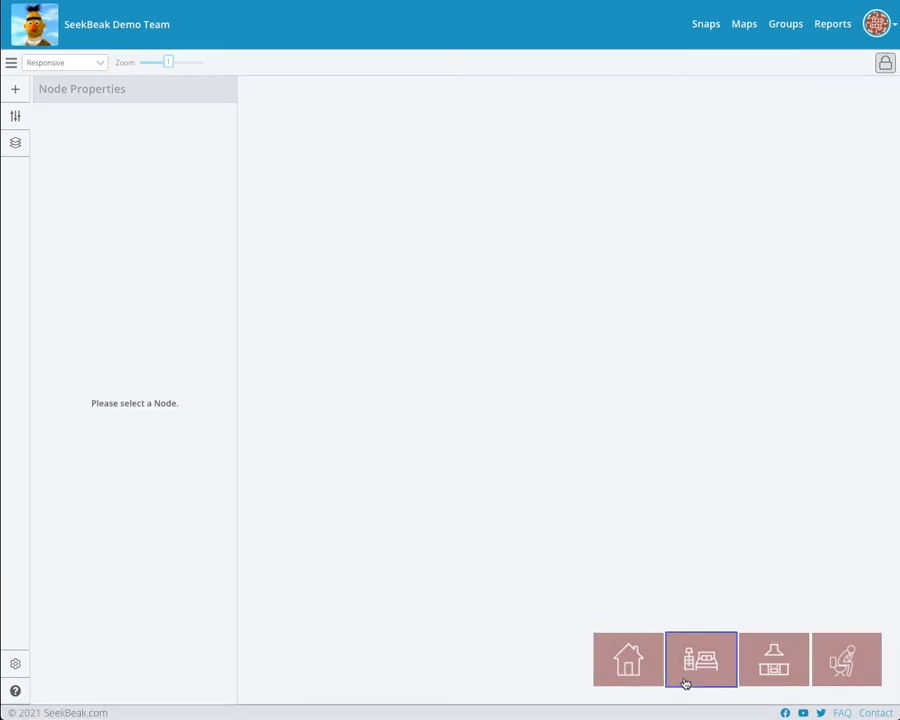
click(846, 659)
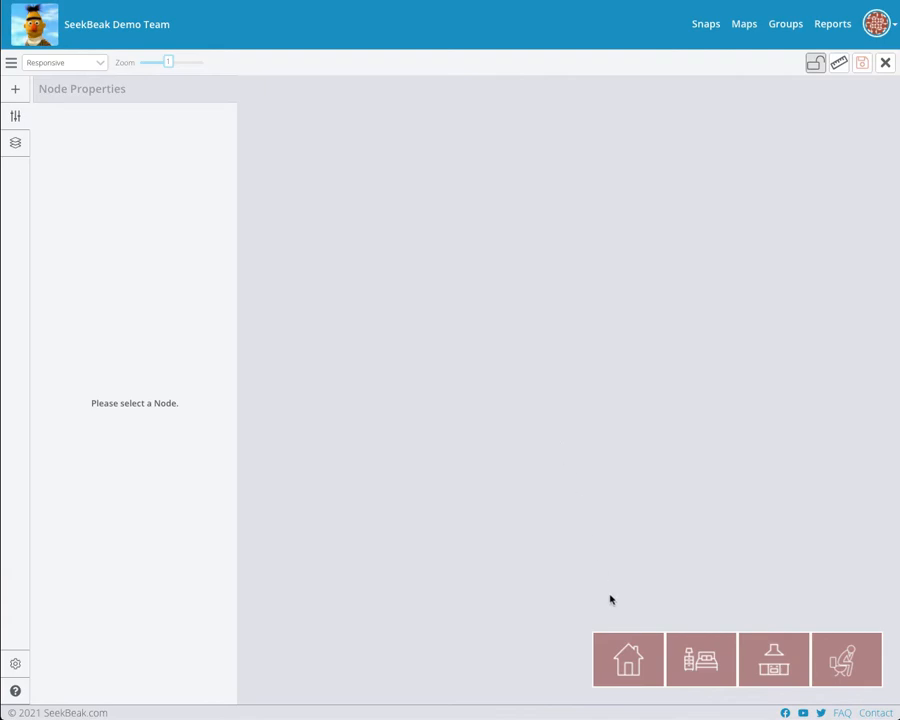
click(628, 659)
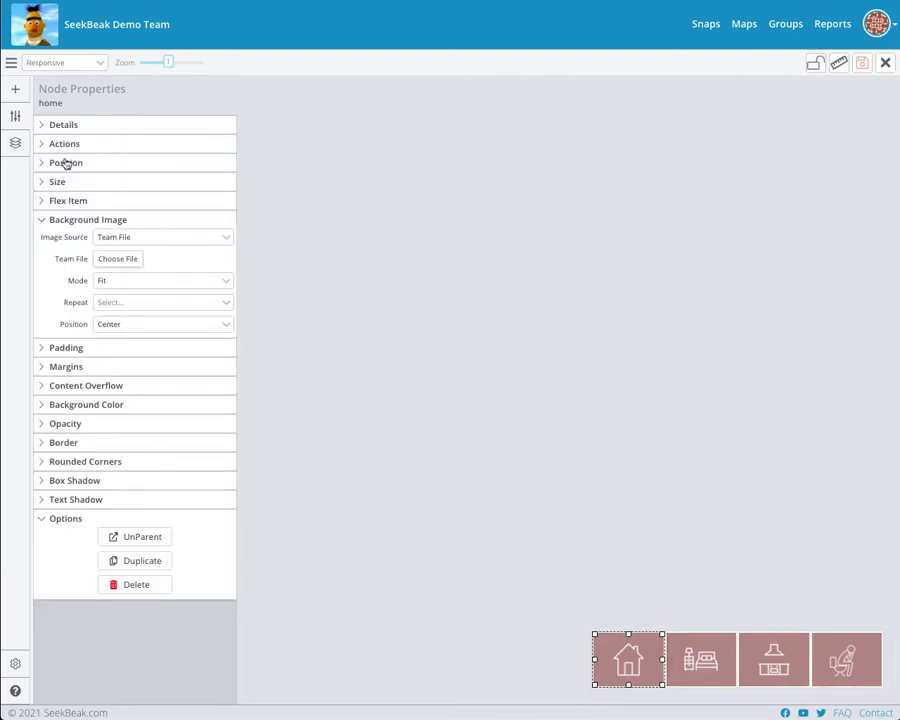
click(64, 143)
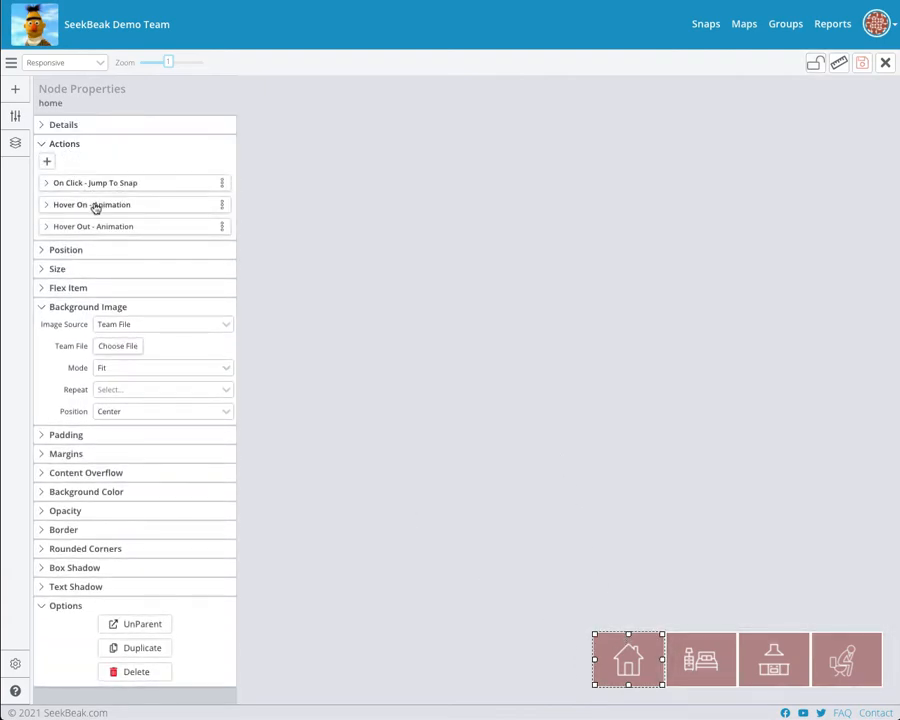
click(92, 204)
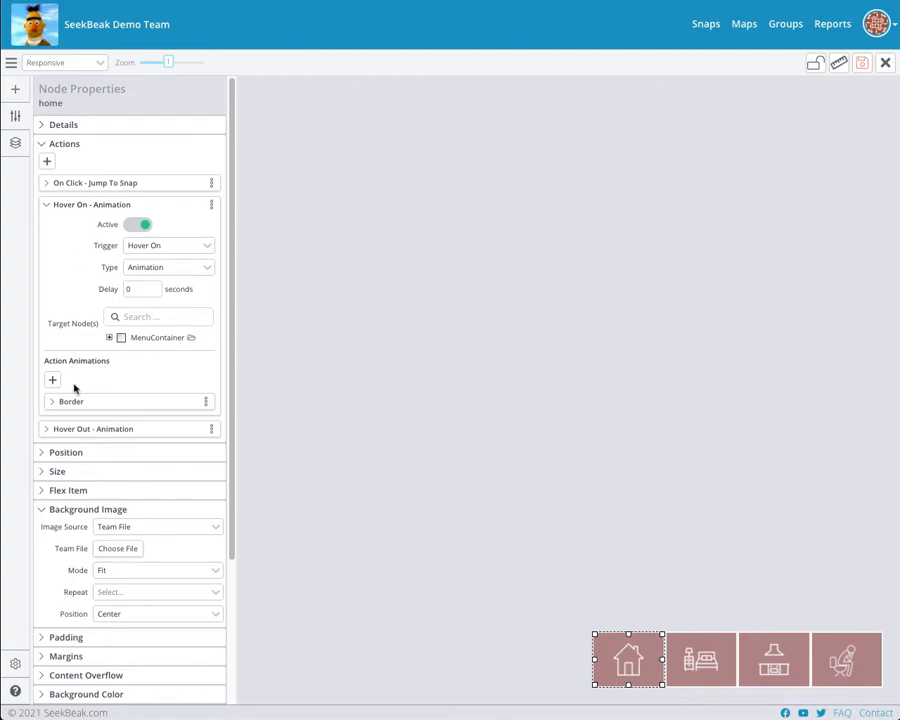
Step: Make the home and bedroom buttons' hover animations target their own button nodes
click(109, 337)
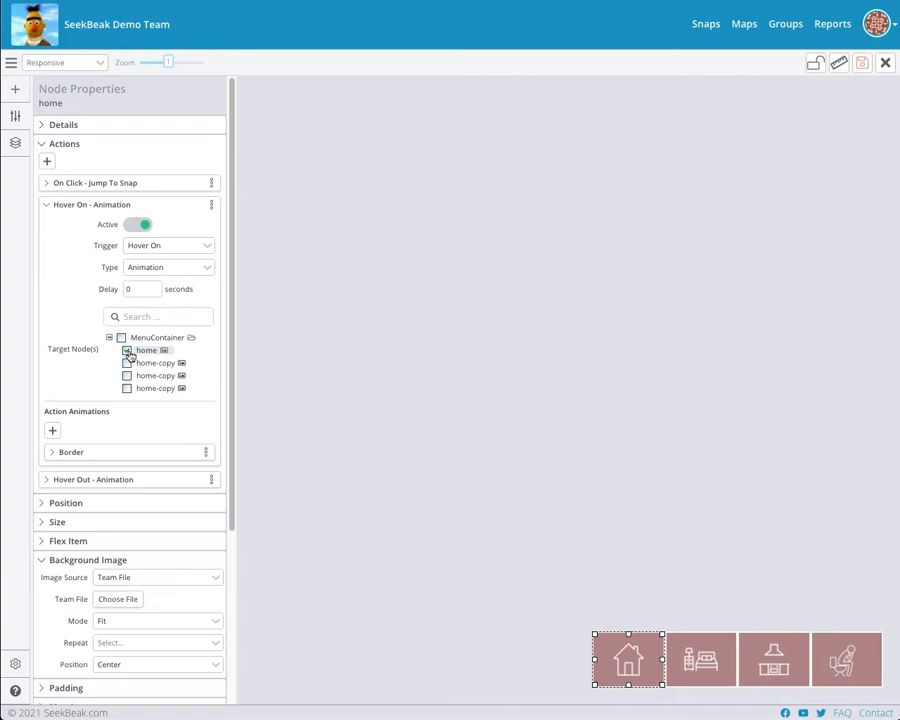
click(127, 350)
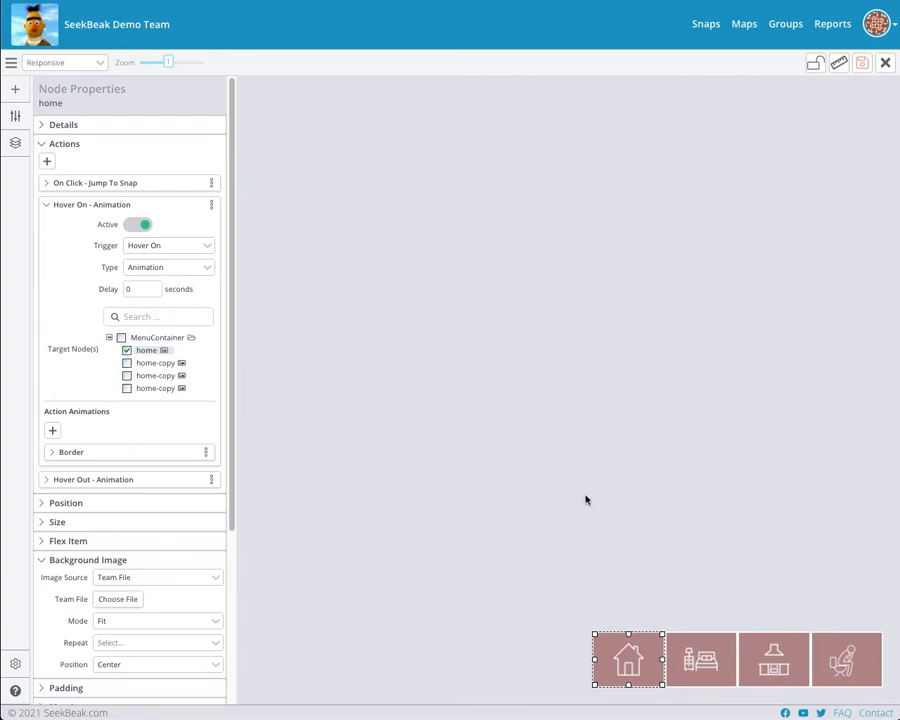
click(703, 659)
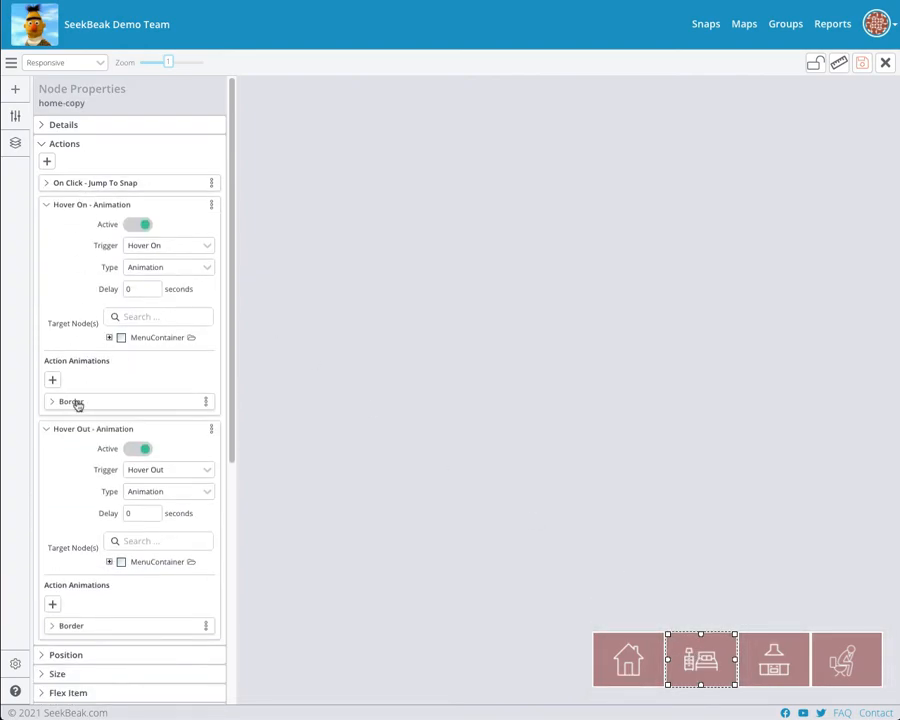
click(109, 337)
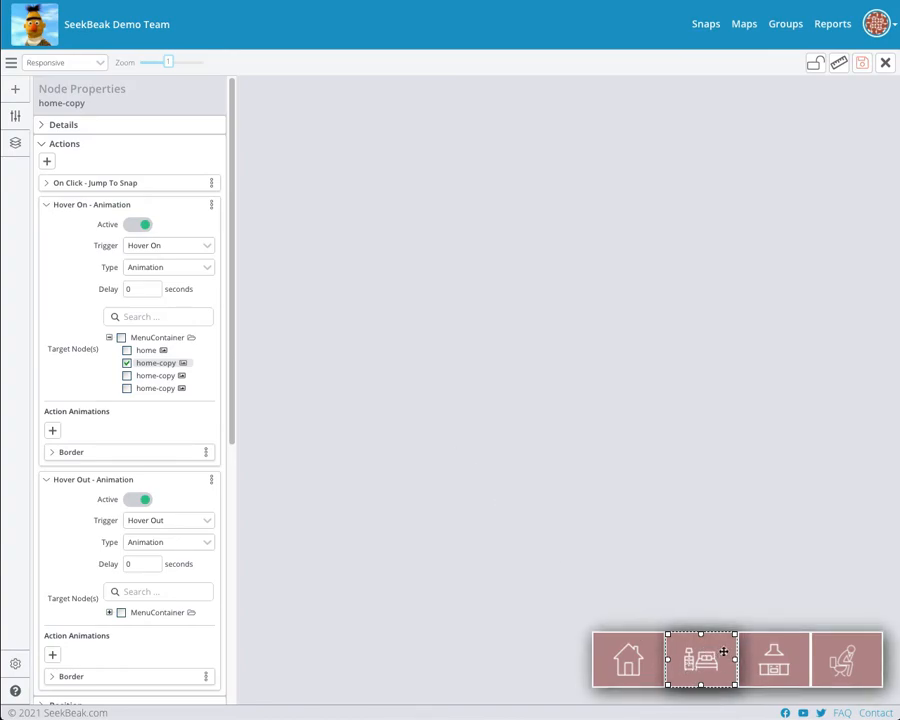
mouse_move(90, 364)
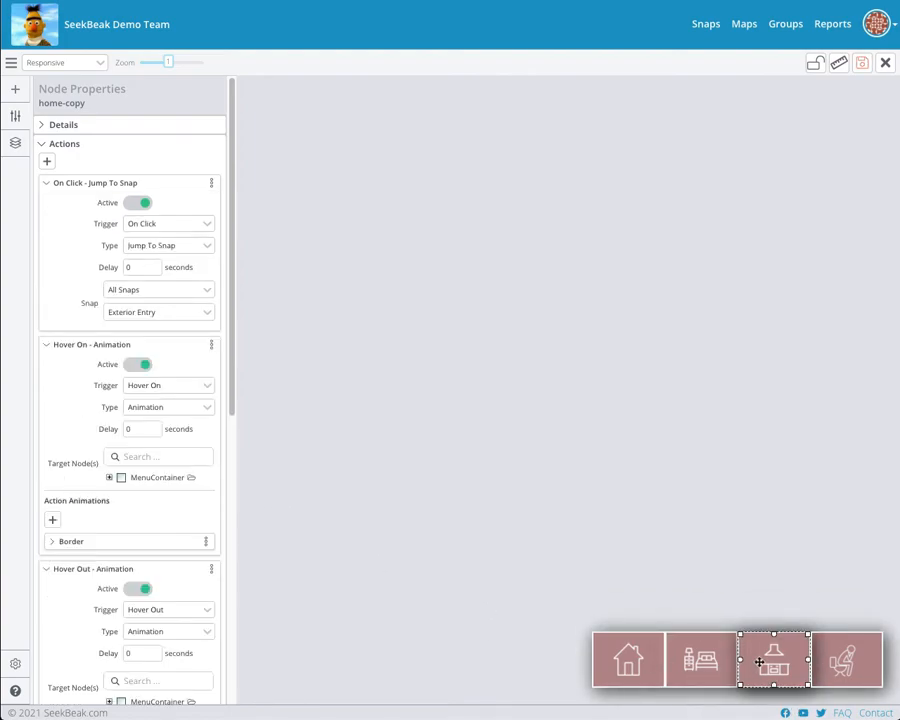
click(846, 659)
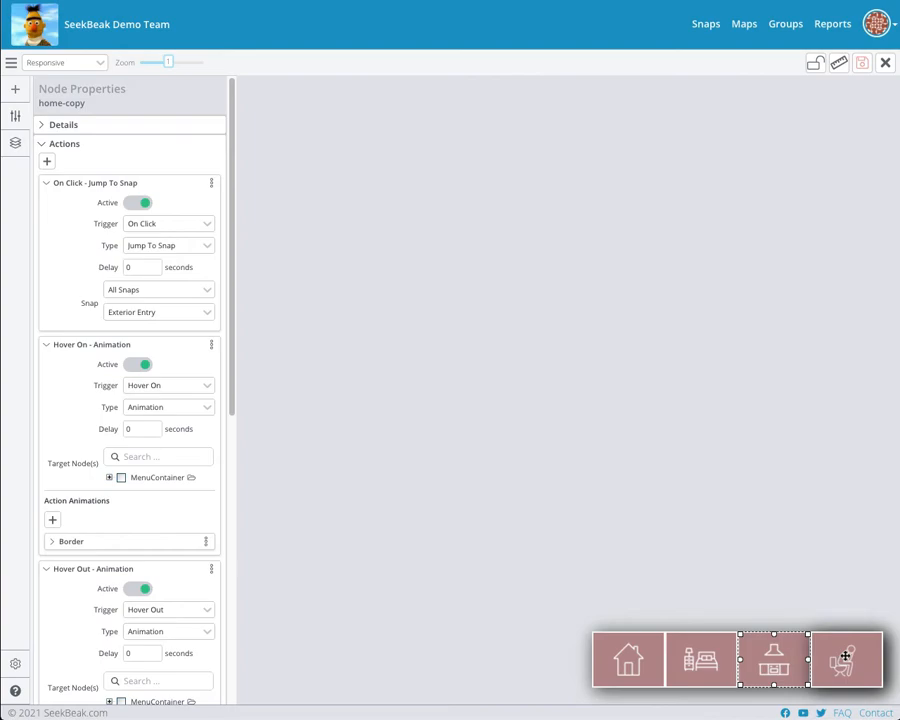
click(847, 659)
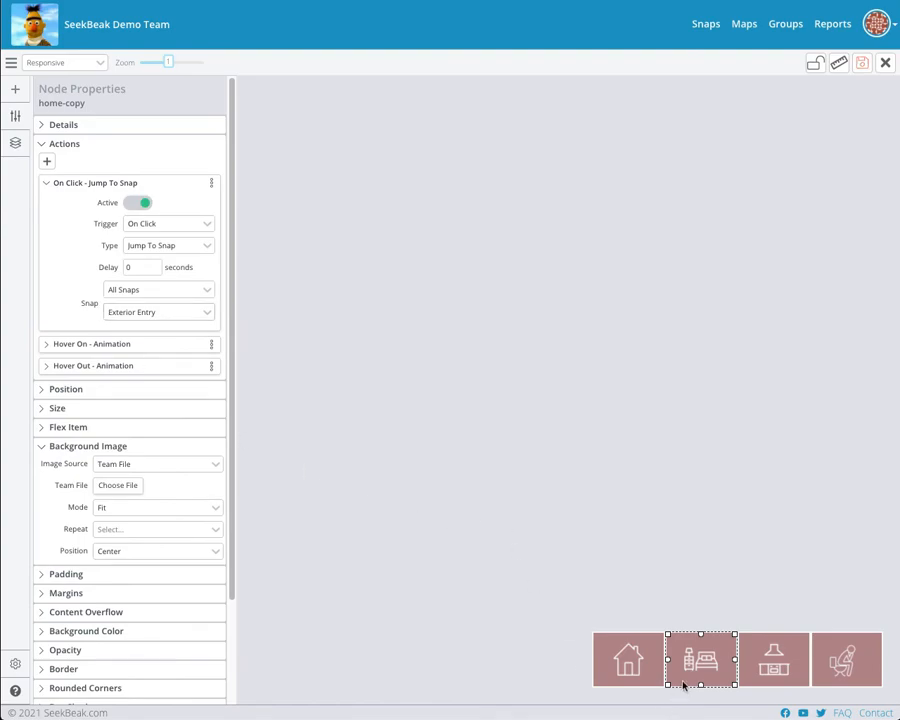
Step: Point bedroom, kitchen, bathroom buttons to Master Bedroom, Main Dining Kitchen, Master Bathroom; save
click(157, 311)
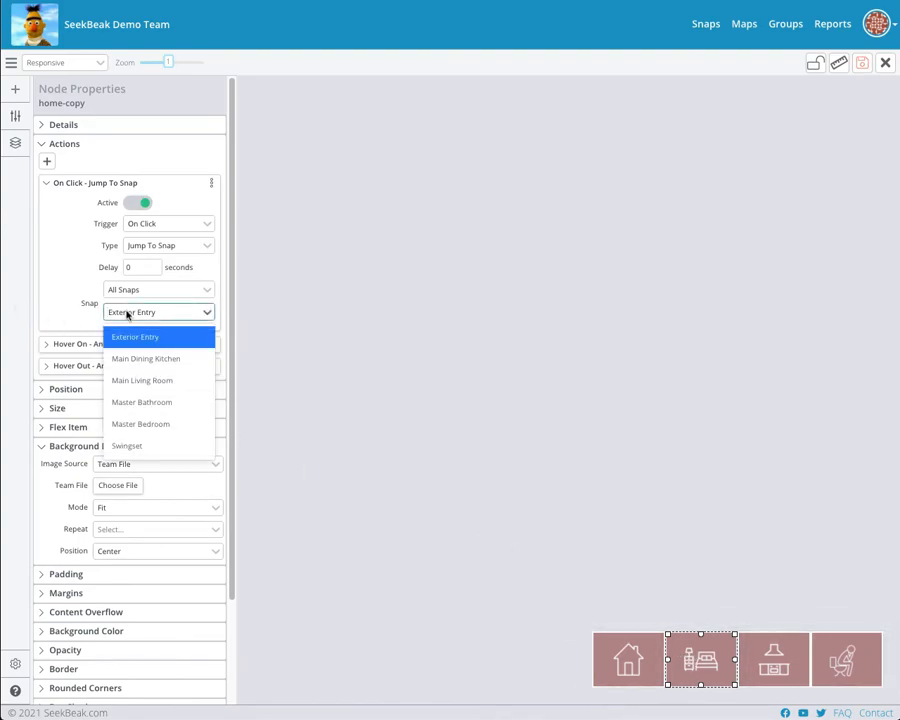
click(141, 424)
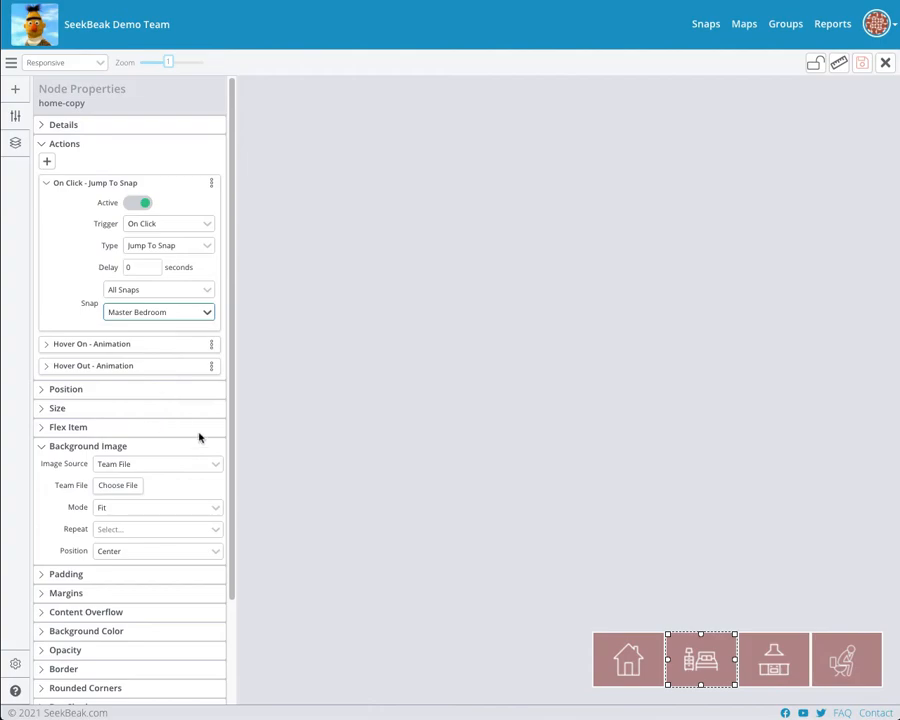
click(158, 311)
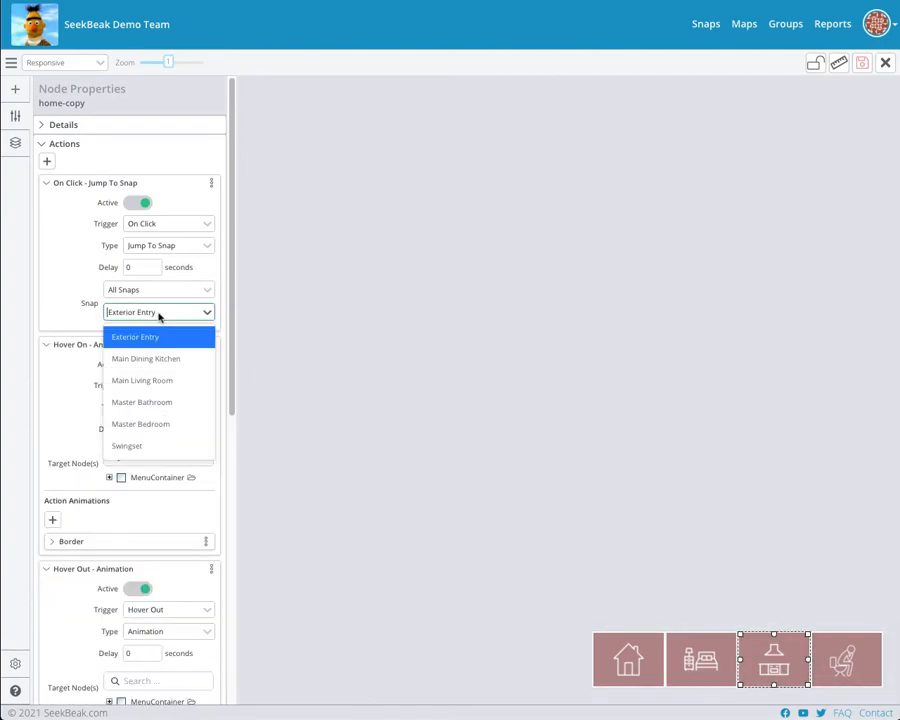
mouse_move(146, 358)
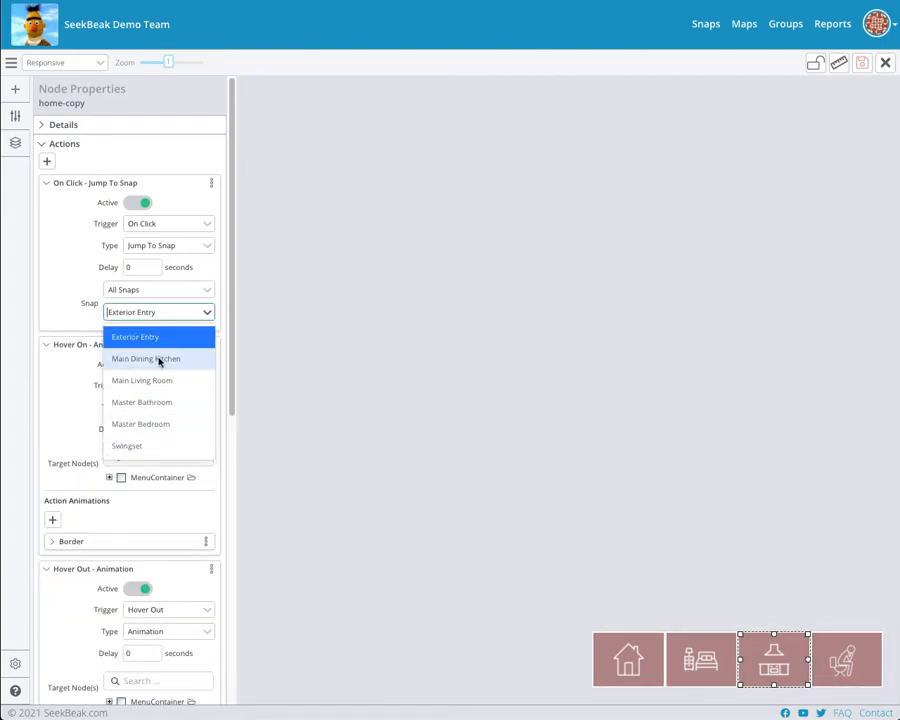
click(145, 358)
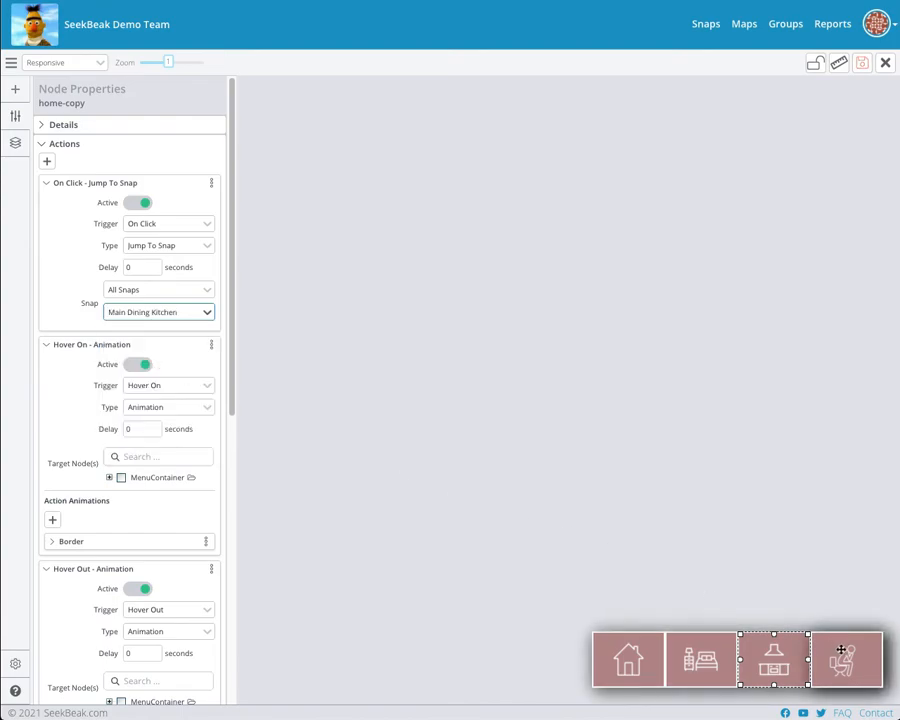
click(158, 312)
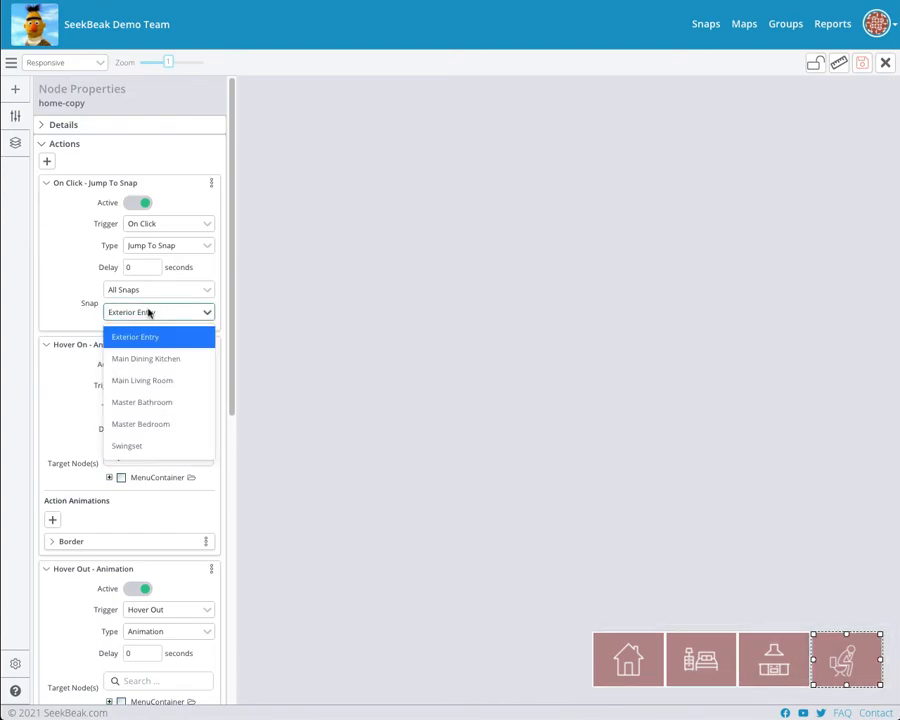
click(141, 402)
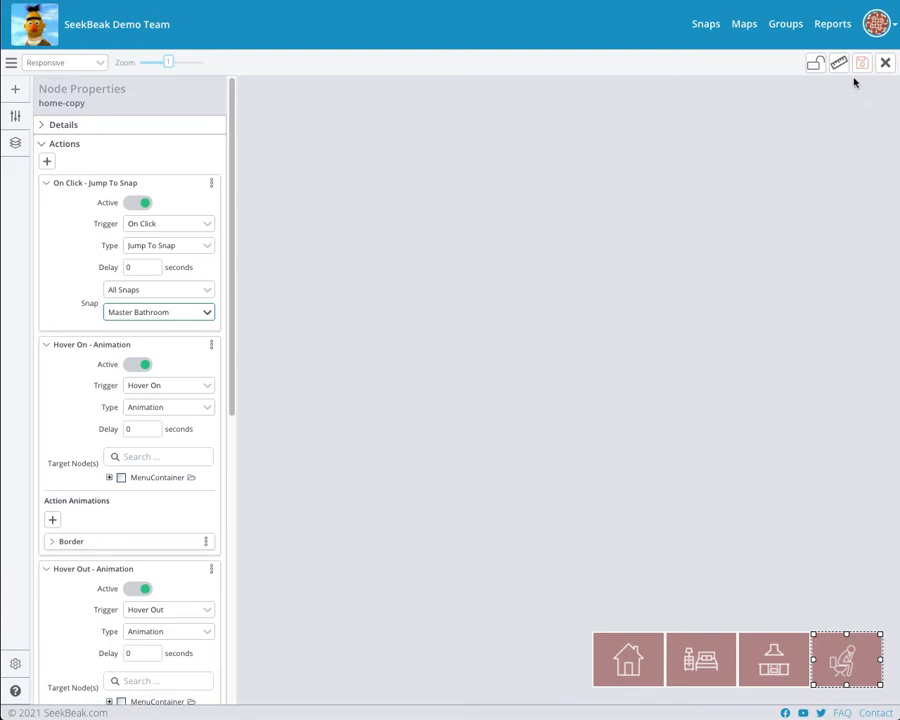
click(862, 62)
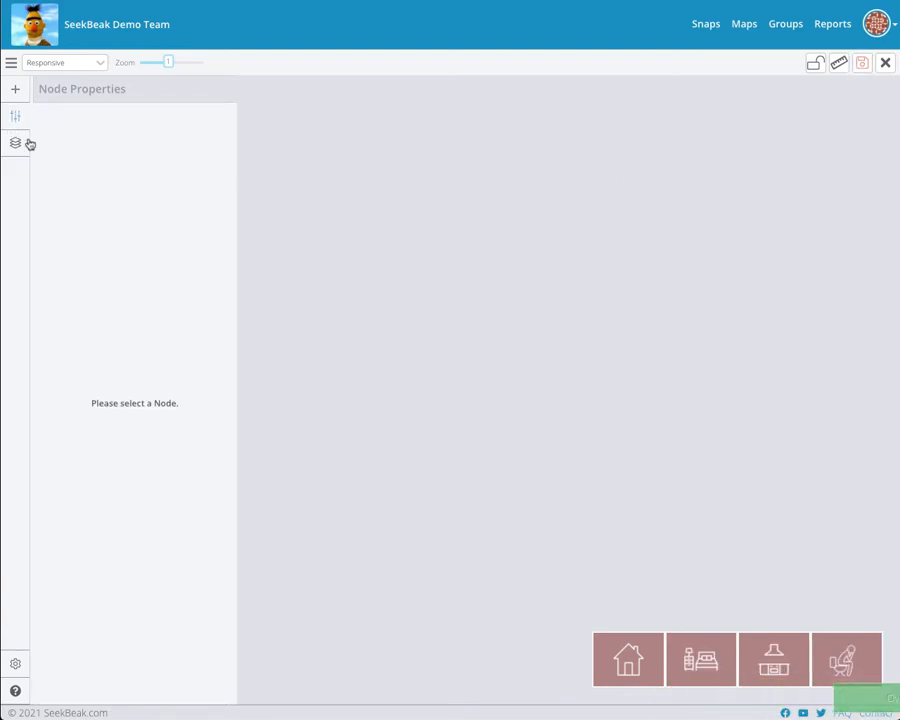
Step: Anchor MenuContainer to the right and bottom edges with percentage offsets
click(628, 659)
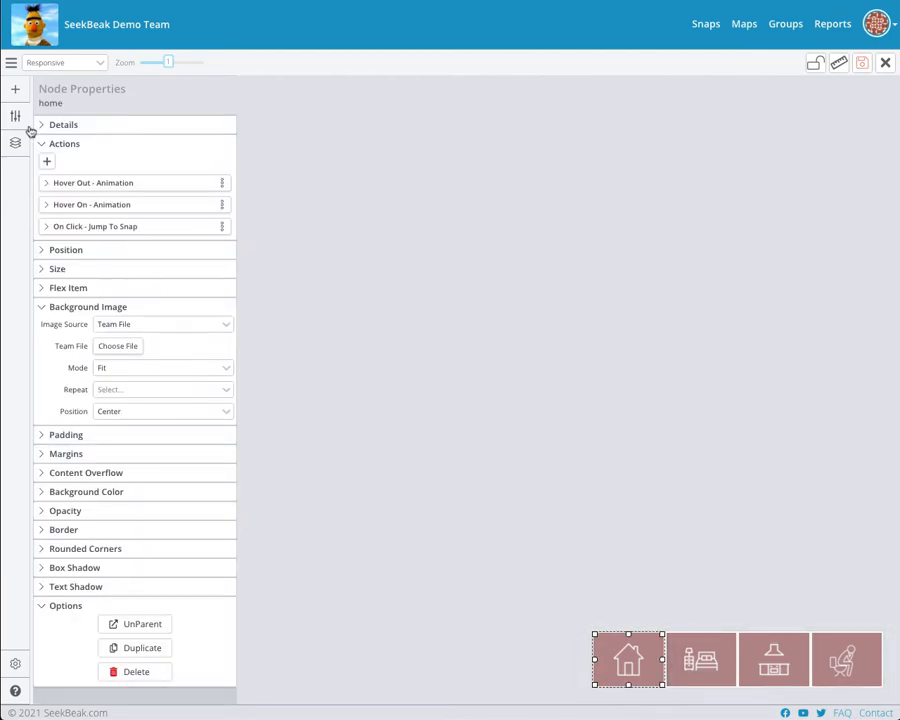
click(15, 142)
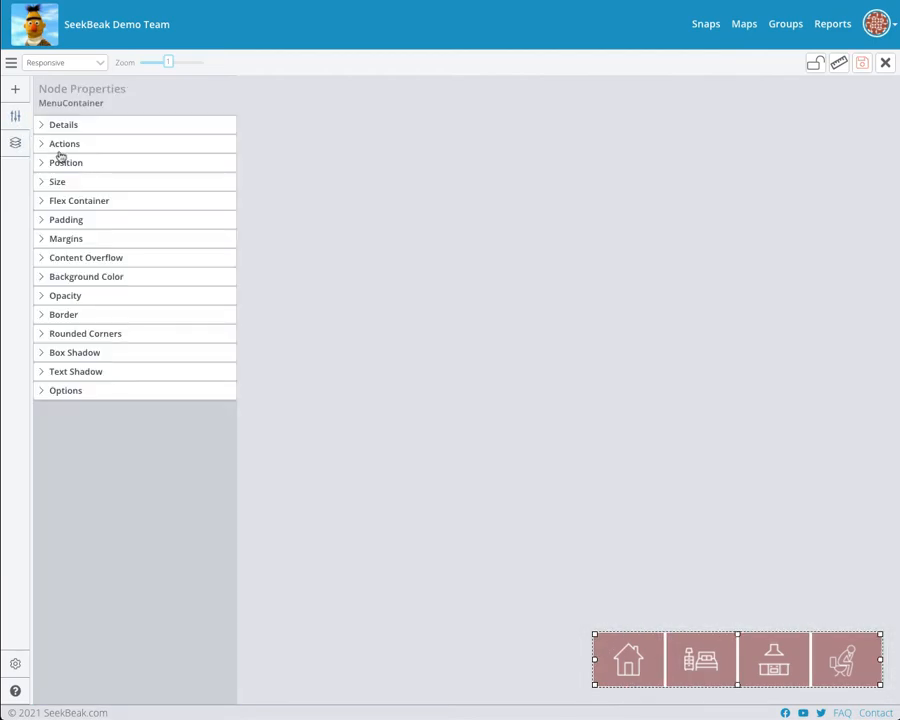
click(66, 162)
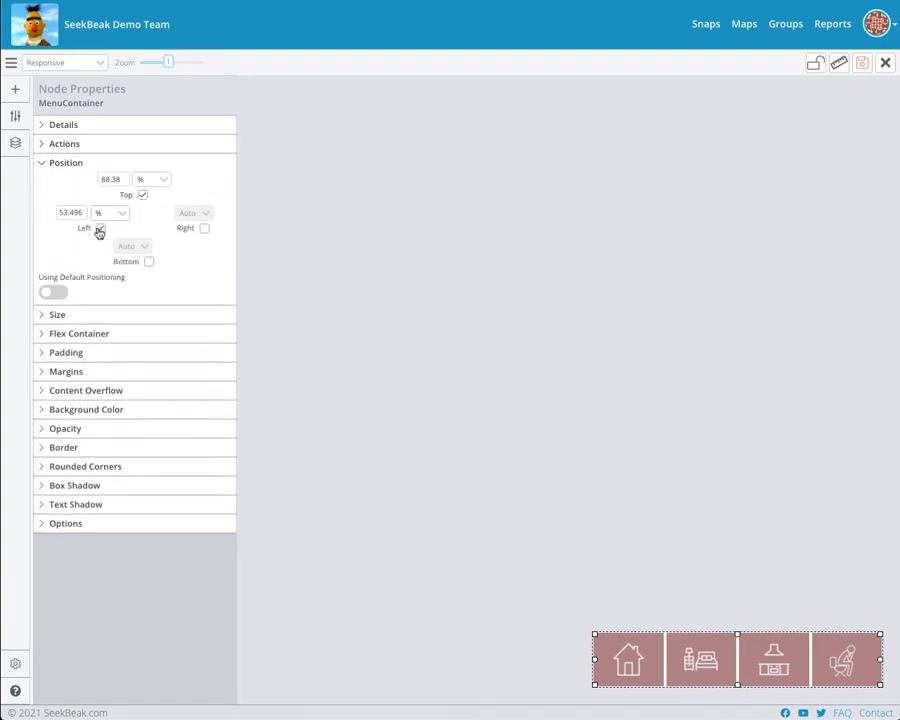
click(100, 228)
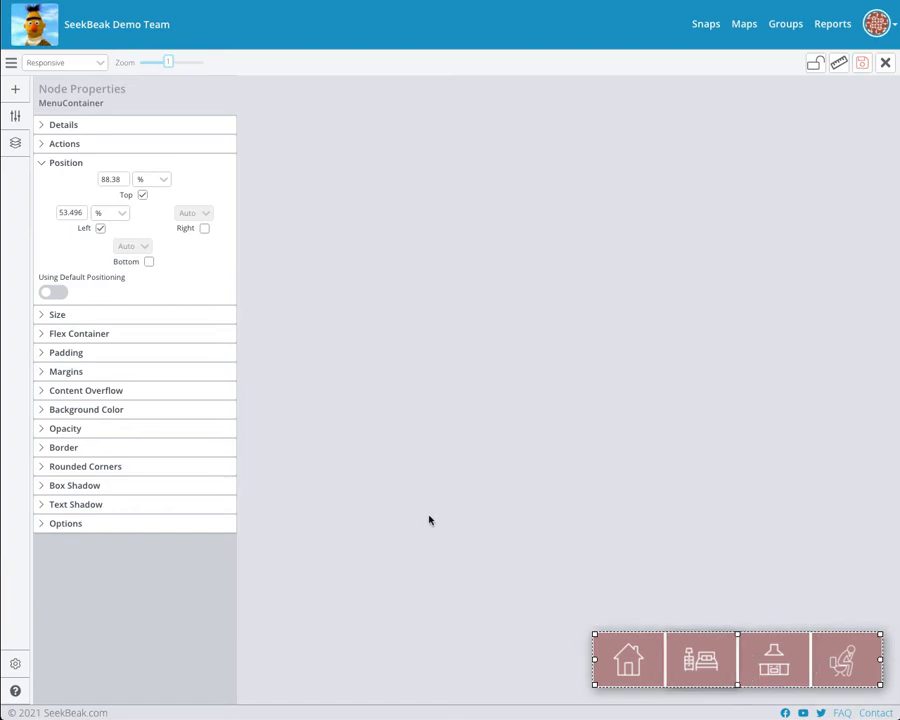
click(148, 261)
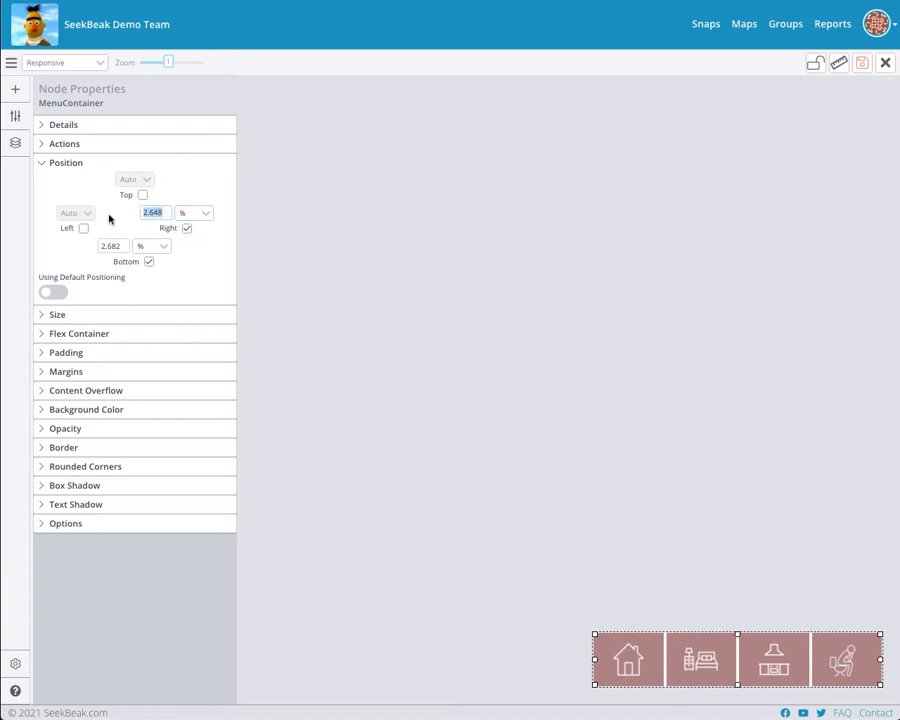
text(4)
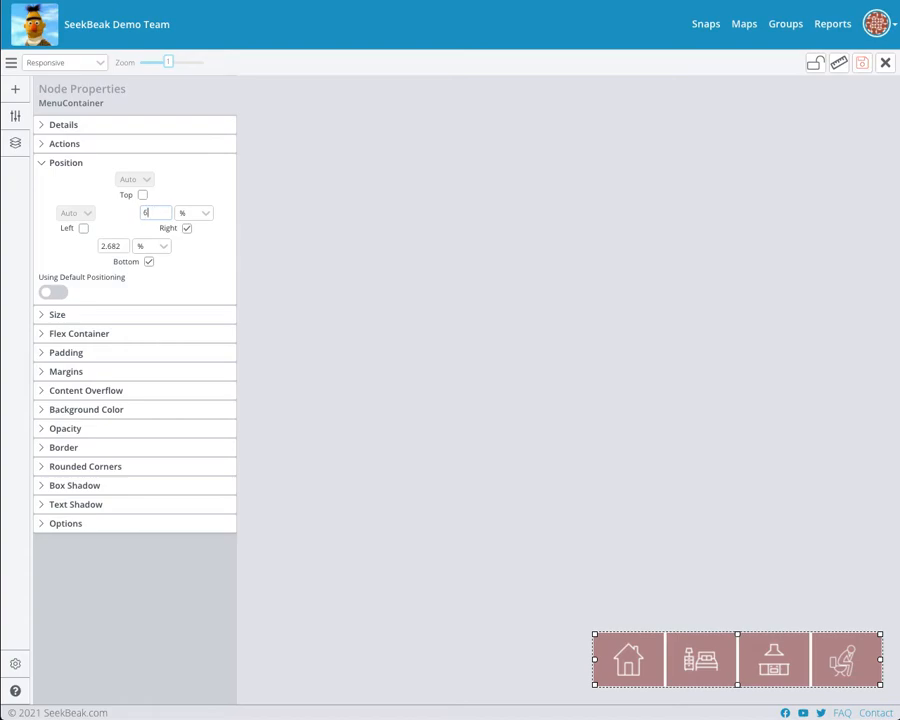
text(5)
click(113, 246)
text(3)
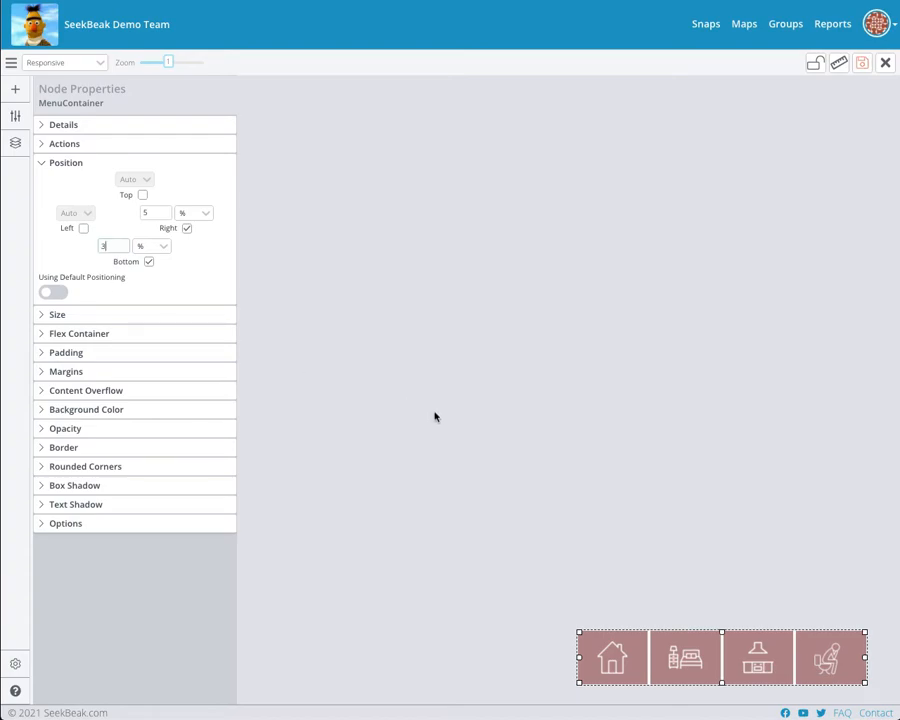
Step: Preview on iPhone 6/7/8 in portrait and landscape, return to Responsive, and save
click(64, 62)
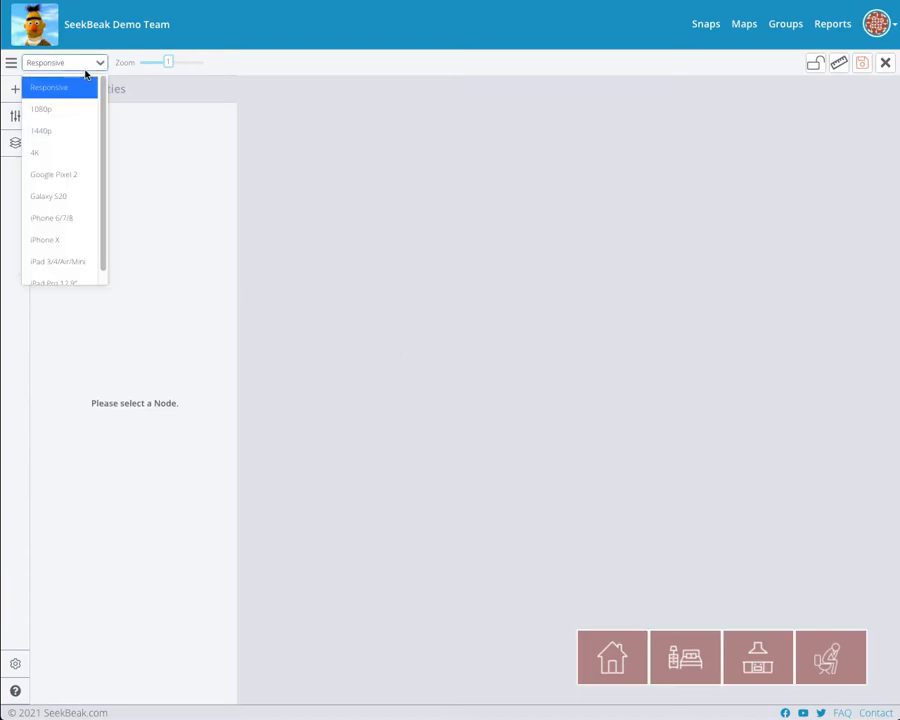
click(50, 218)
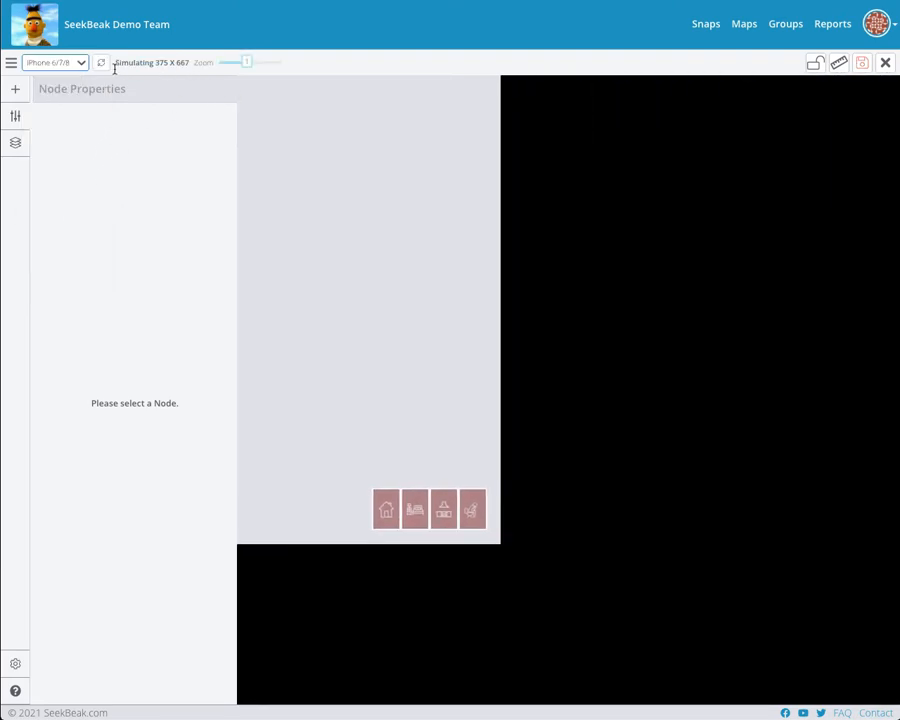
click(101, 62)
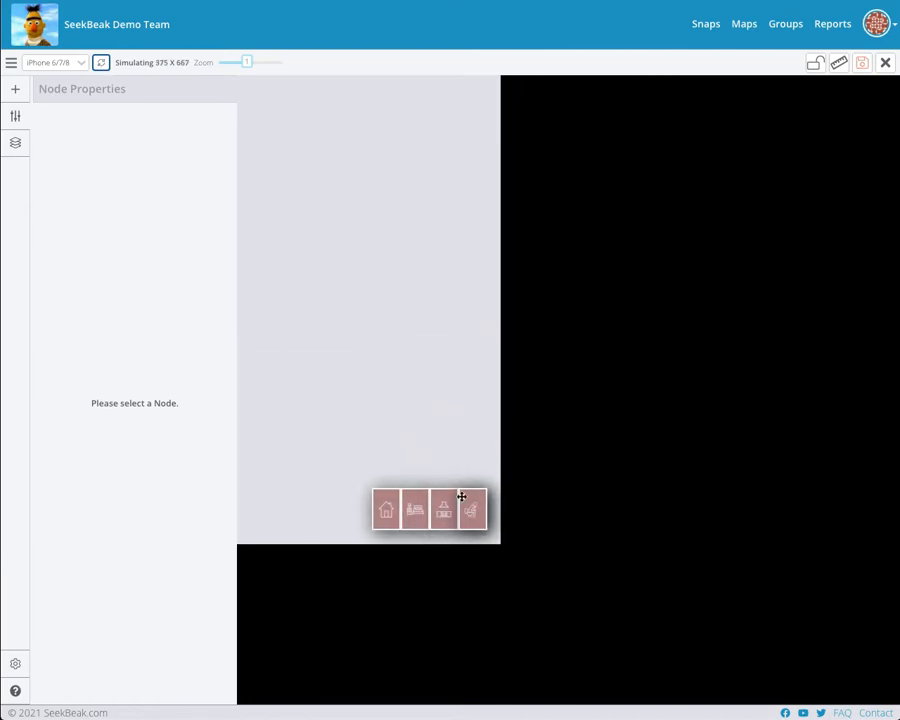
click(100, 62)
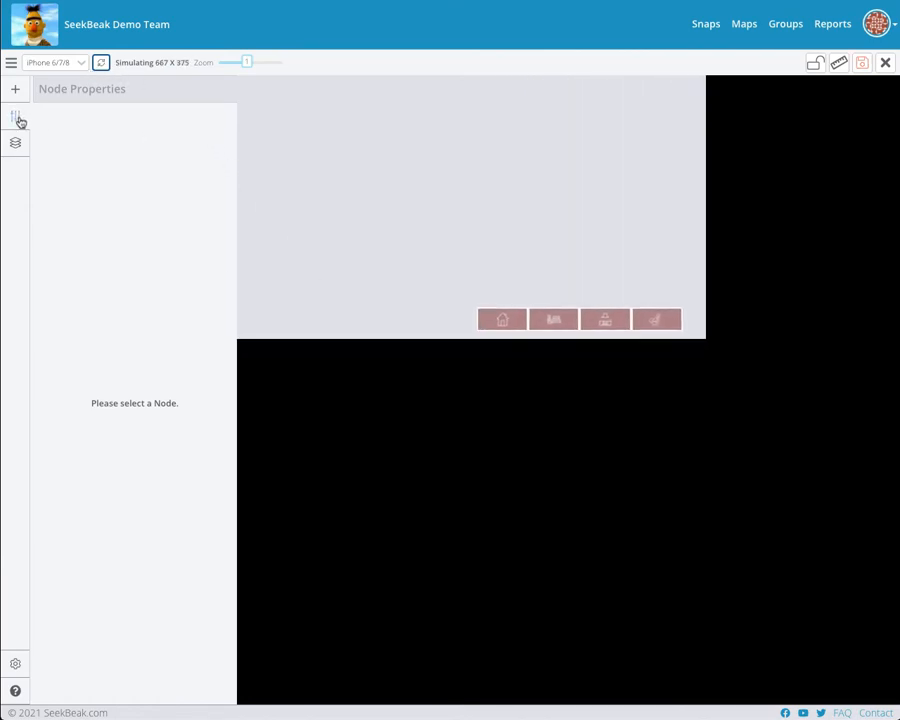
click(64, 62)
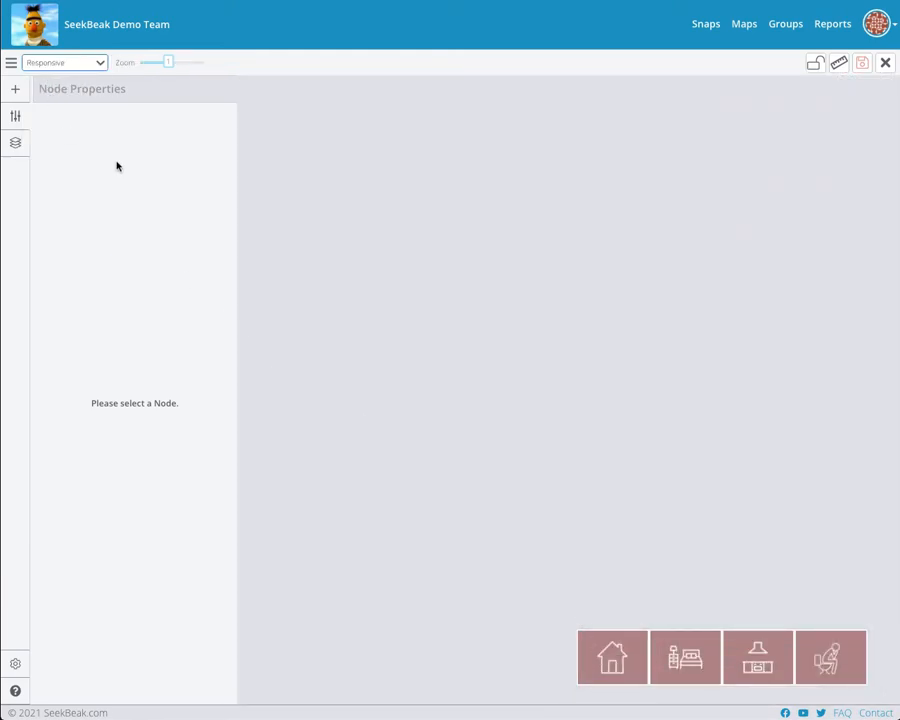
click(15, 142)
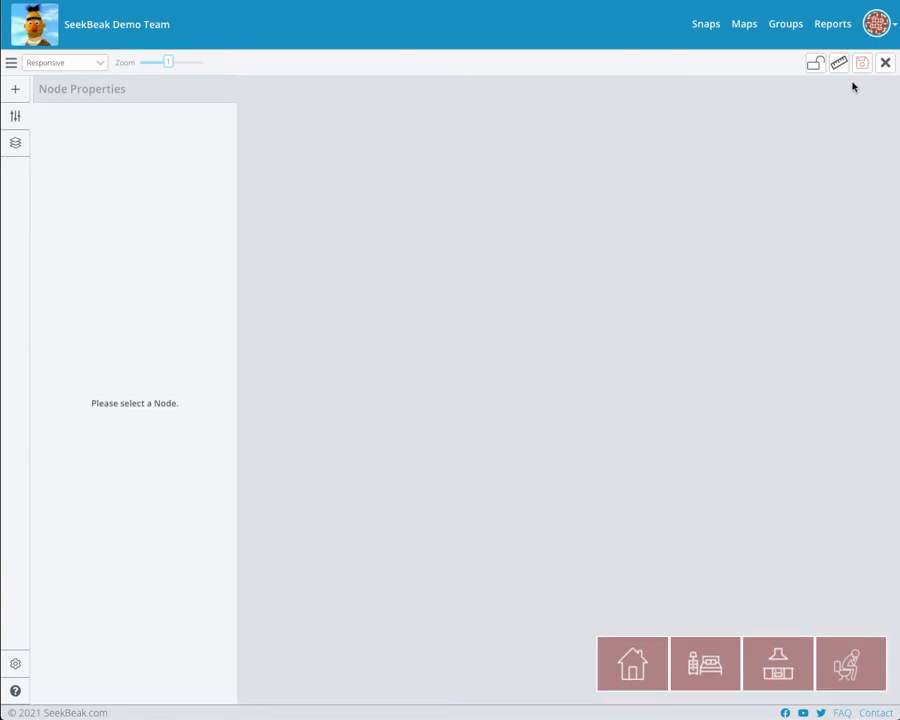
click(861, 62)
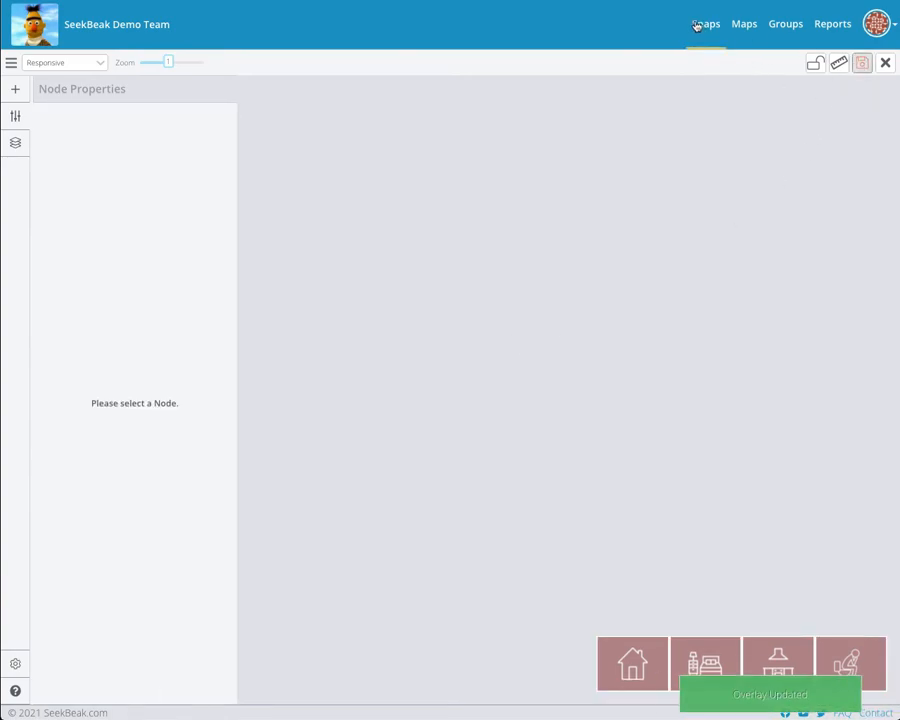
Step: Open a tour snap and jump between bedroom, kitchen and bathroom via the room menu
click(705, 23)
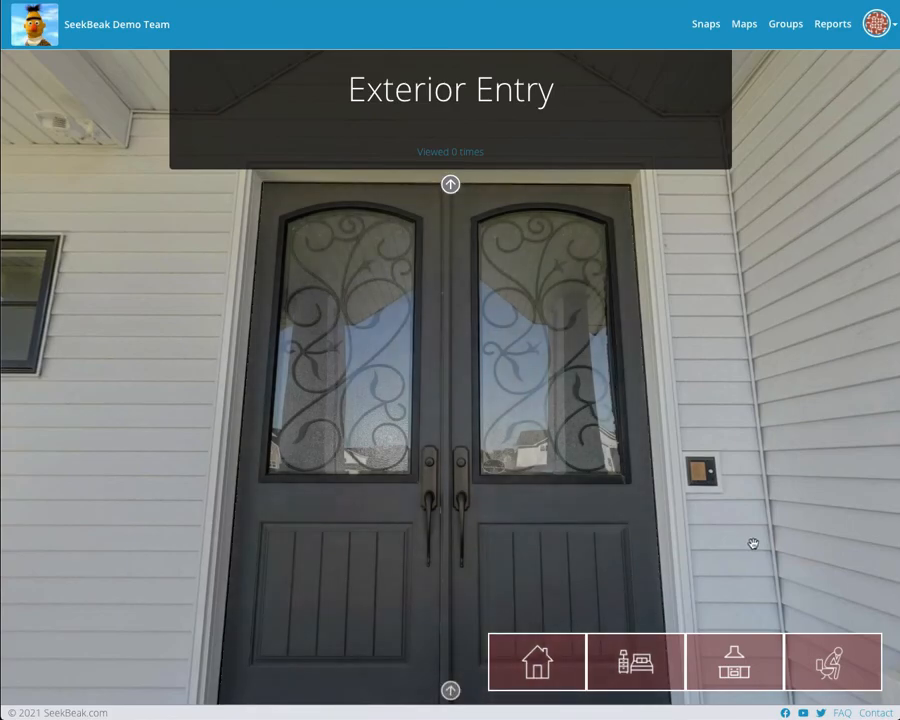
click(734, 662)
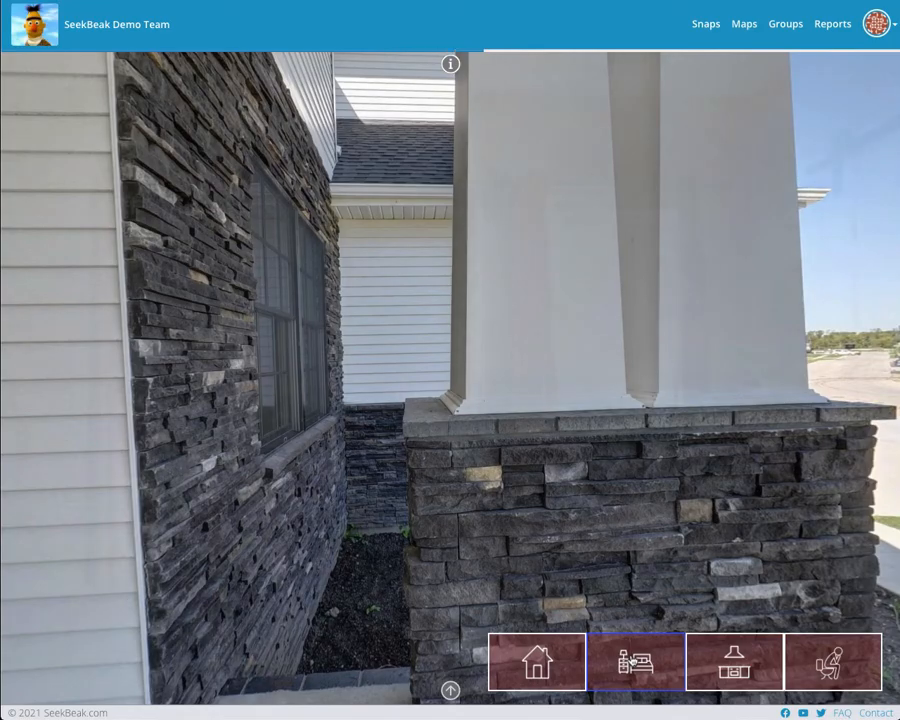
click(733, 662)
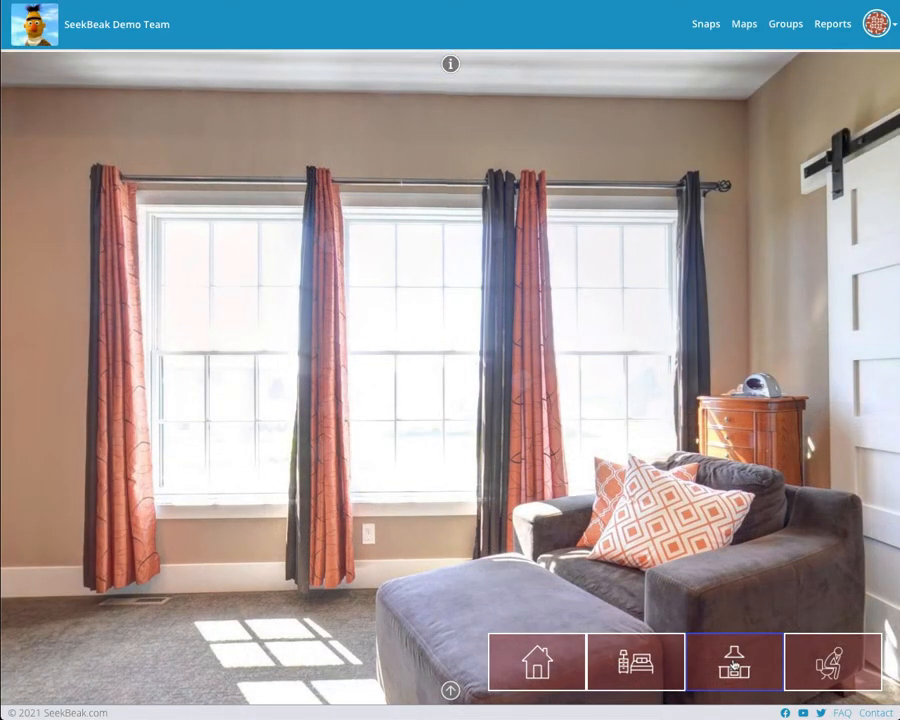
click(734, 662)
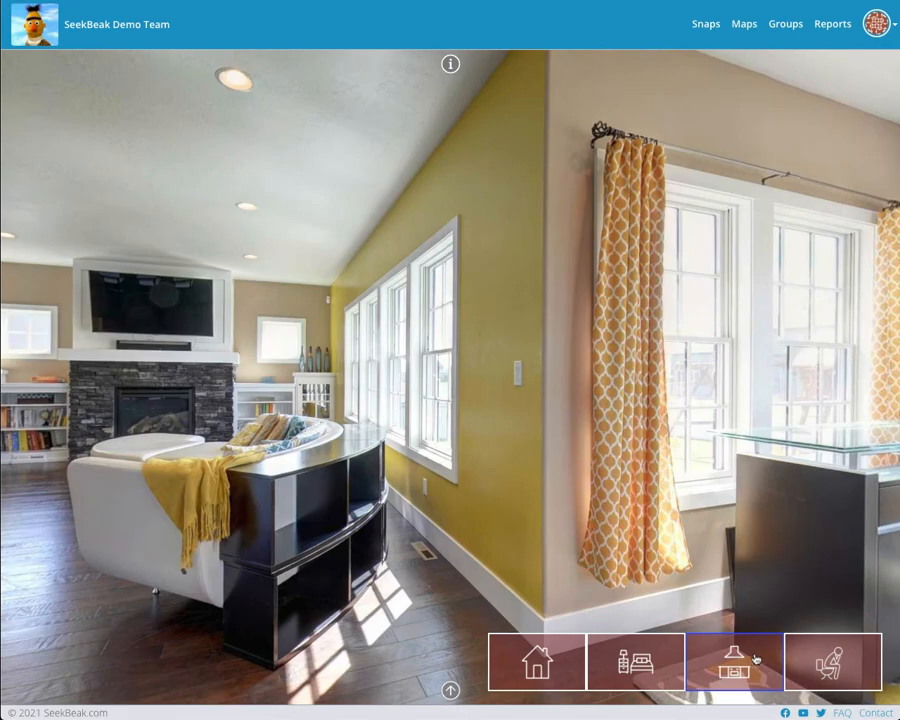
click(834, 662)
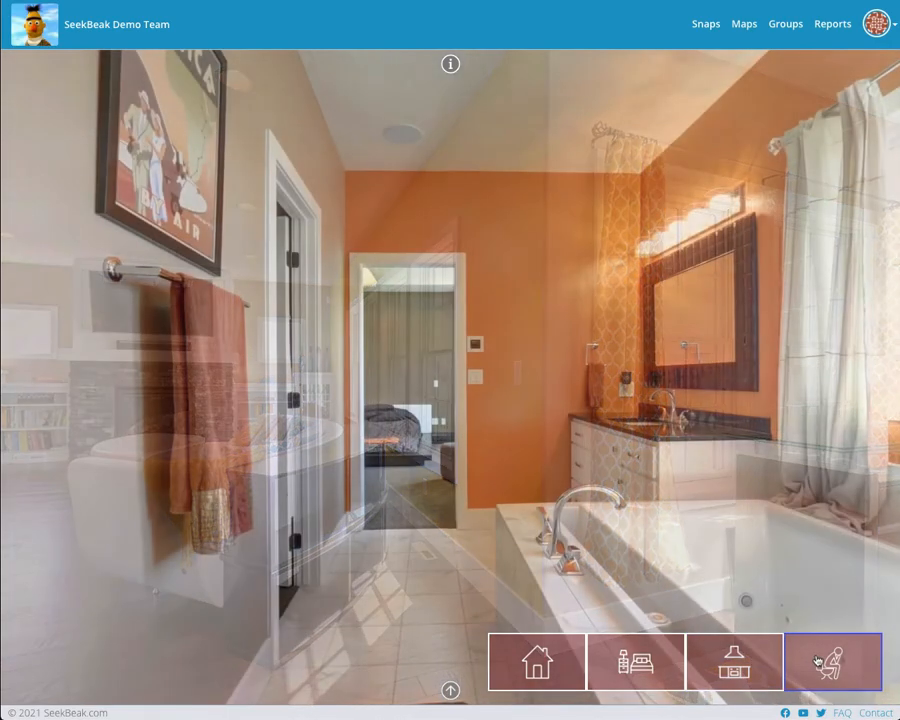
click(536, 661)
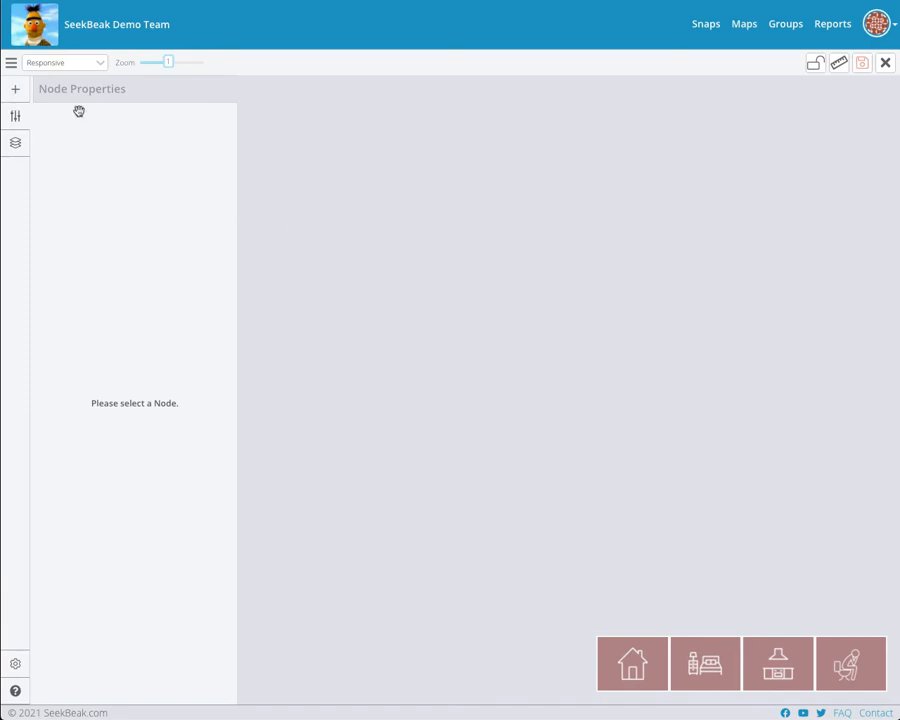
Step: Add an image element with the team-file Menu graphic and drag it to the top-right corner
click(352, 185)
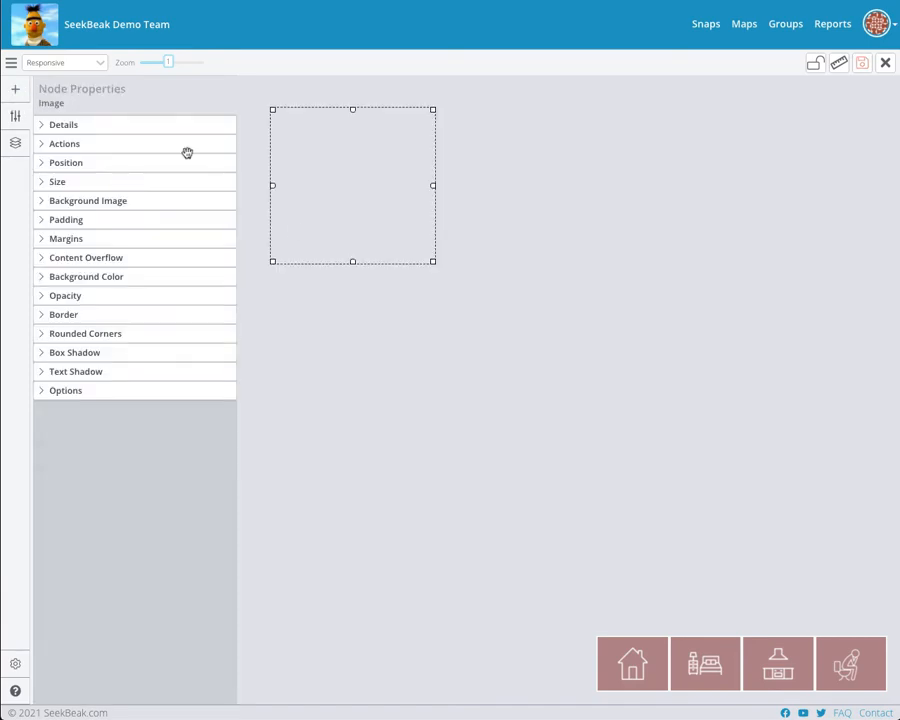
click(88, 200)
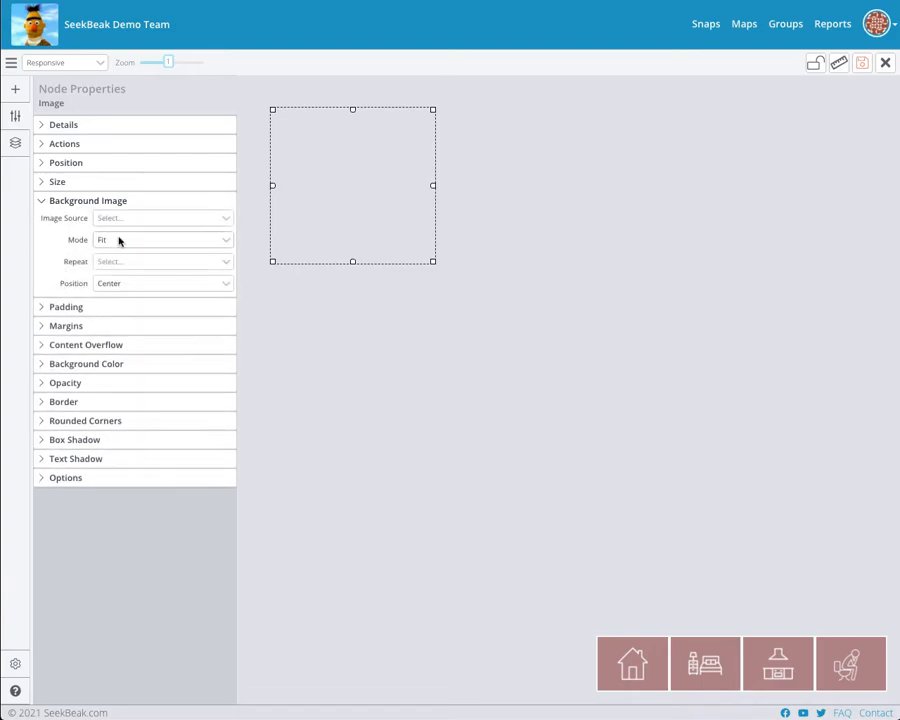
click(160, 218)
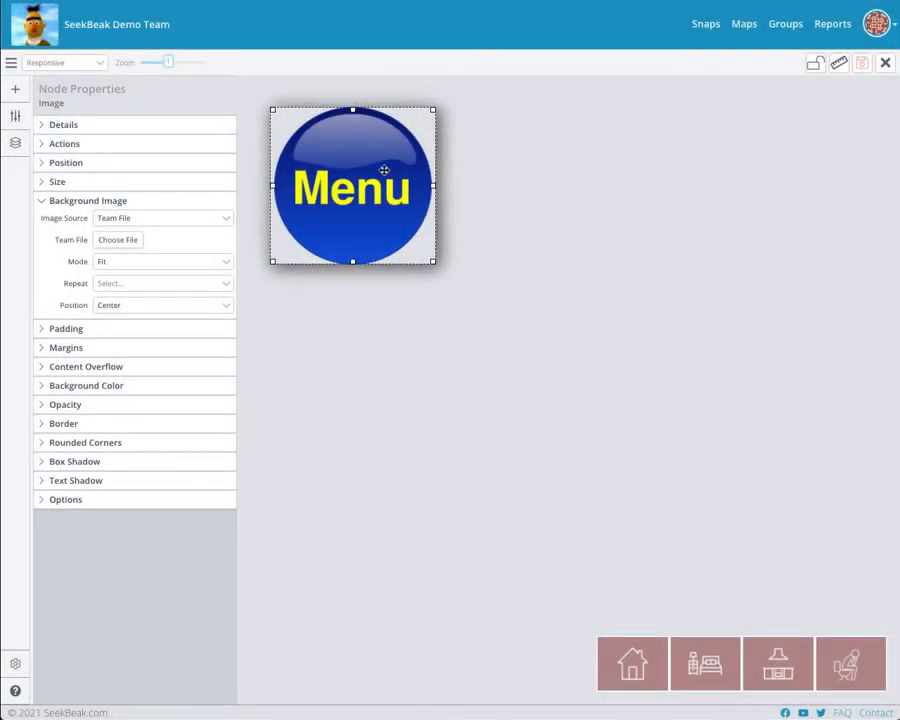
drag(352, 185, 787, 180)
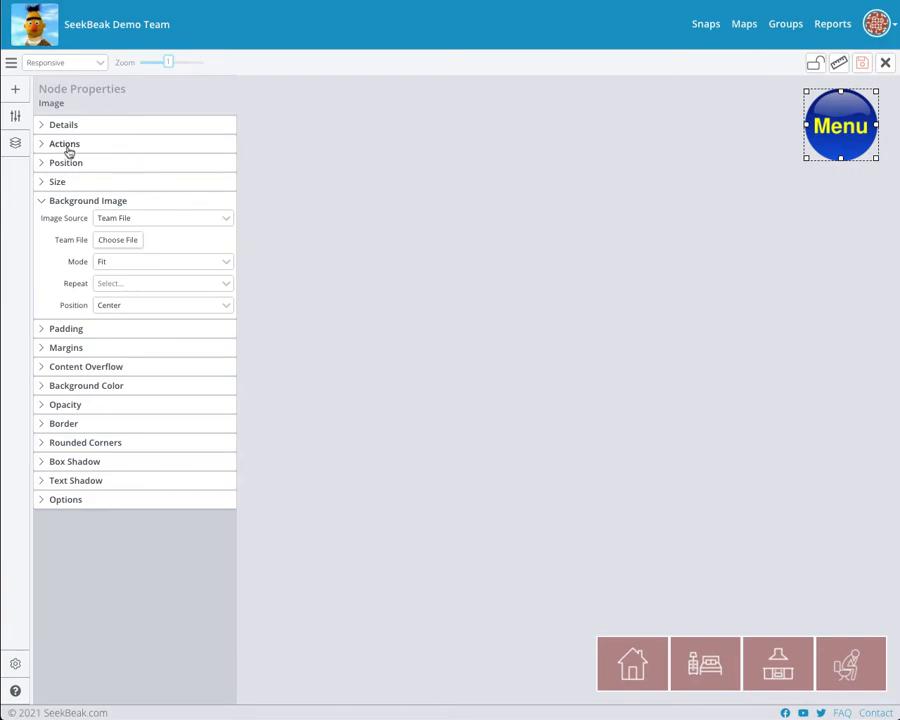
Step: Give the Menu button an On Click Node Visibility action targeting MenuContainer
click(64, 143)
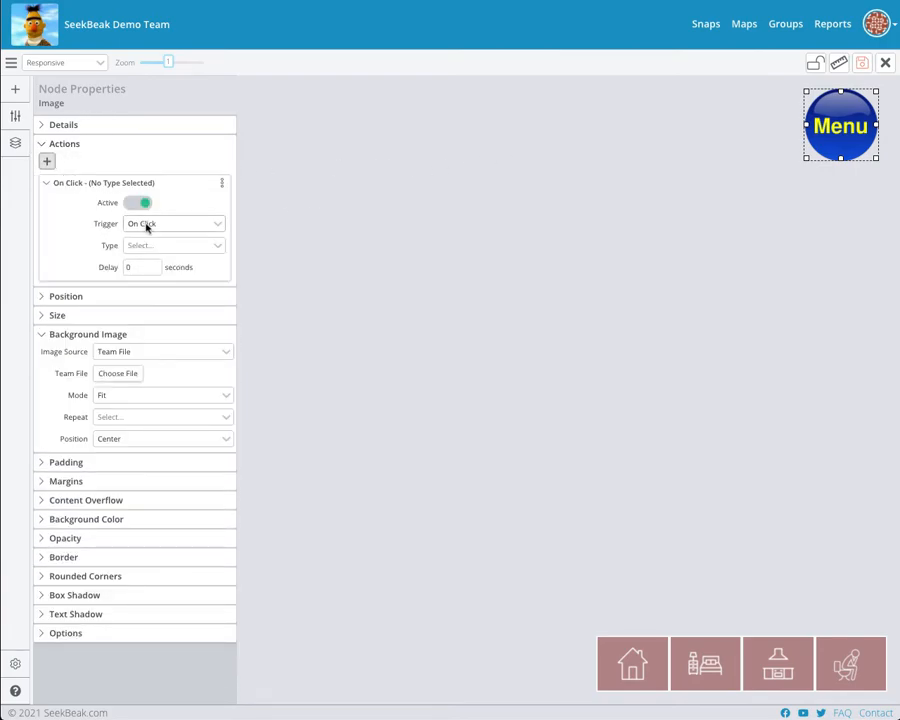
click(175, 245)
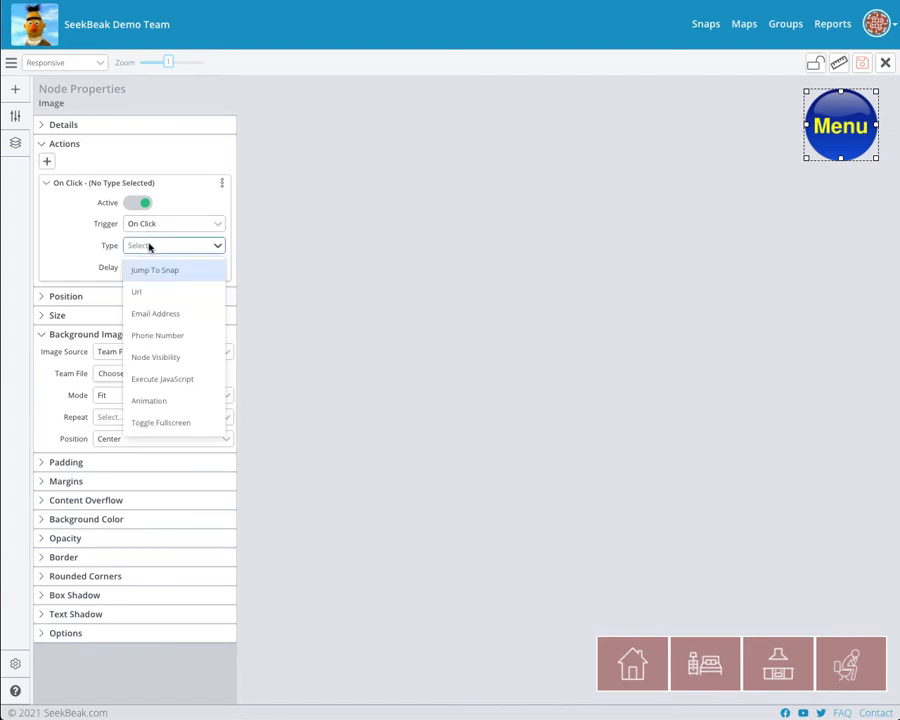
mouse_move(157, 335)
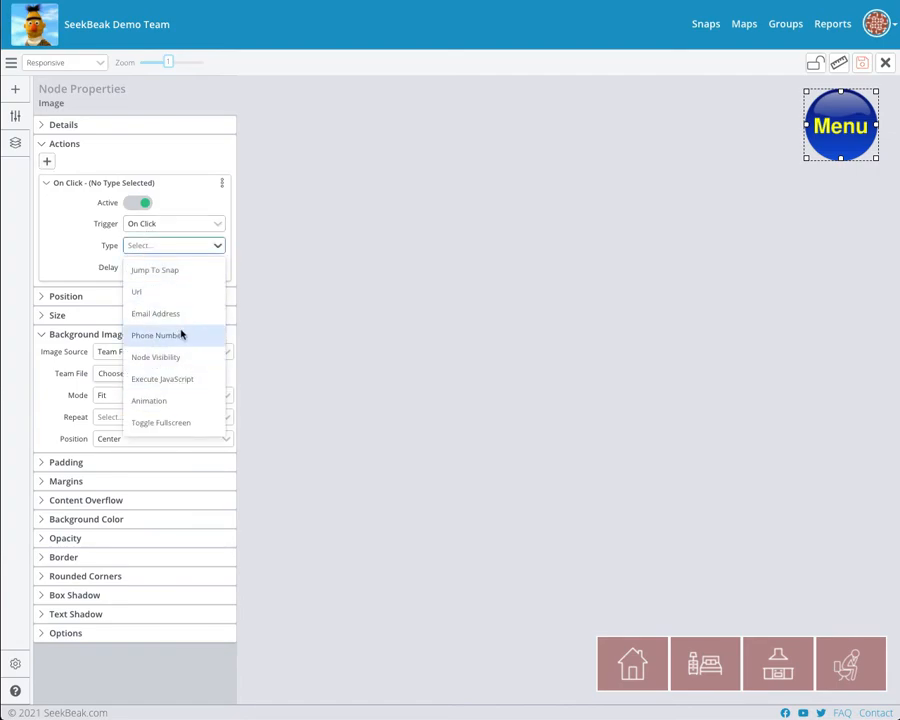
mouse_move(155, 357)
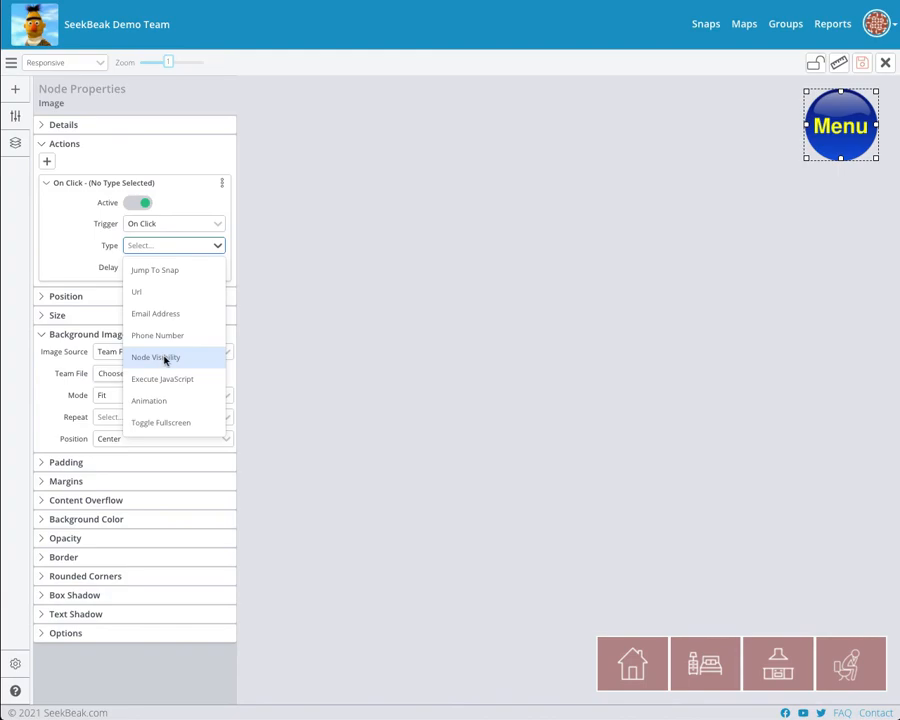
click(155, 357)
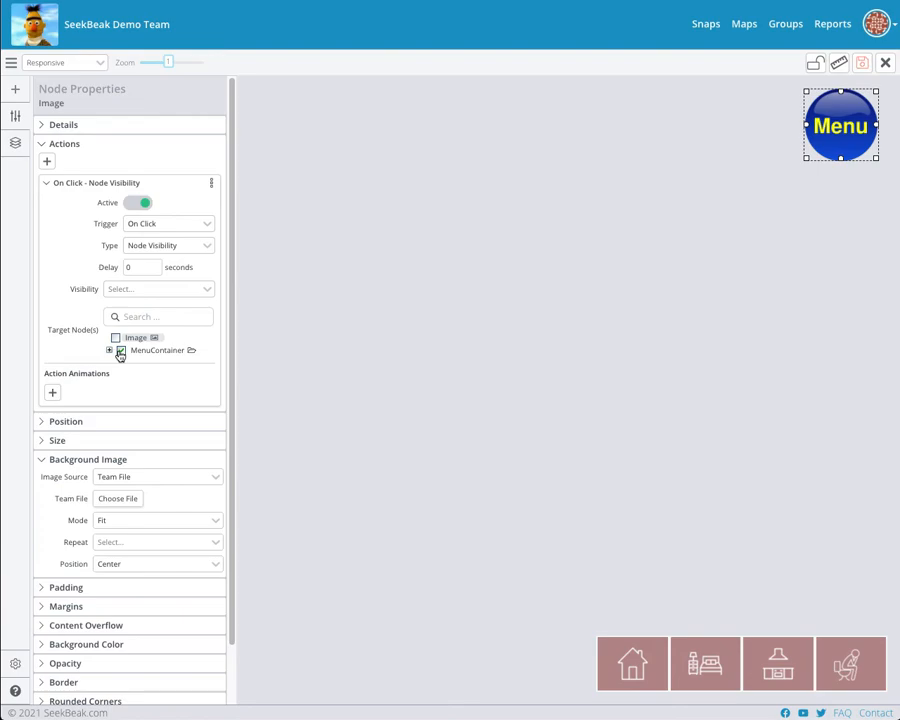
click(158, 289)
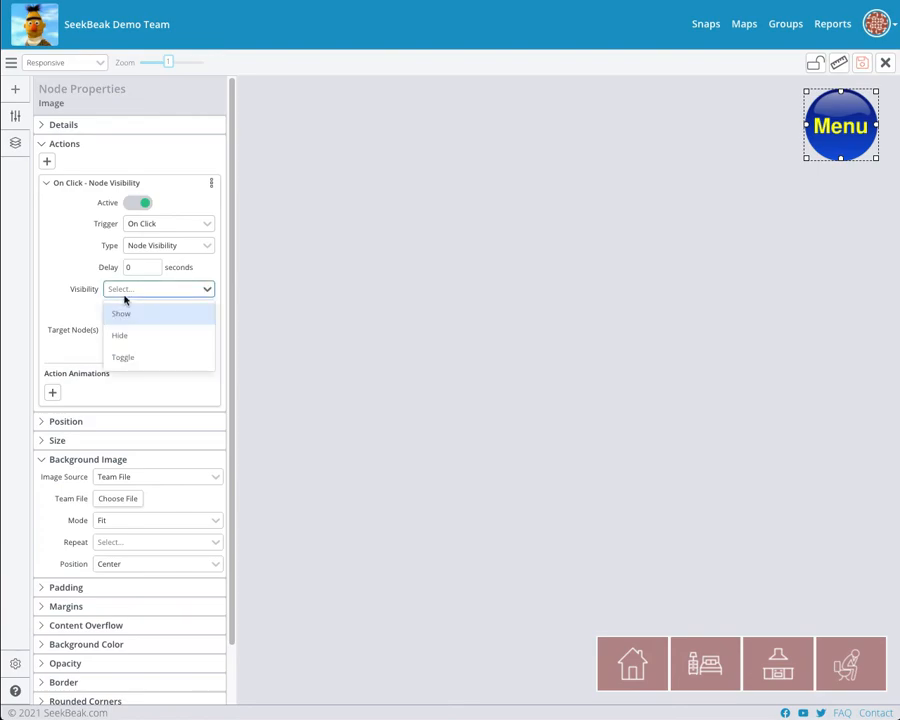
click(122, 357)
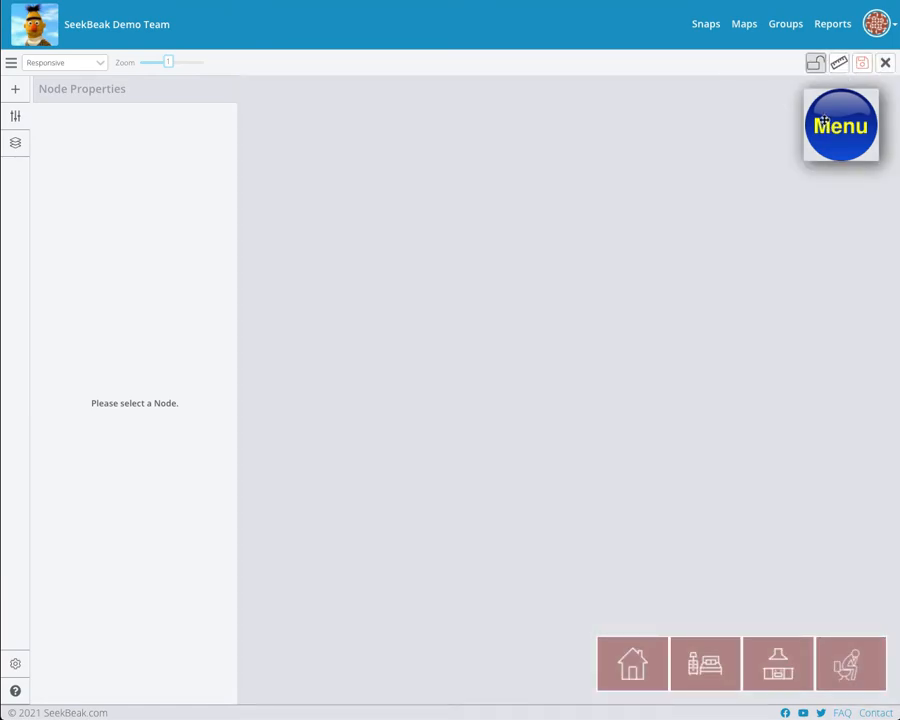
Step: Add an Opacity animation to the Menu button's Node Visibility action and view its retrigger options
click(840, 125)
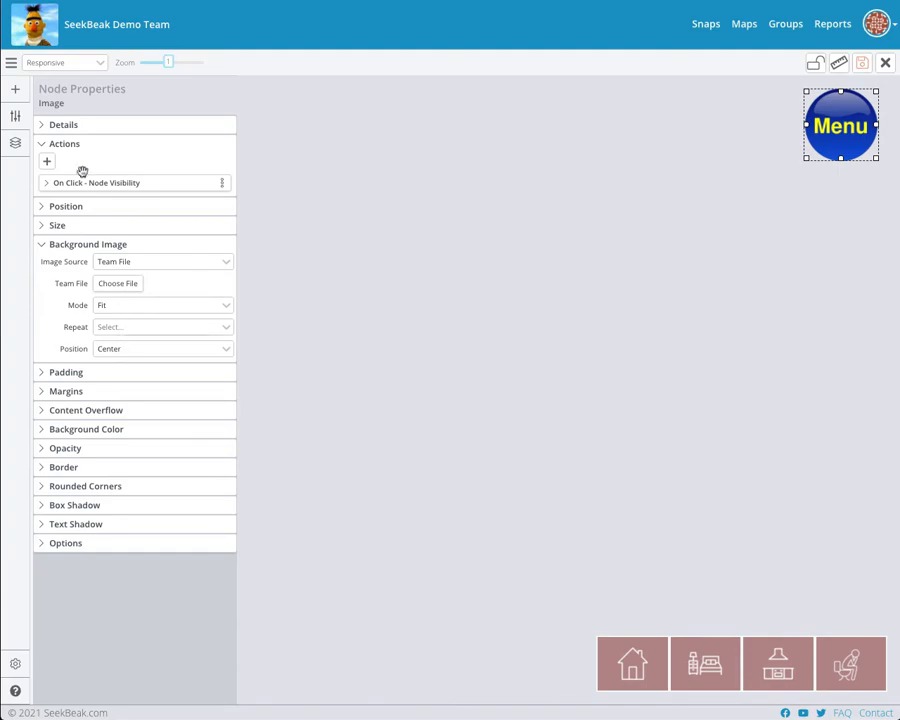
click(95, 182)
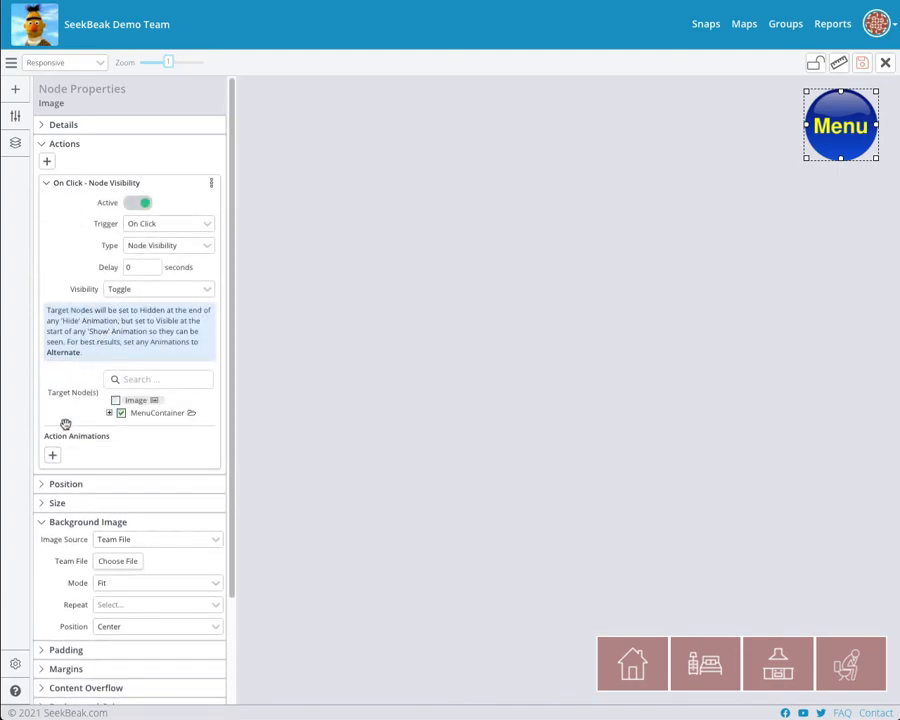
click(52, 456)
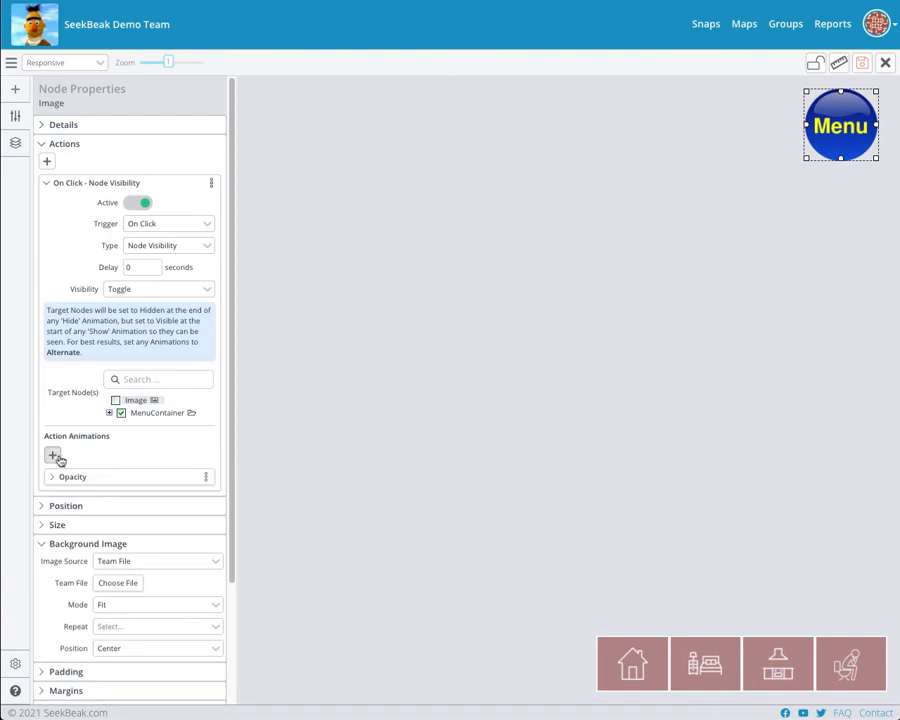
click(52, 455)
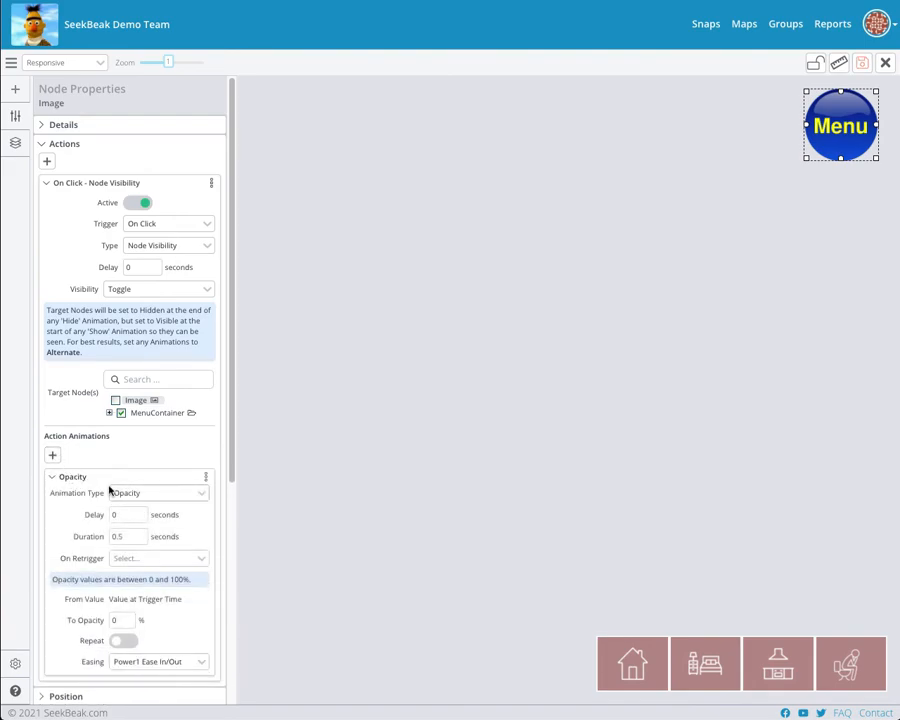
scroll(down, 3)
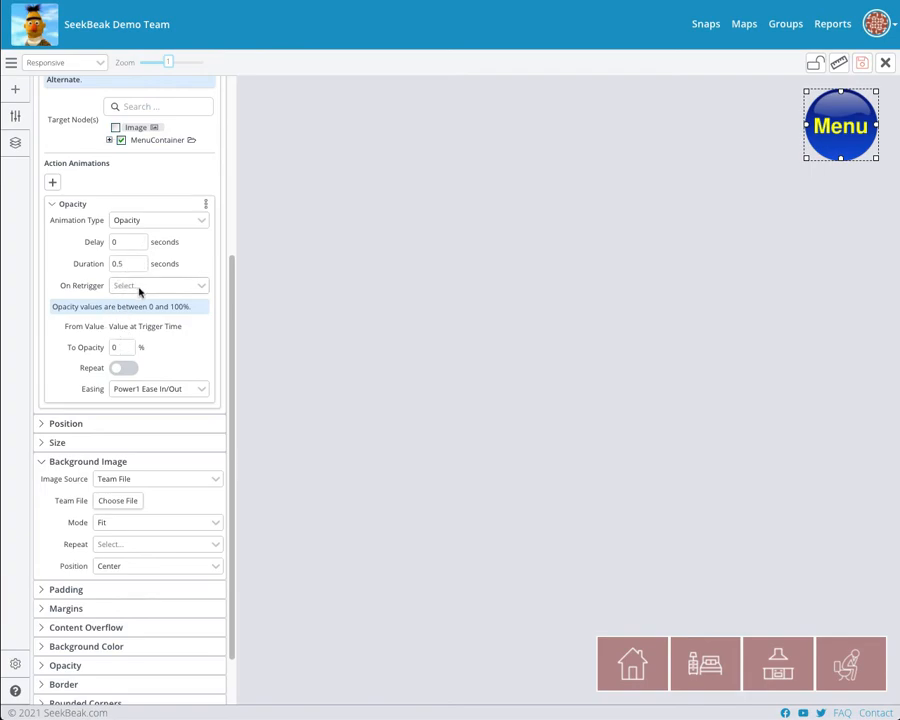
click(157, 285)
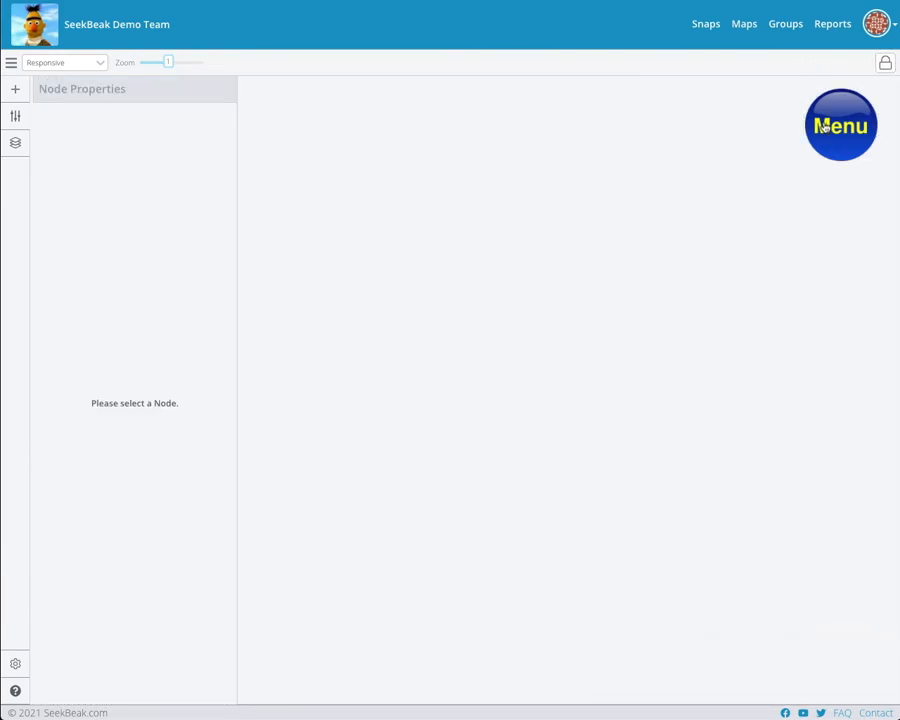
Step: Reopen the Menu button's opacity animation and switch its animation type to a movement
click(840, 125)
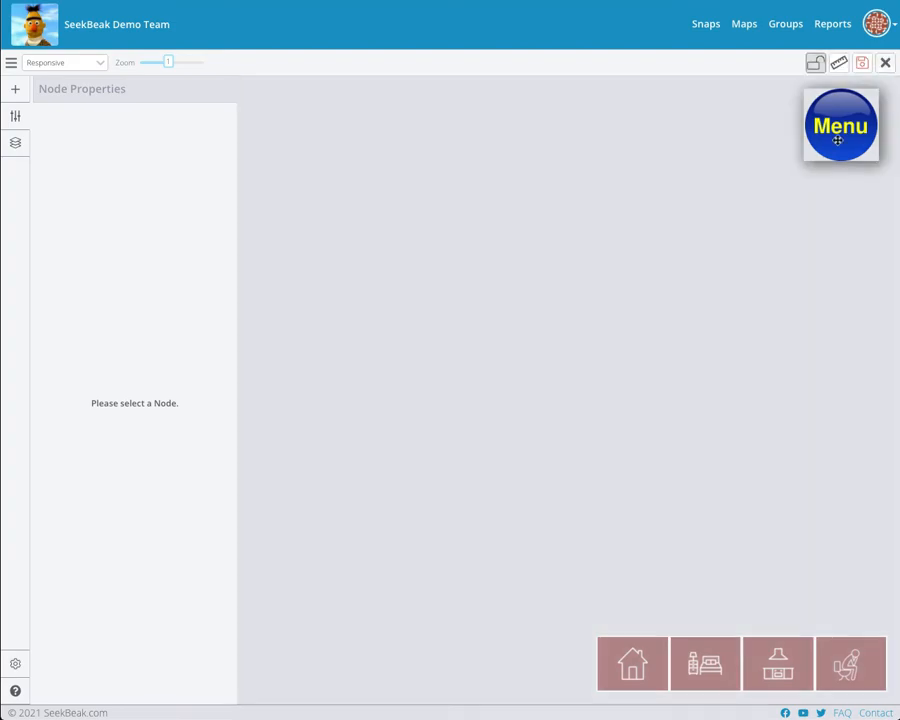
click(840, 125)
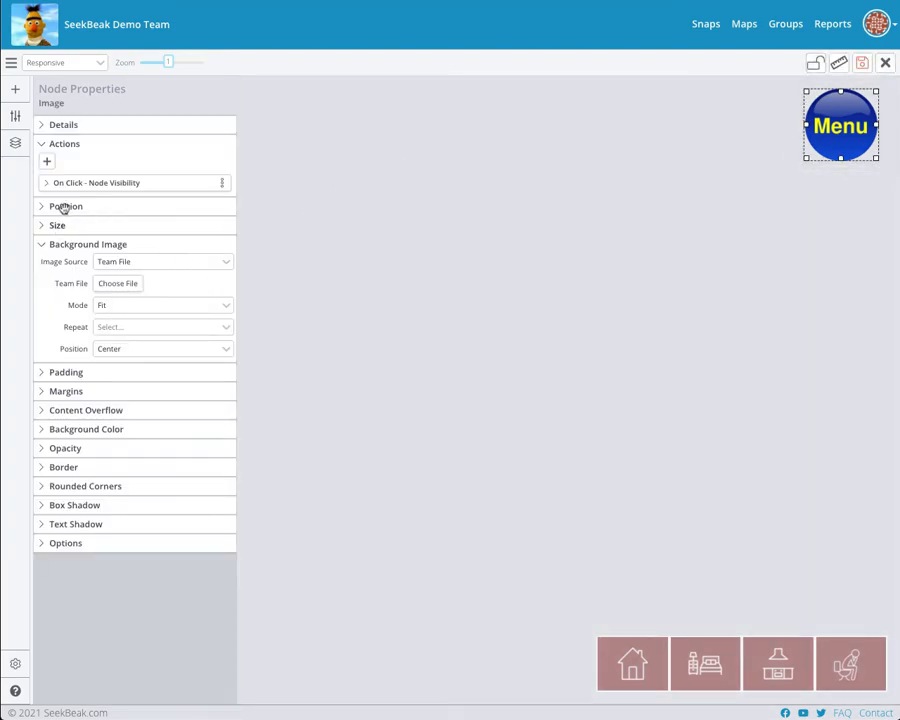
click(96, 182)
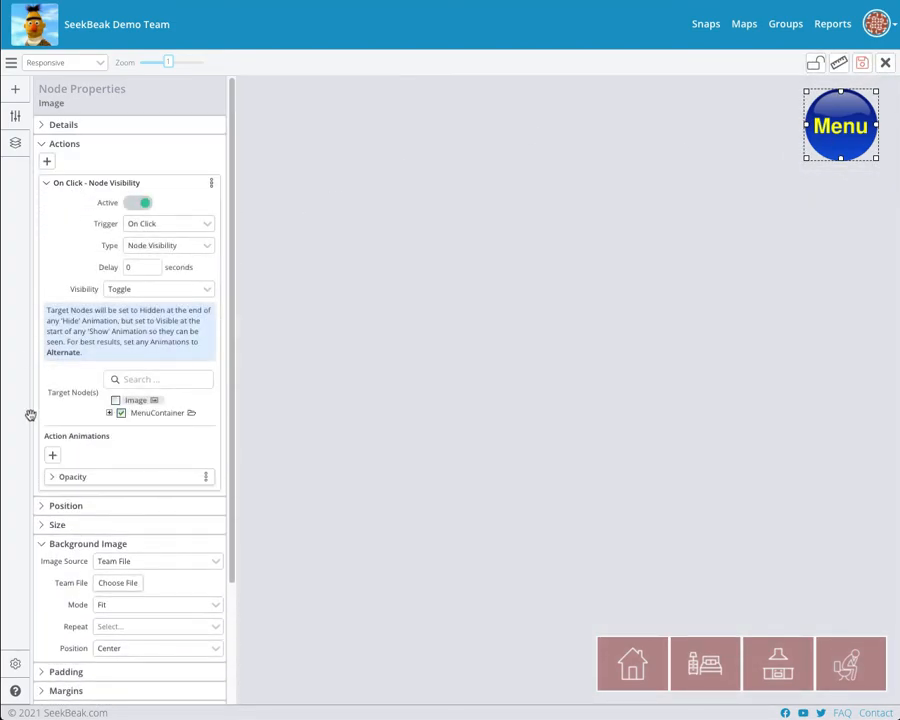
click(72, 476)
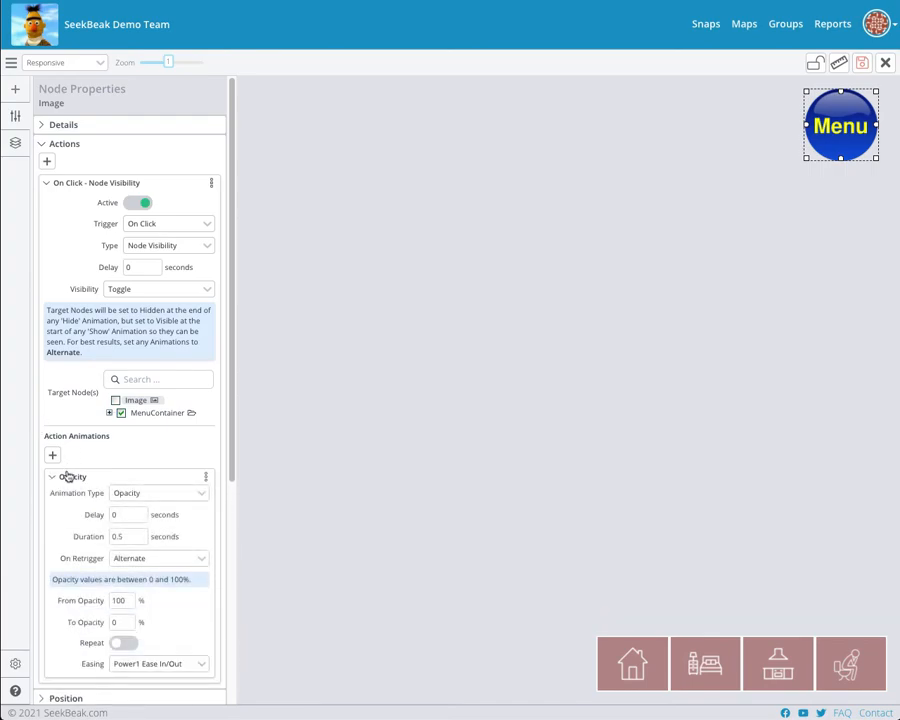
click(160, 492)
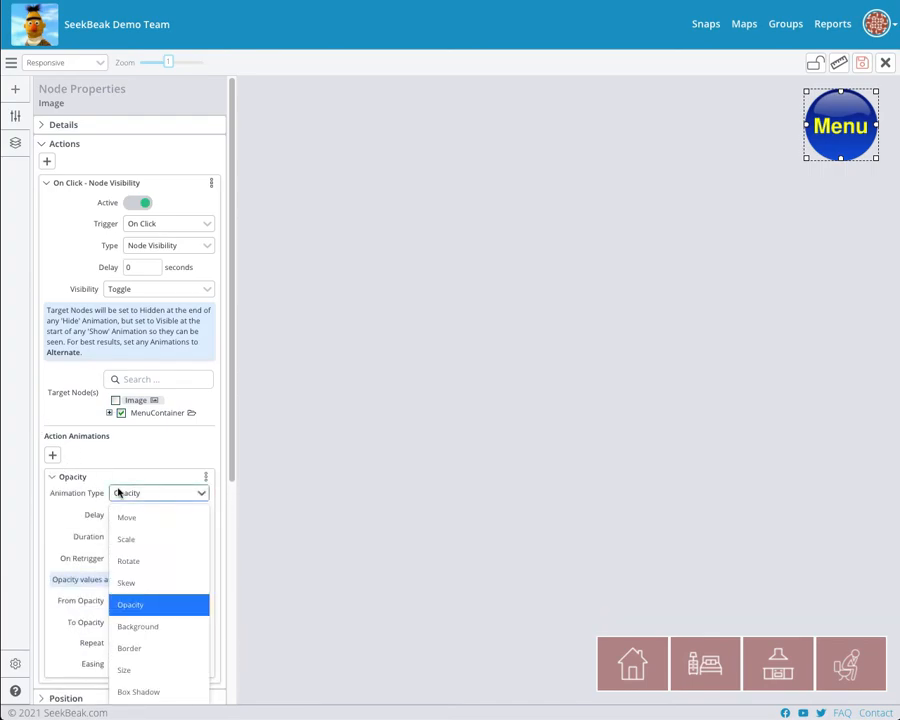
click(126, 517)
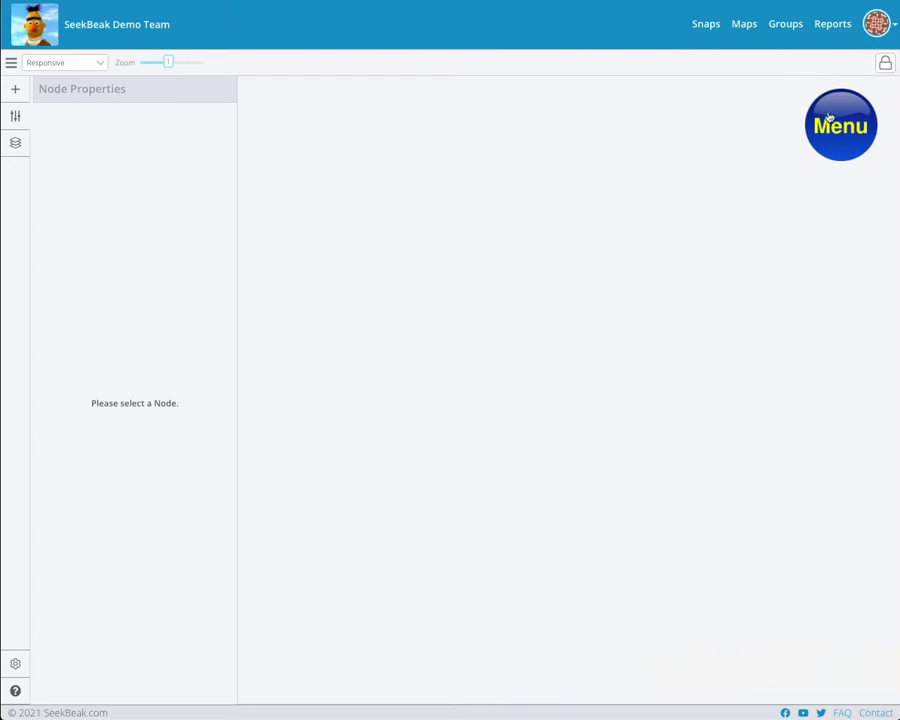
Step: Add a second, Rotate animation to the Menu button's visibility action
click(840, 124)
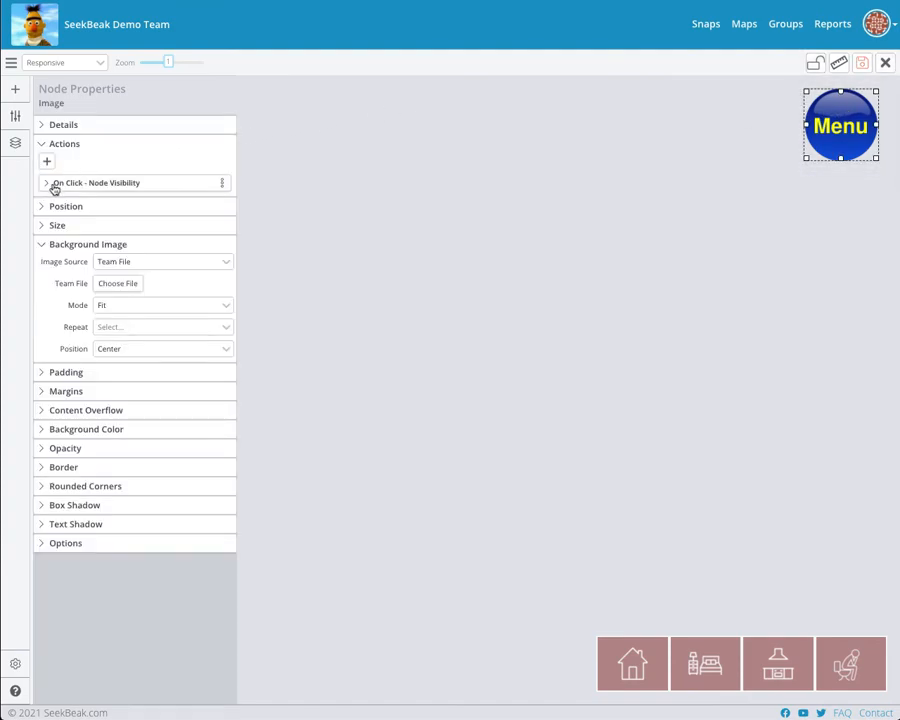
click(46, 182)
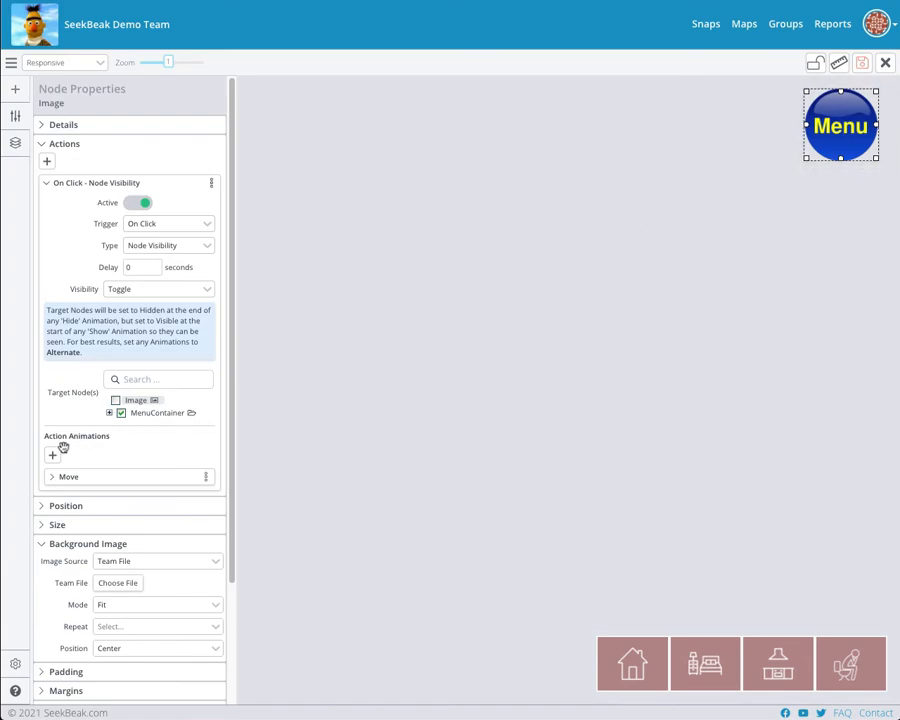
click(52, 455)
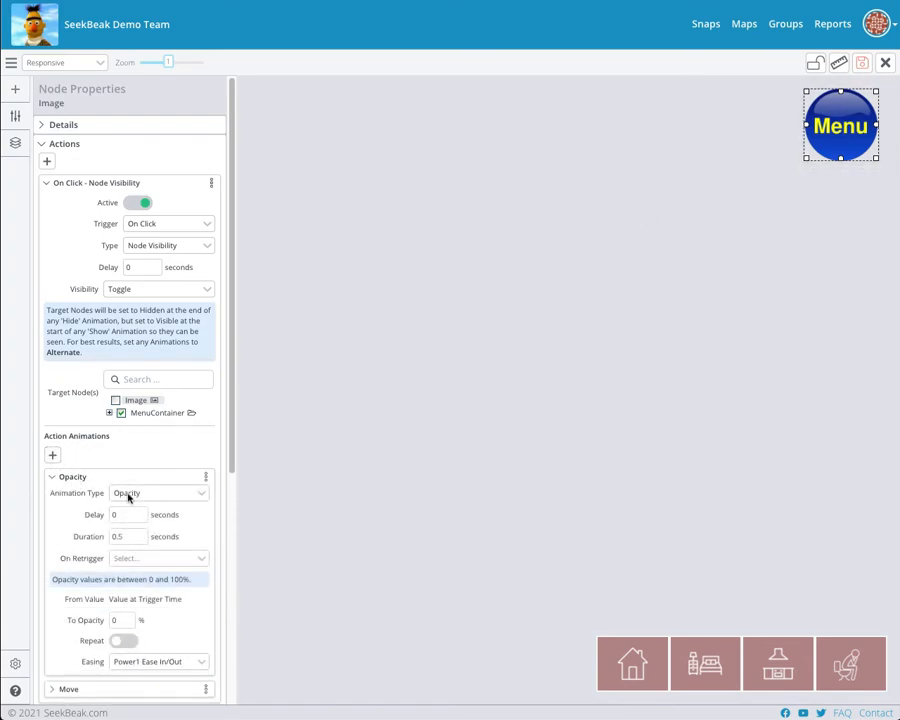
click(159, 492)
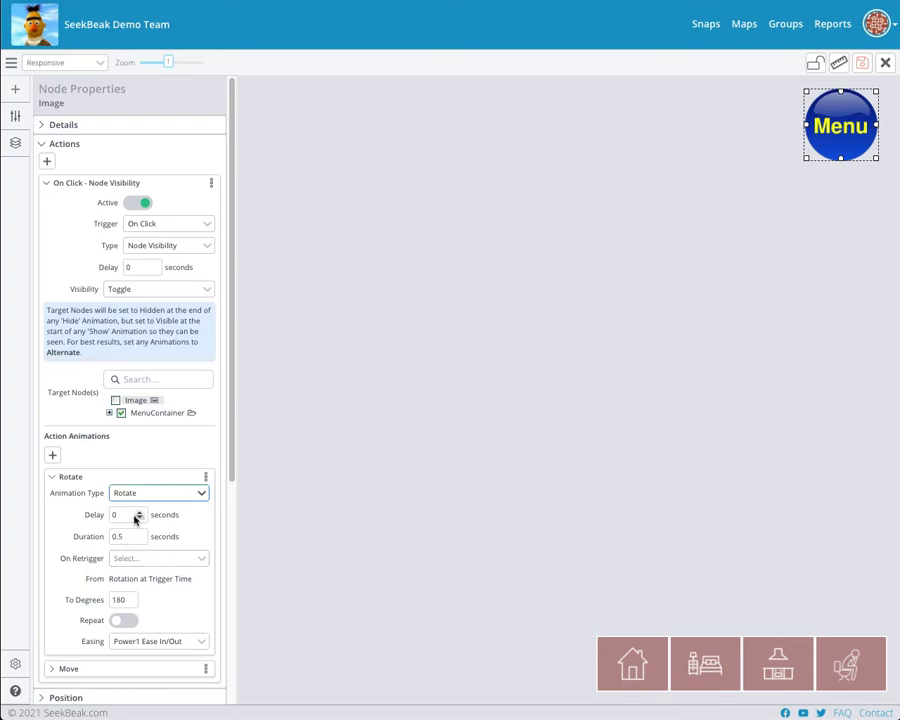
Step: Make the rotation restart on retrigger and turn 360 degrees
click(158, 558)
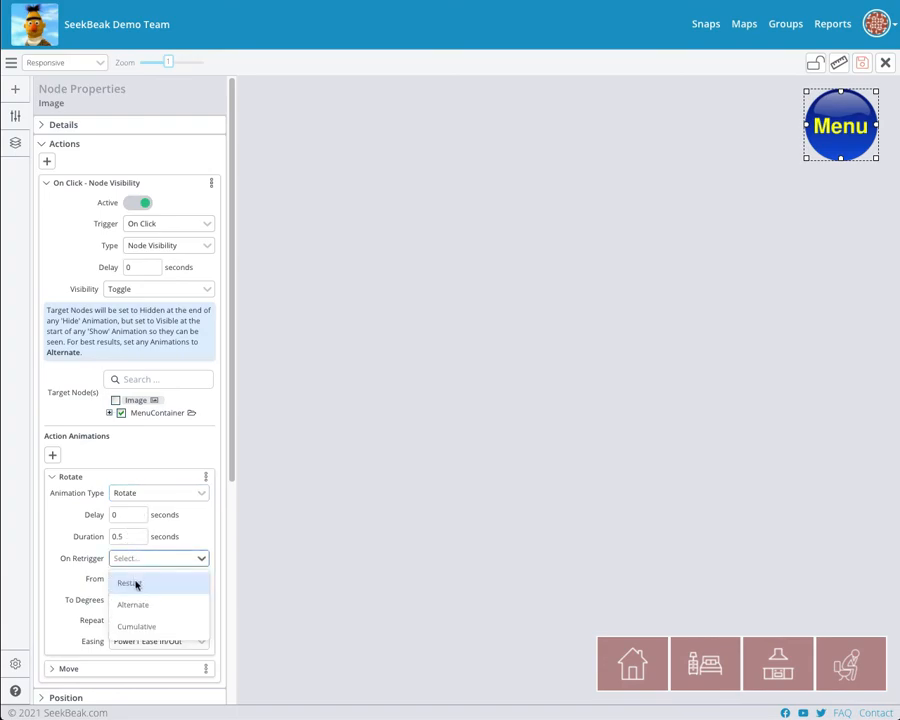
click(126, 583)
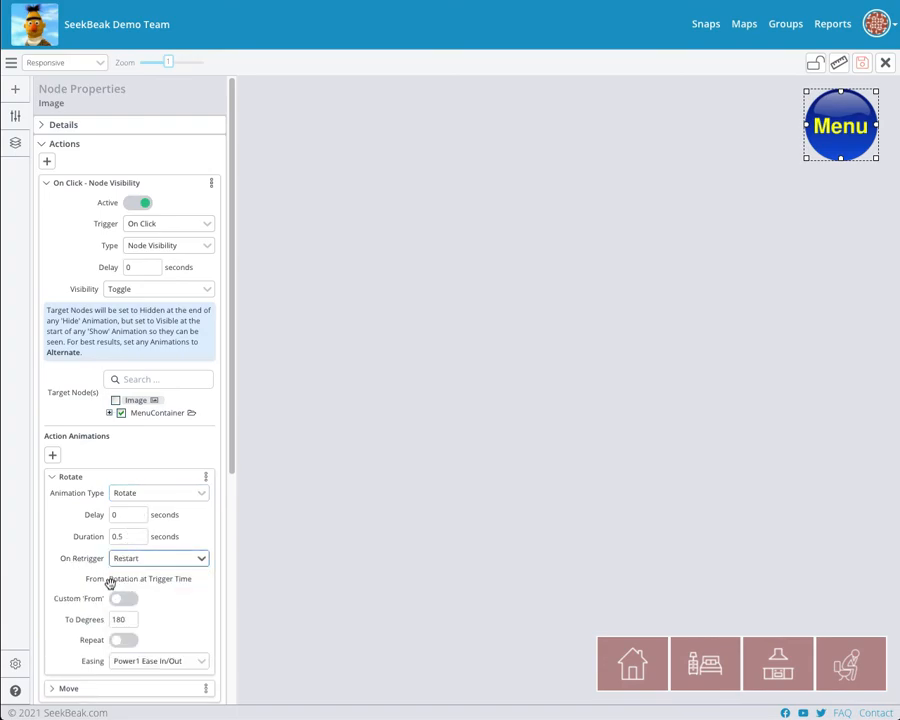
click(122, 619)
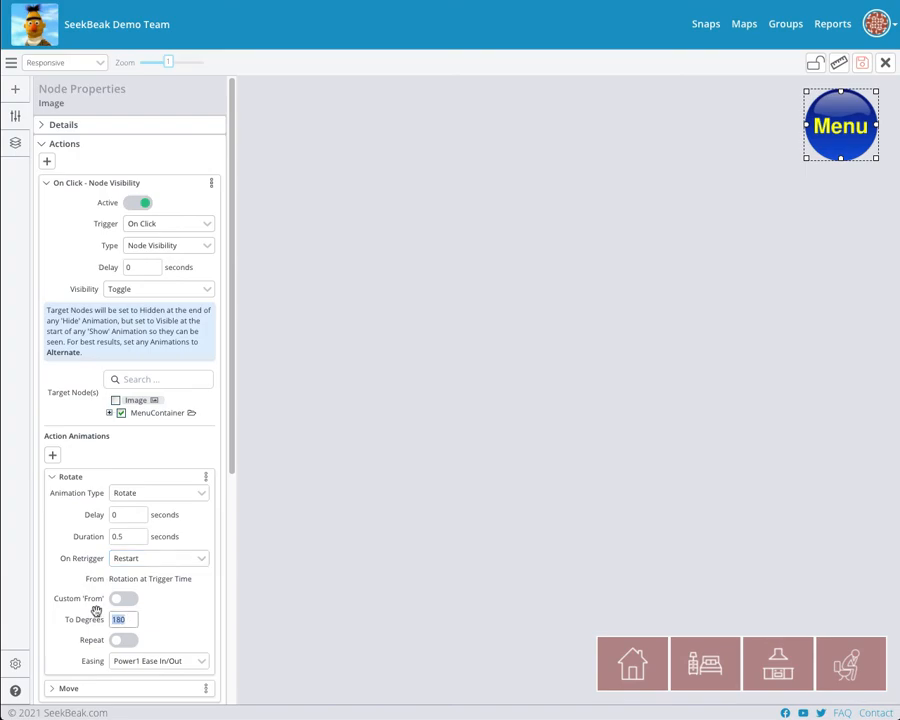
text(360)
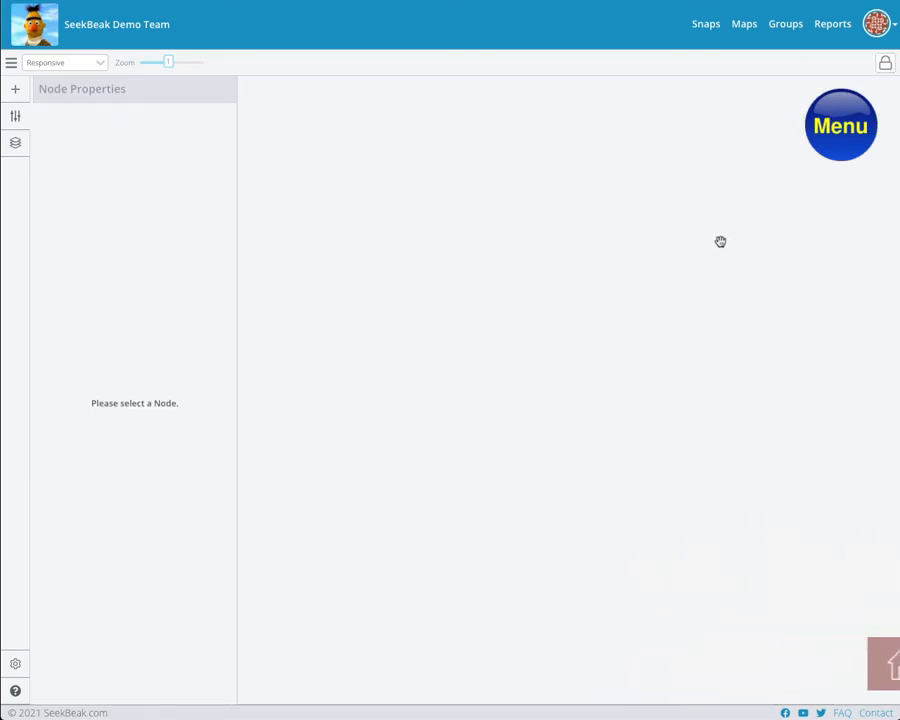
mouse_move(841, 140)
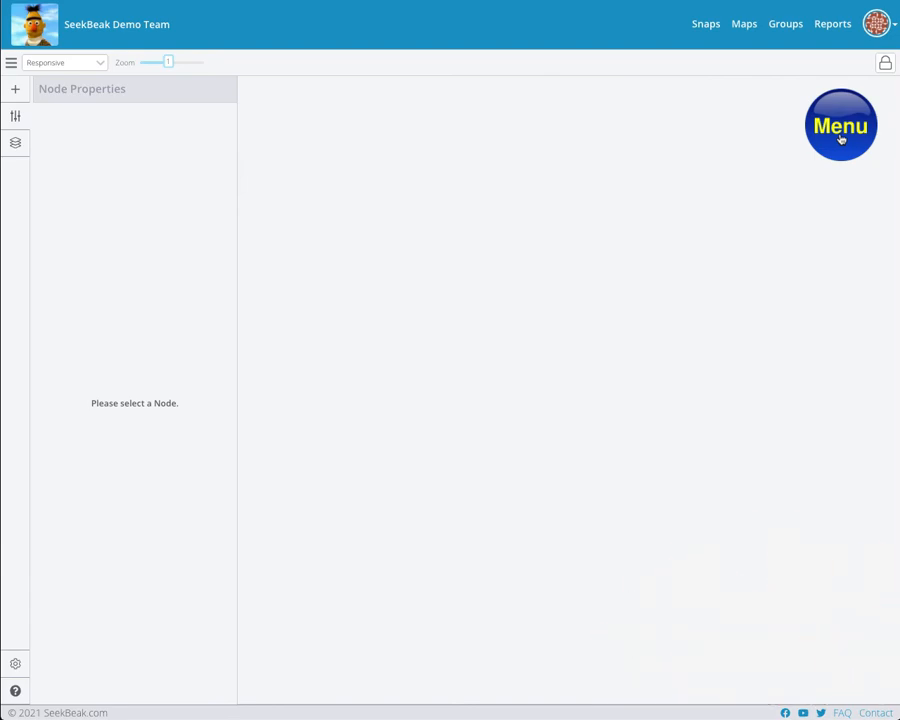
Step: Delete the Rotate animation from the Menu button's Node Visibility action
click(841, 125)
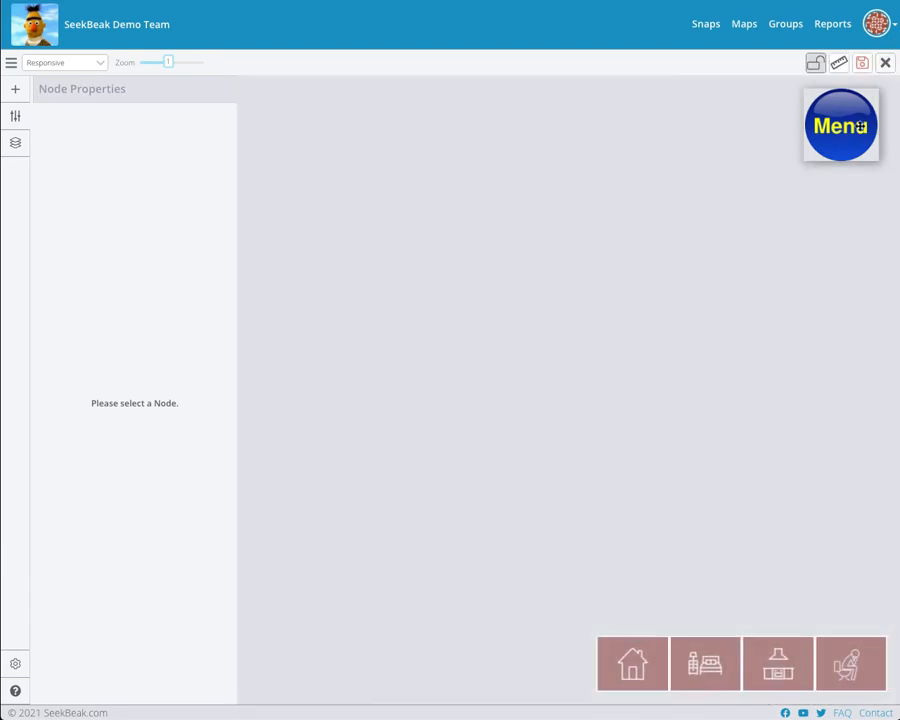
click(840, 125)
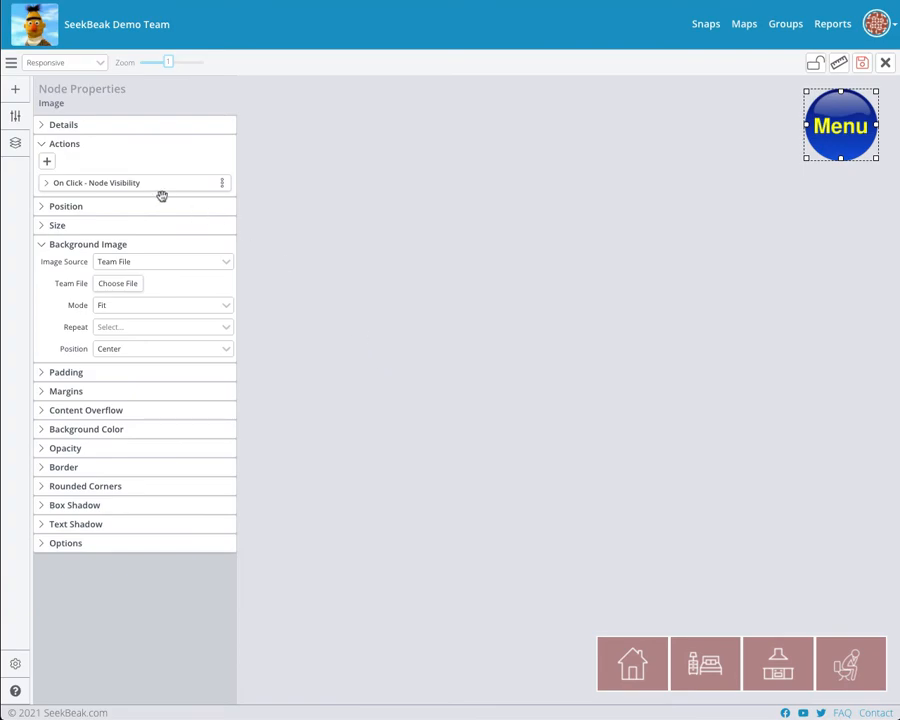
click(96, 182)
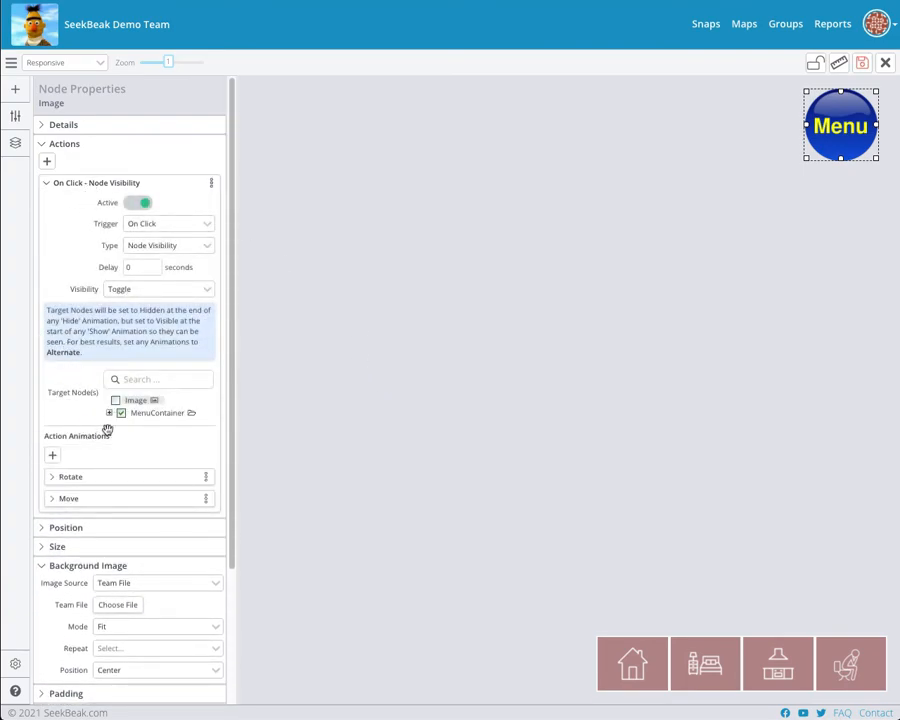
mouse_move(70, 477)
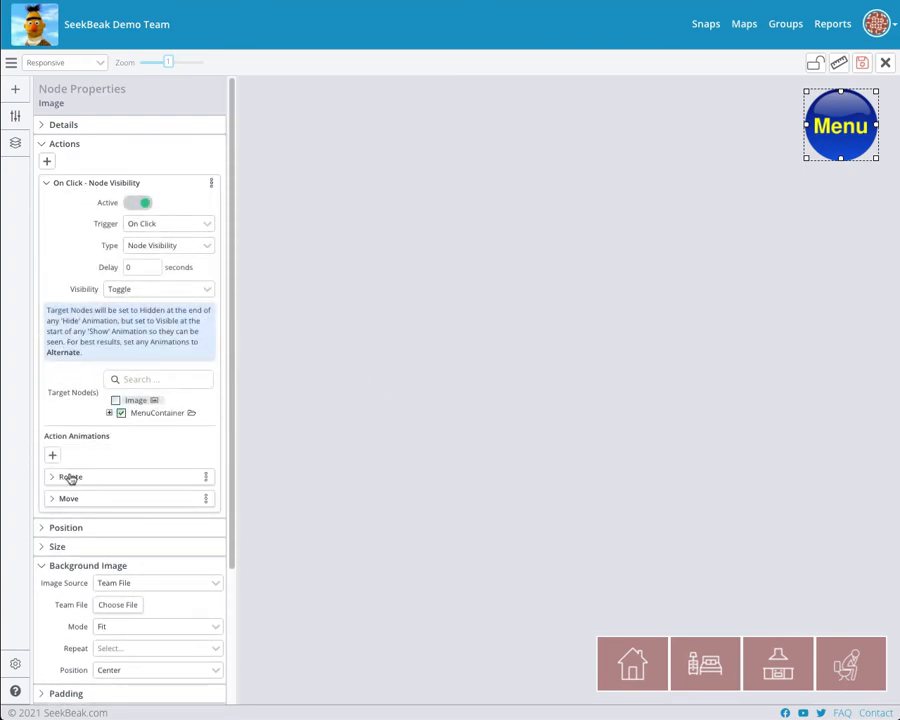
click(206, 476)
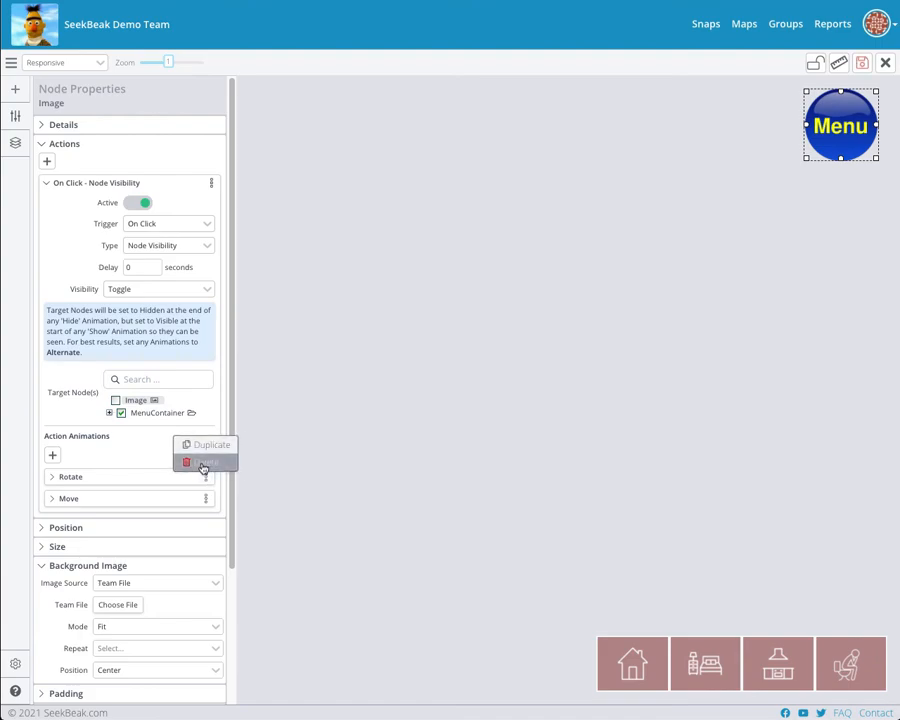
click(208, 461)
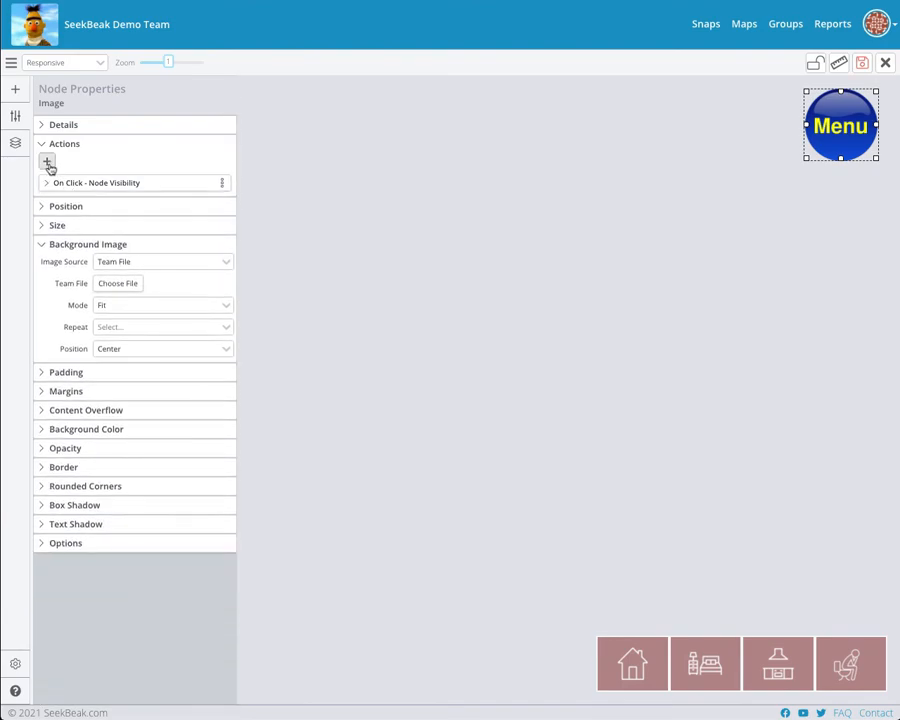
Step: Add a second click action of type Animation targeting the Menu button's own image
click(46, 161)
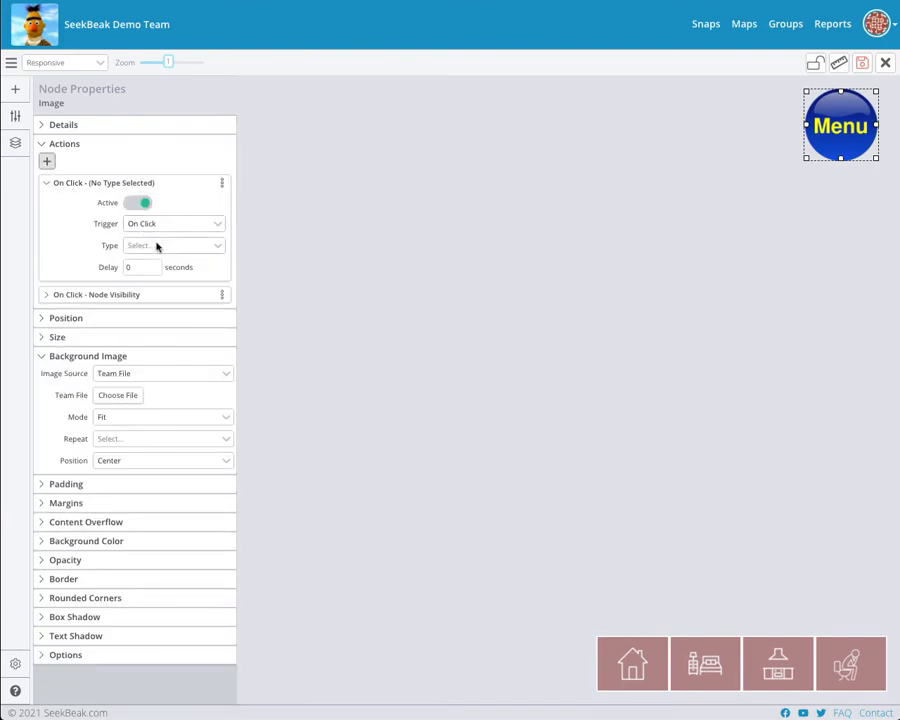
click(174, 245)
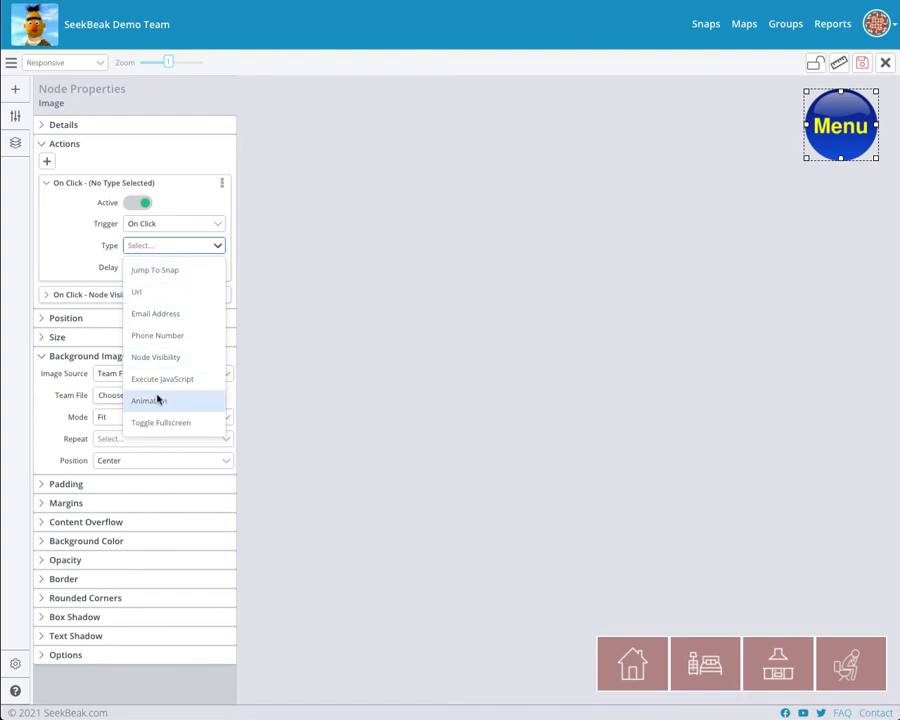
click(149, 400)
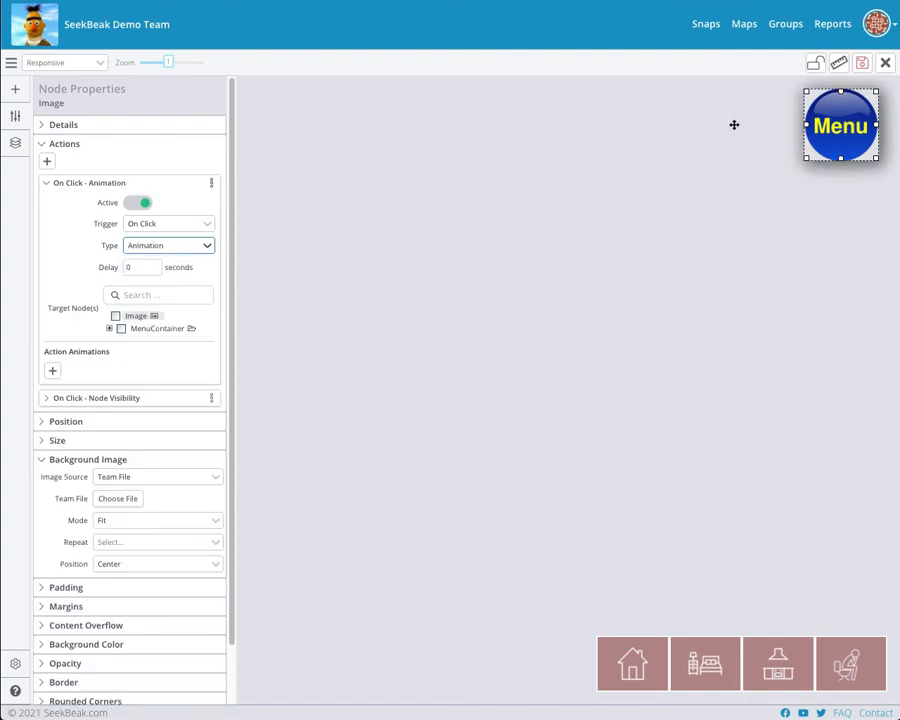
click(109, 328)
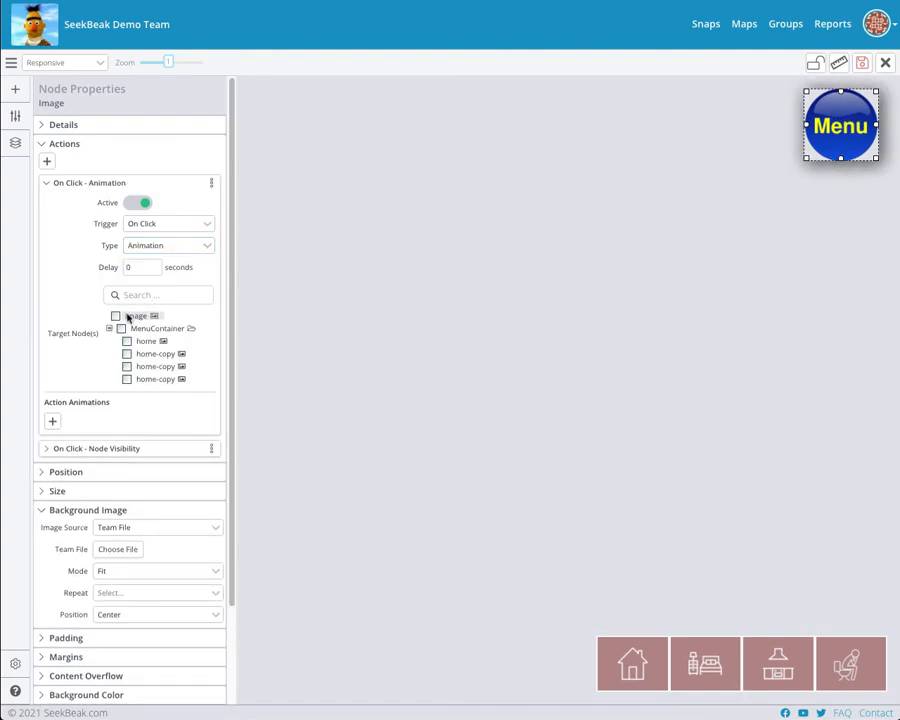
click(115, 315)
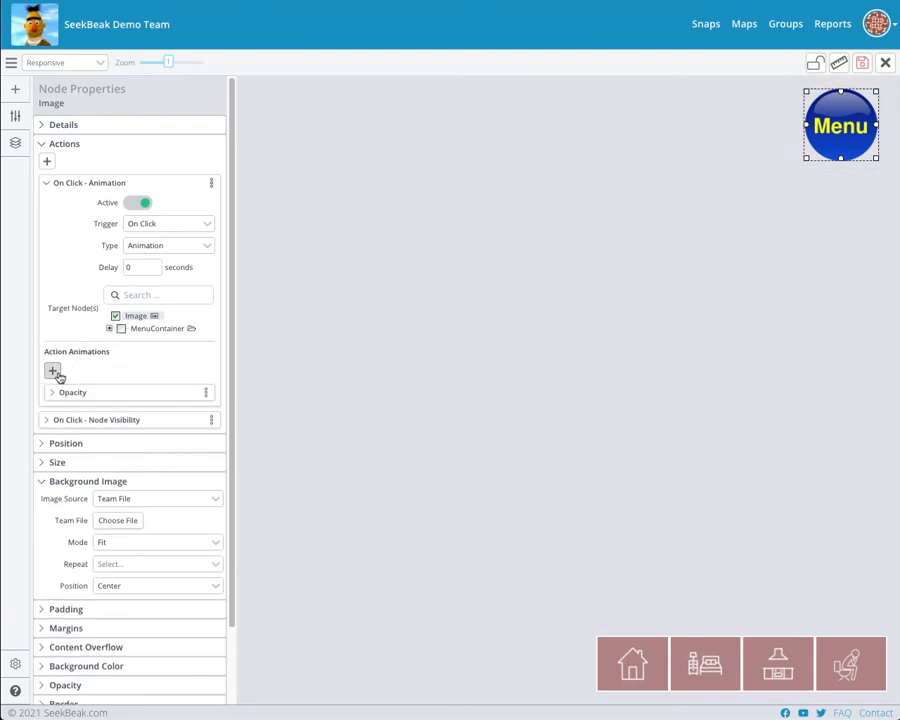
Step: Make that animation a 0.2-second rotation that restarts on every retrigger
click(72, 392)
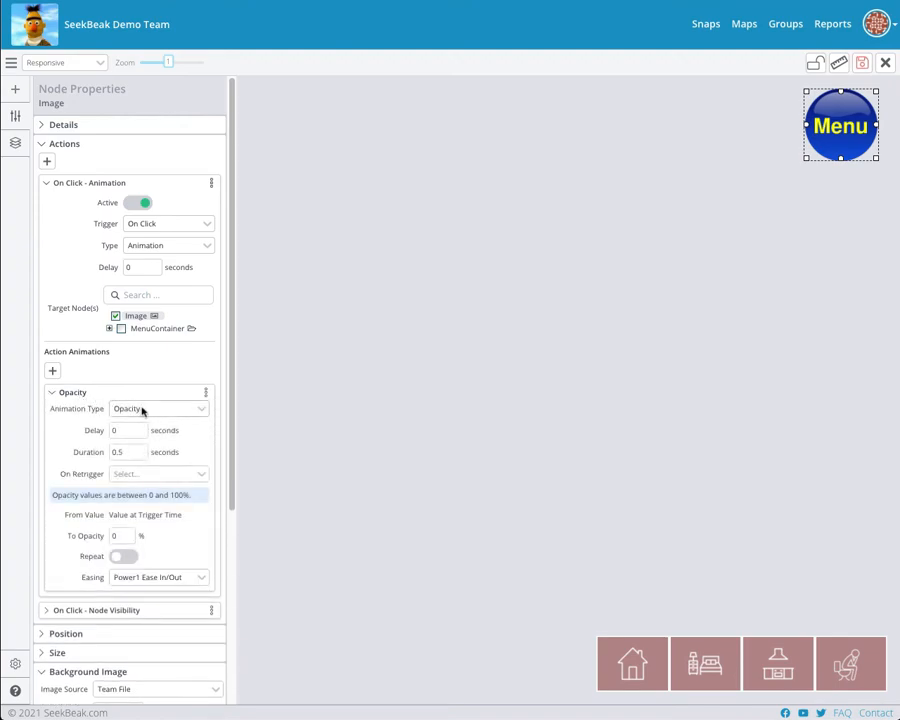
click(158, 408)
text(3)
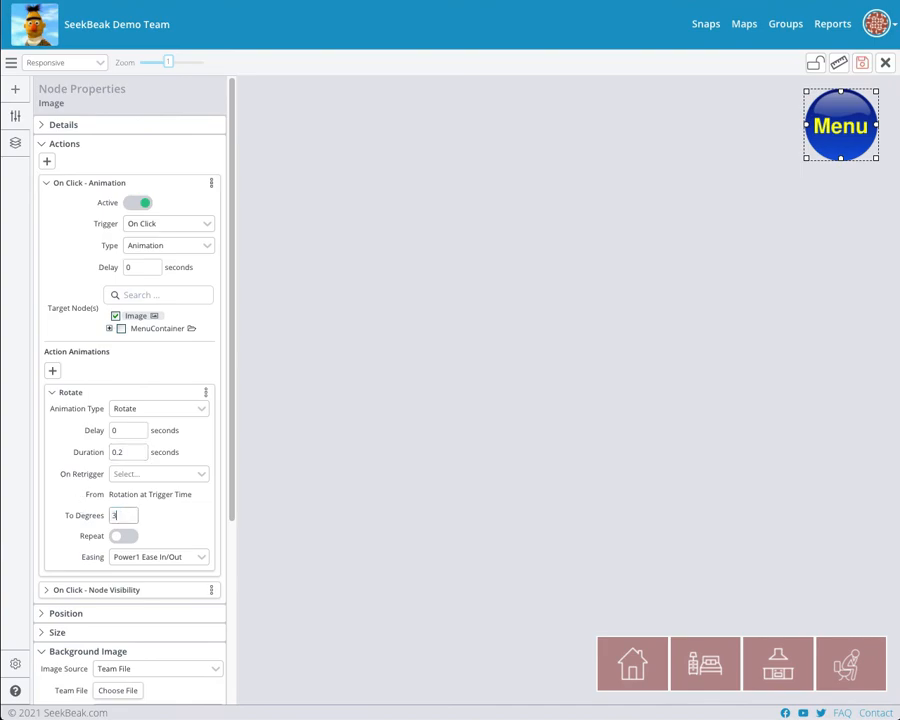
click(157, 473)
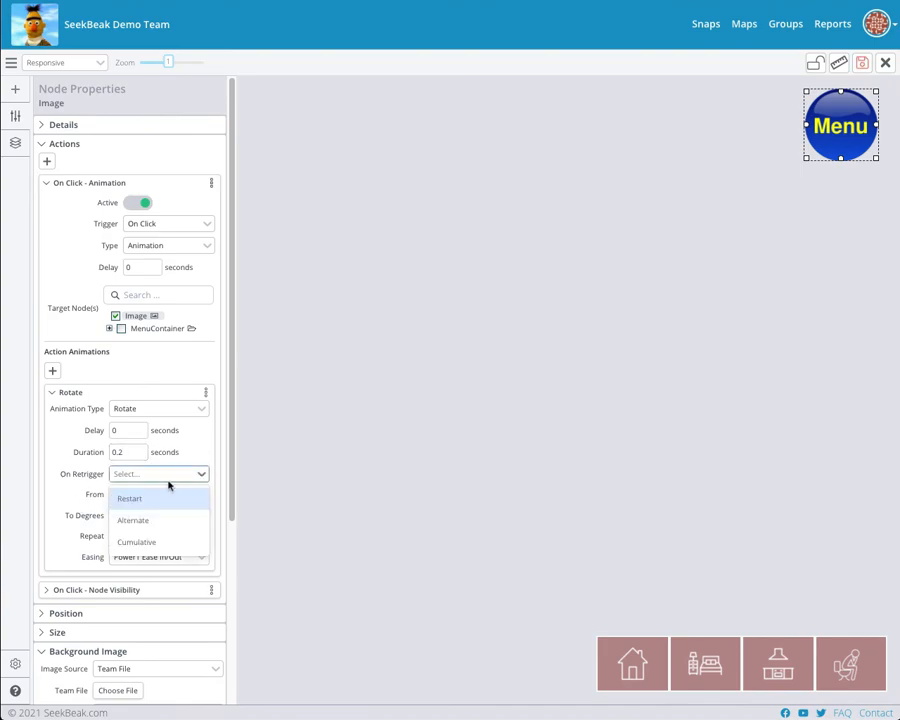
click(129, 498)
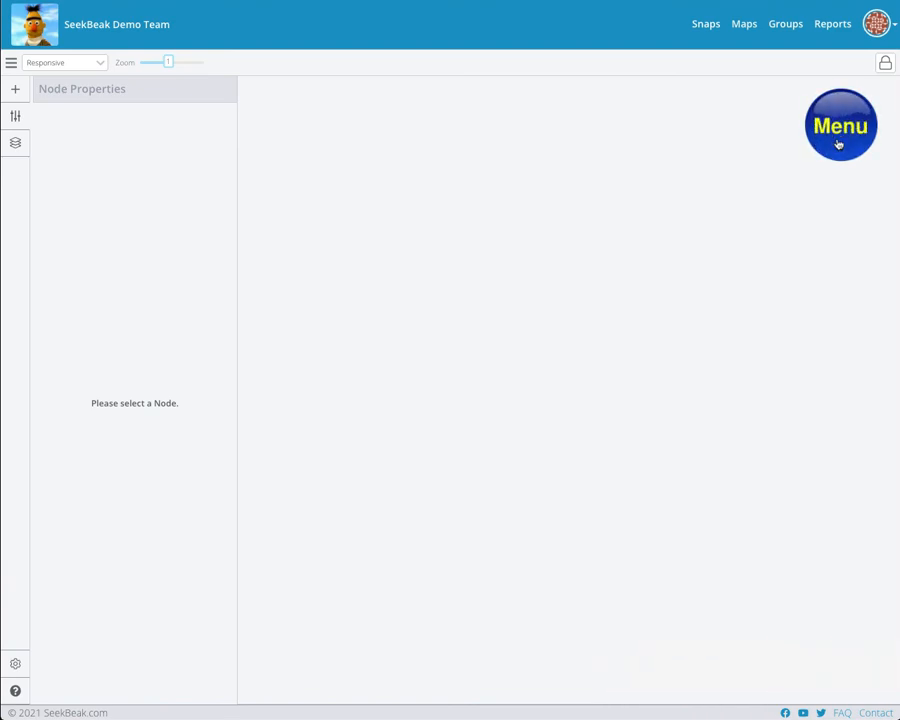
Step: Bring the room menu back, preview on iPhone 6/7/8, and close the layout editor
click(840, 125)
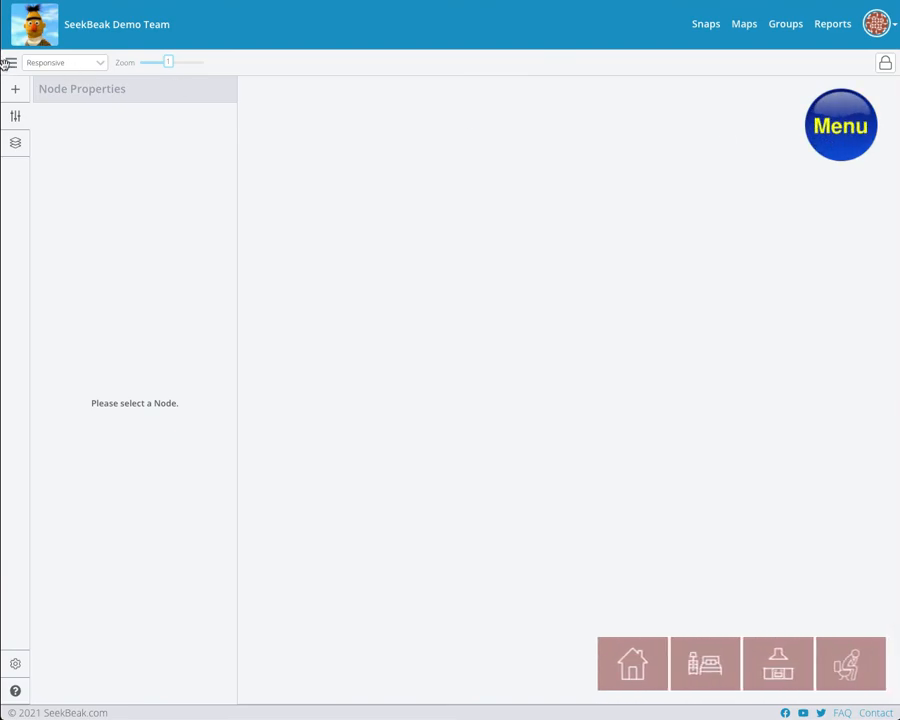
click(63, 62)
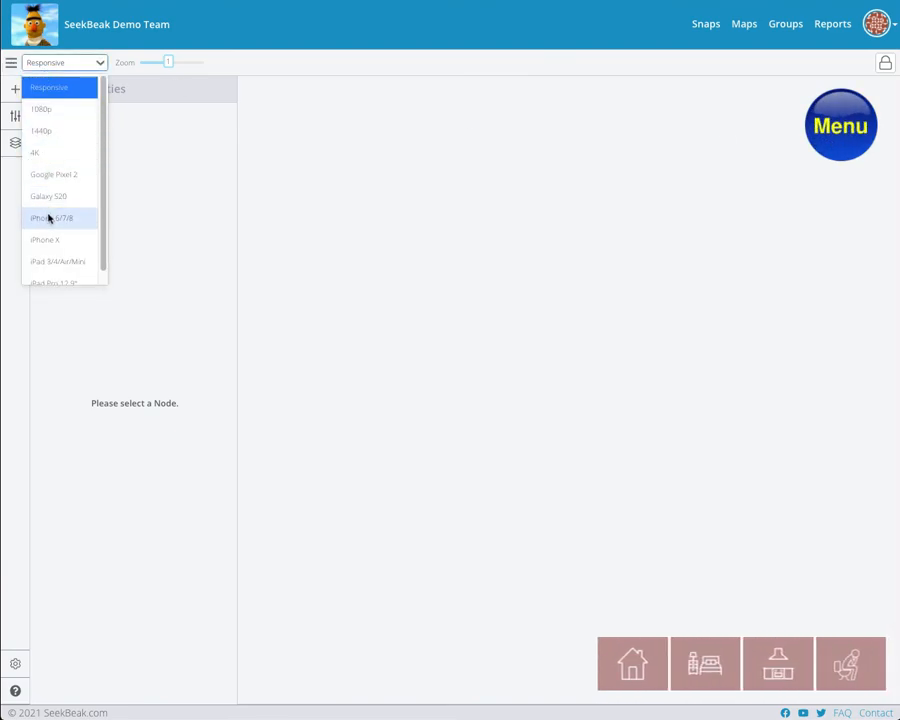
click(50, 218)
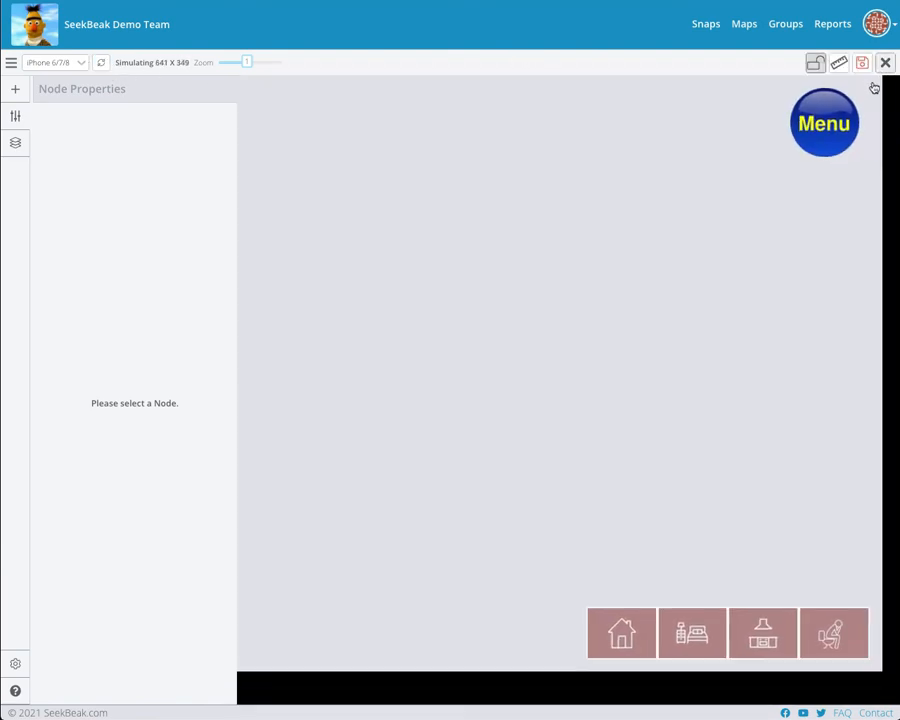
click(705, 23)
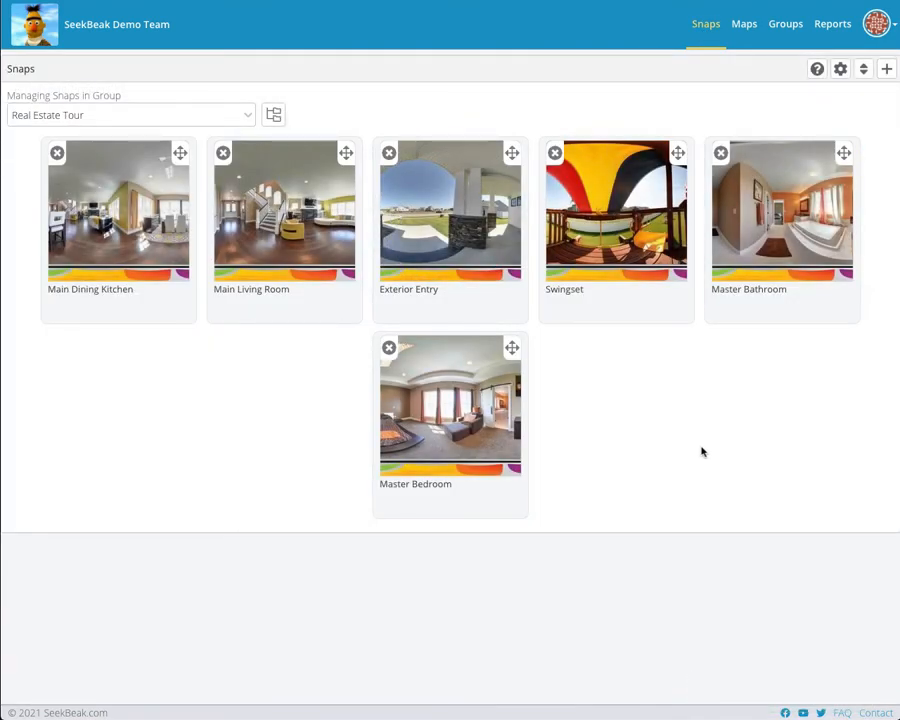
Step: Open the Main Living Room snap and jump to entry, master bathroom and kitchen via the menu
click(283, 210)
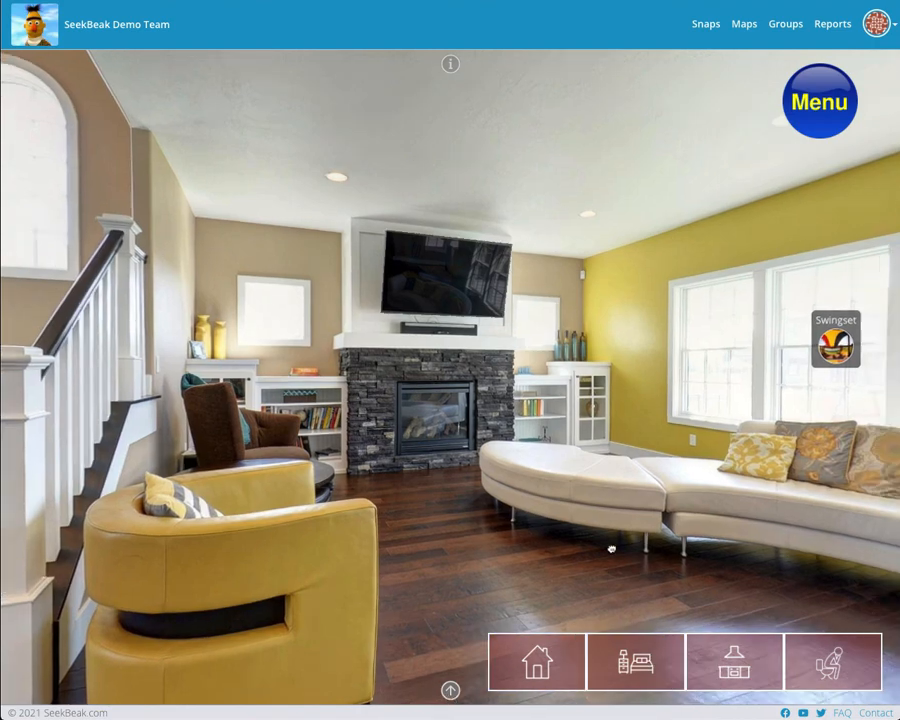
click(536, 662)
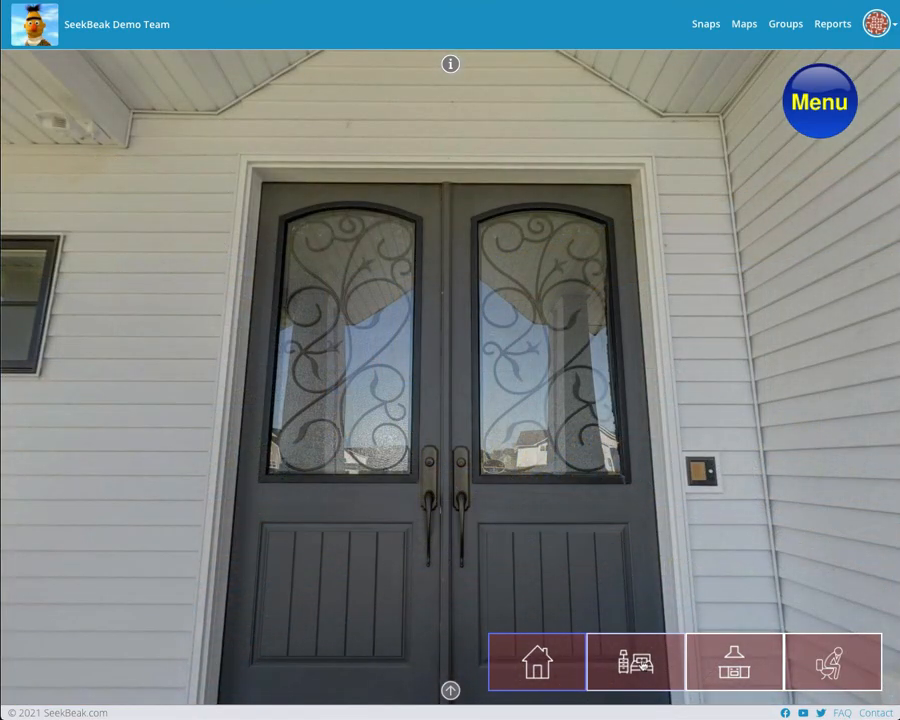
click(634, 662)
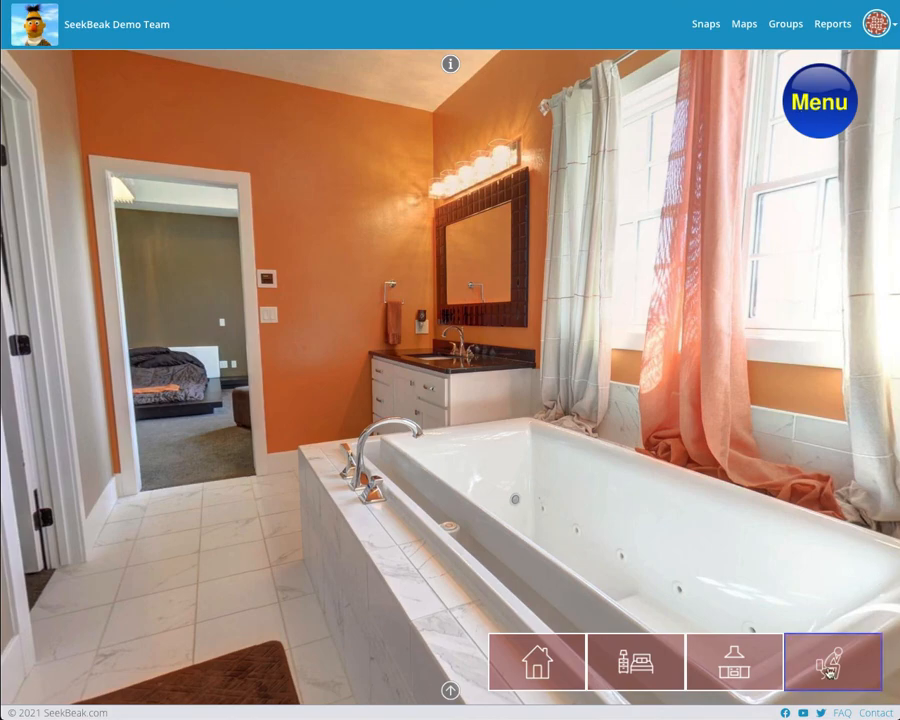
click(734, 662)
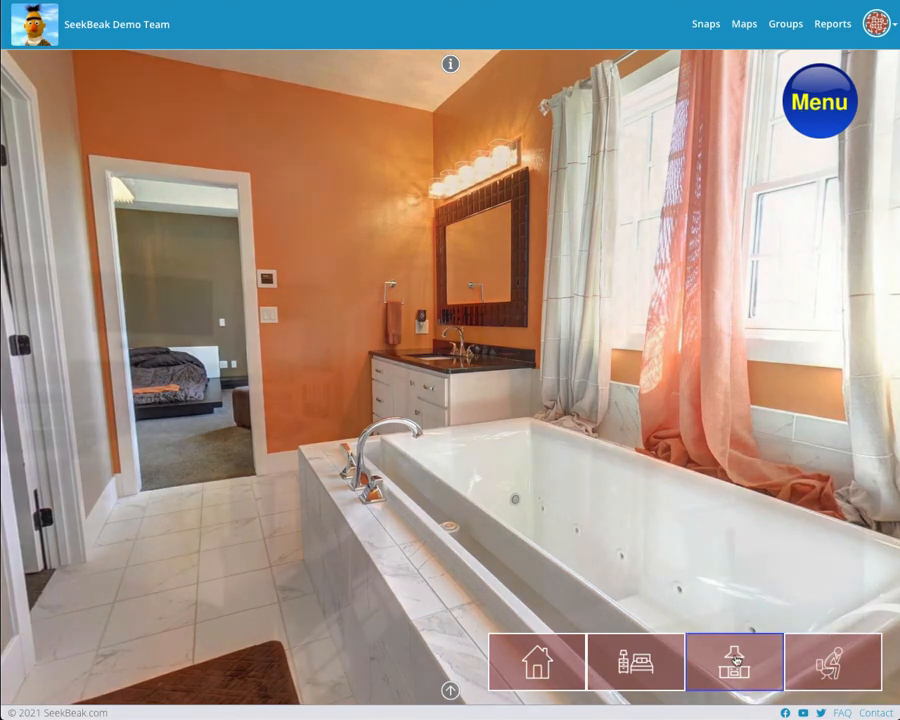